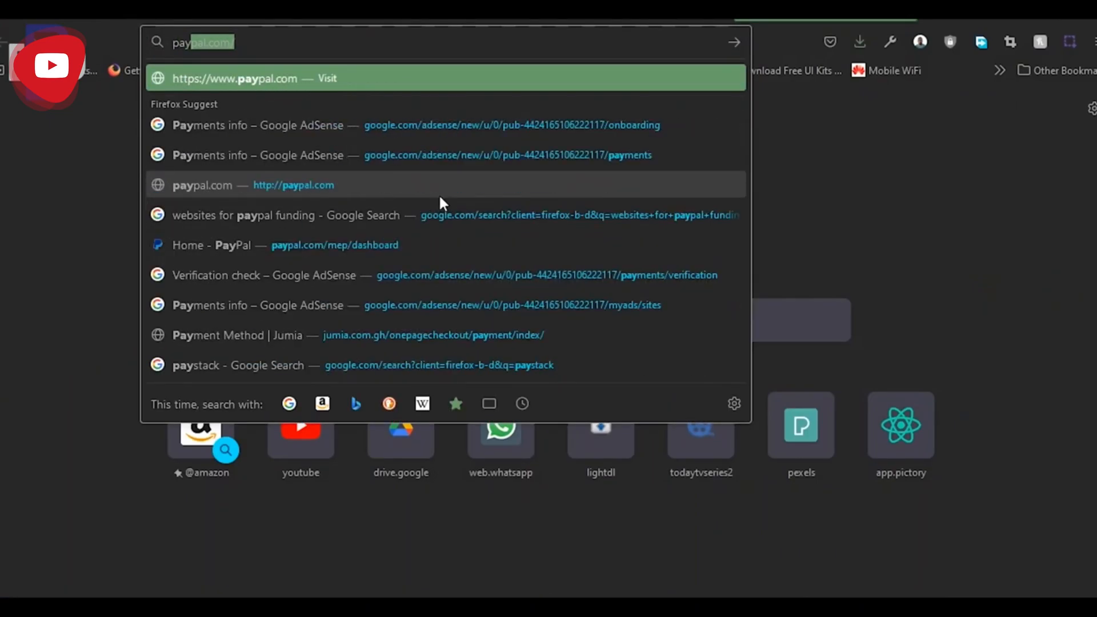
# Step: Go to paypal.com and log in to the business account dashboard showing a $0.00 balance
pyautogui.click(445, 78)
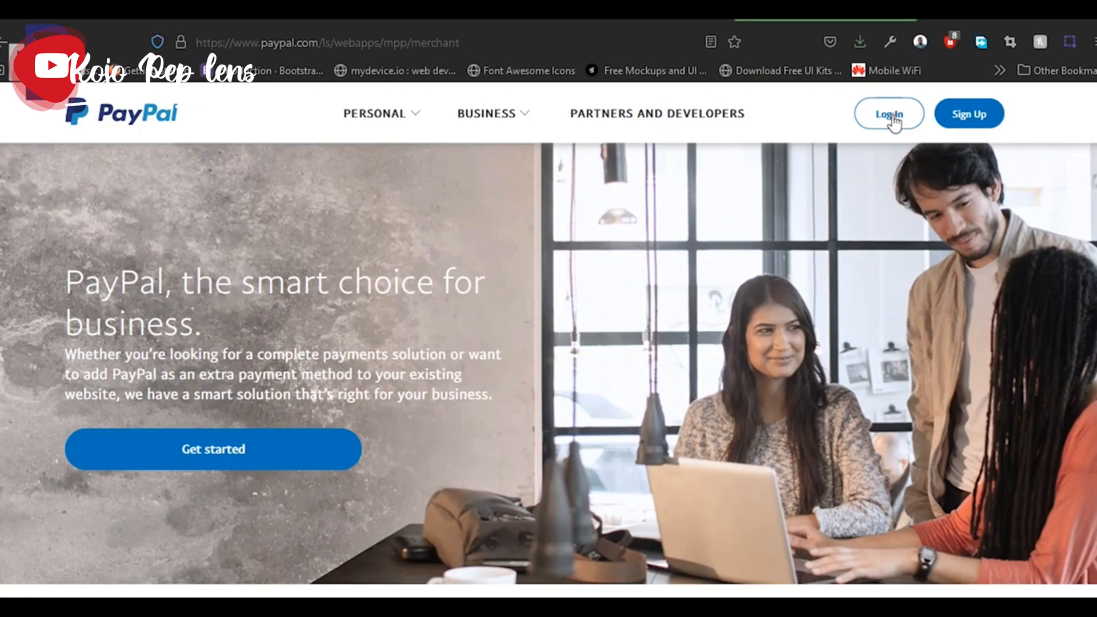
pyautogui.click(889, 113)
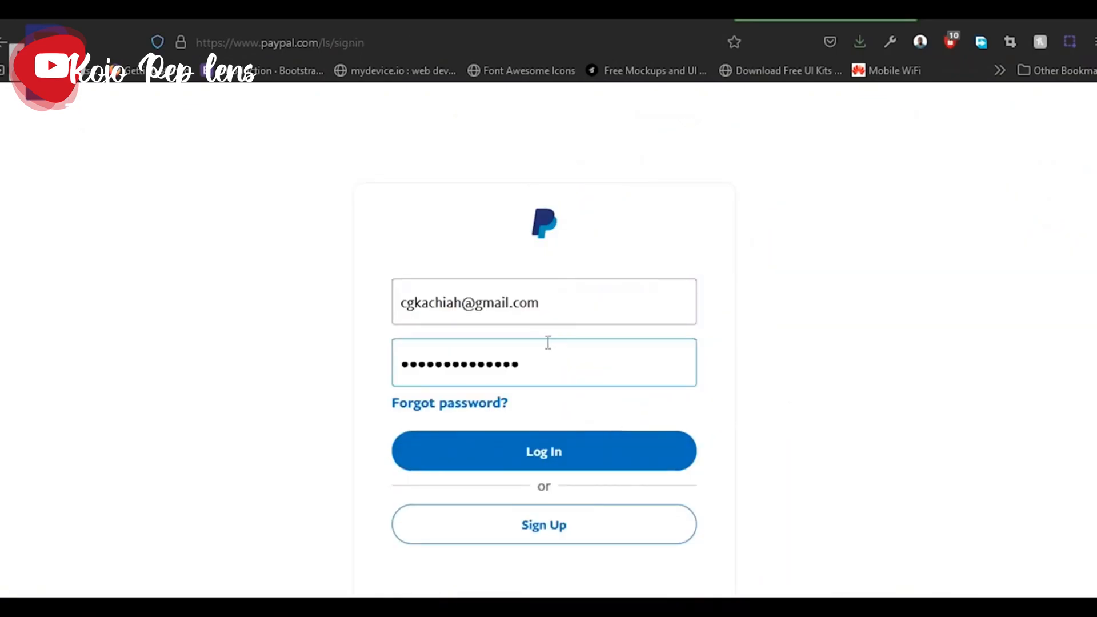
pyautogui.click(544, 451)
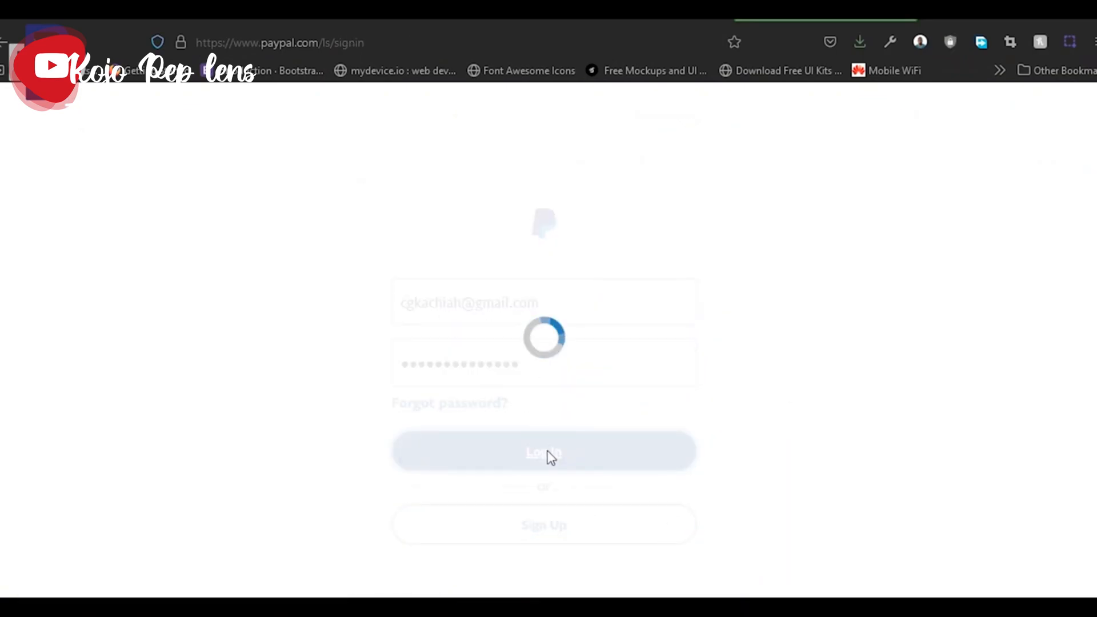
pyautogui.click(544, 452)
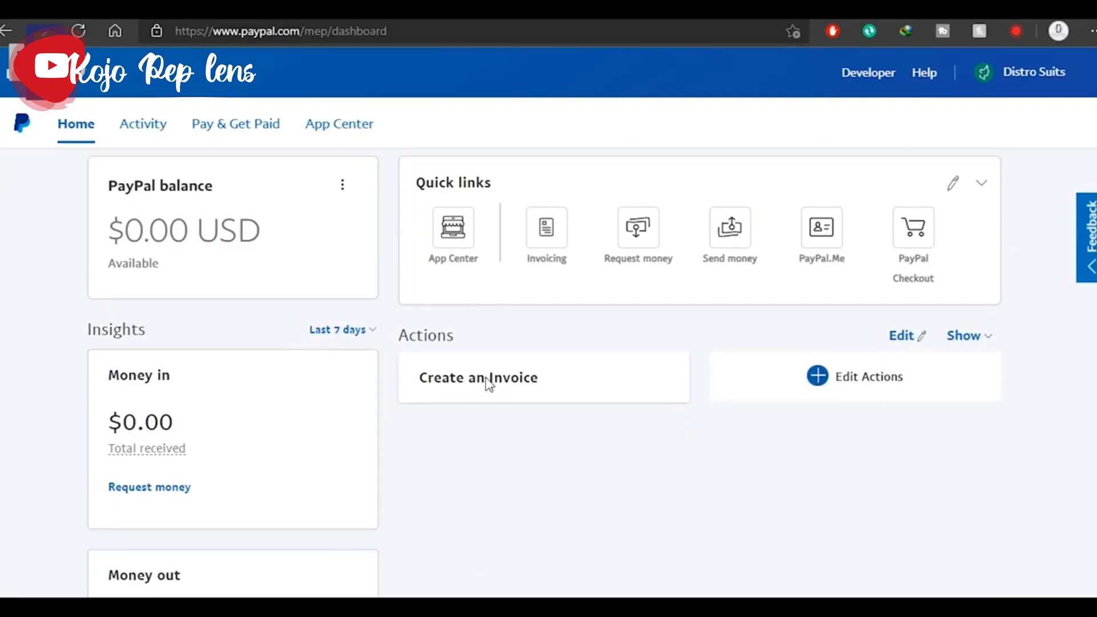
# Step: Open Account Settings from the account menu and go to Money, banks and cards
pyautogui.click(1032, 72)
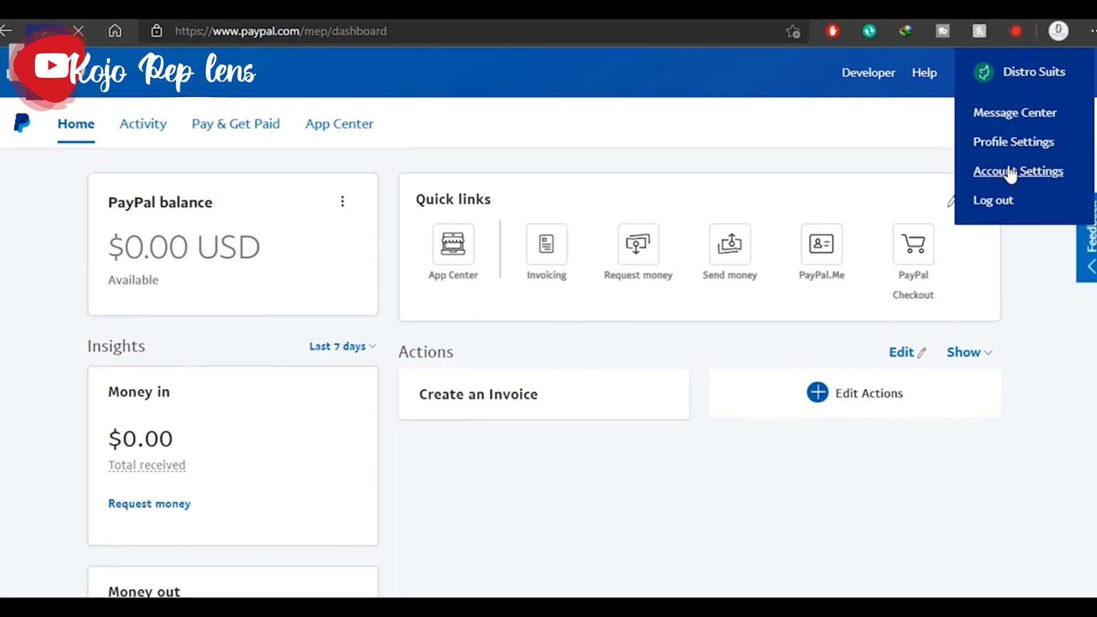
pyautogui.click(1019, 171)
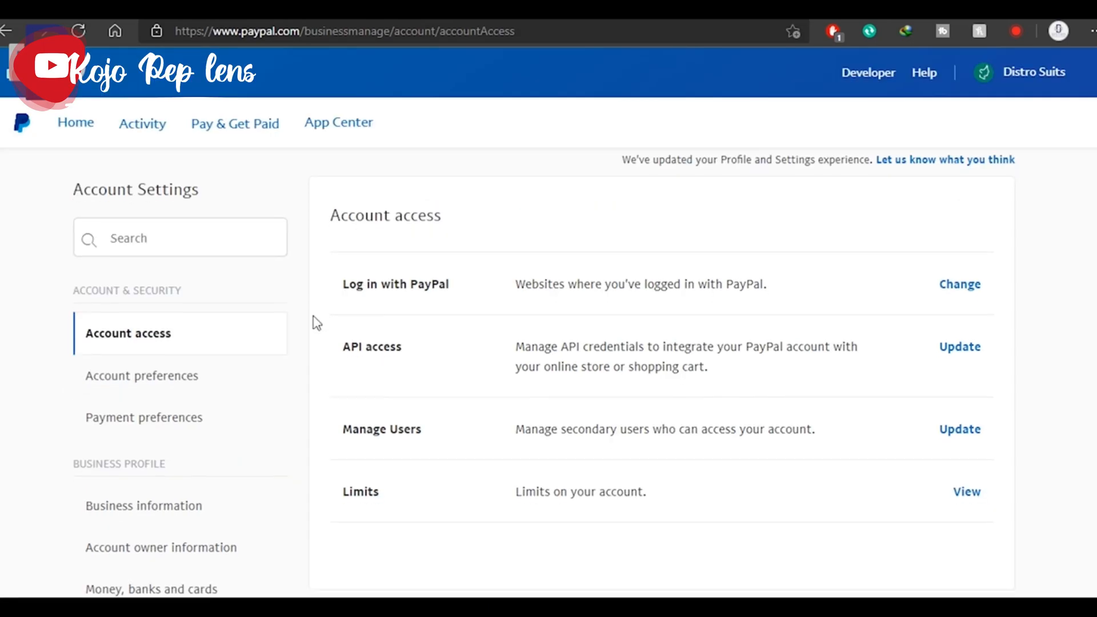
pyautogui.click(151, 588)
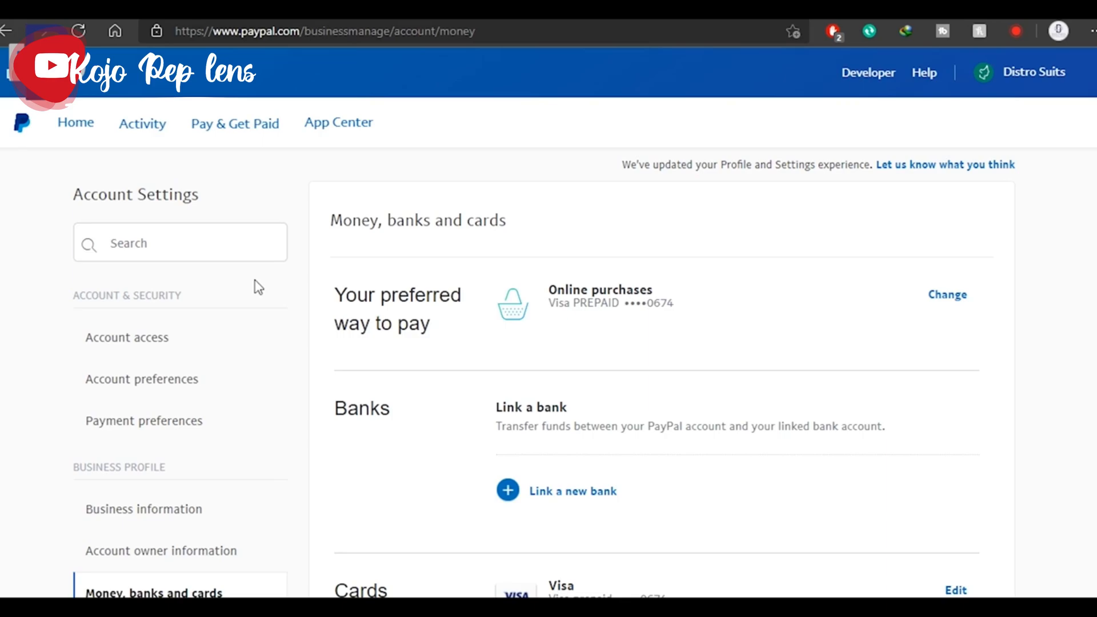
pyautogui.moveTo(460, 425)
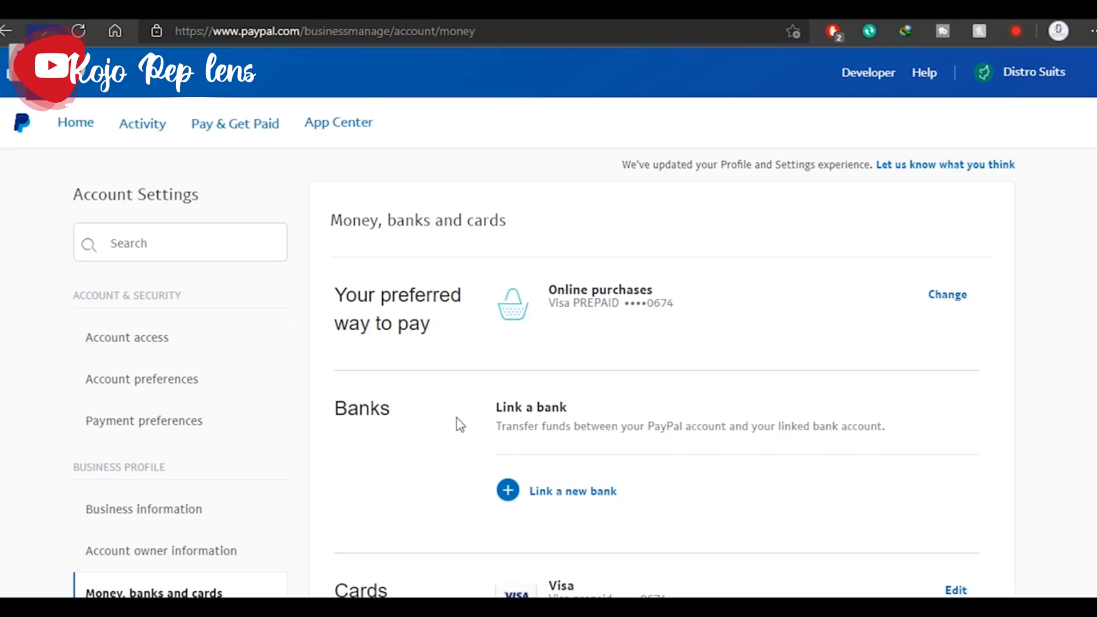
# Step: Scroll down to Cards and bring up the Link a new card form
pyautogui.scroll(-3)
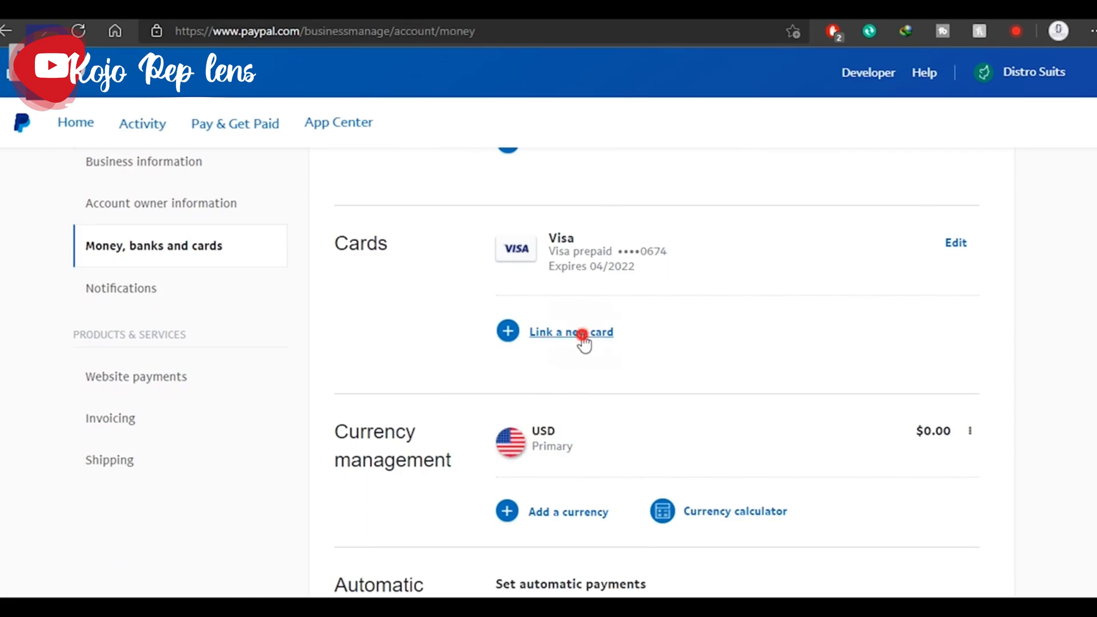
pyautogui.click(571, 332)
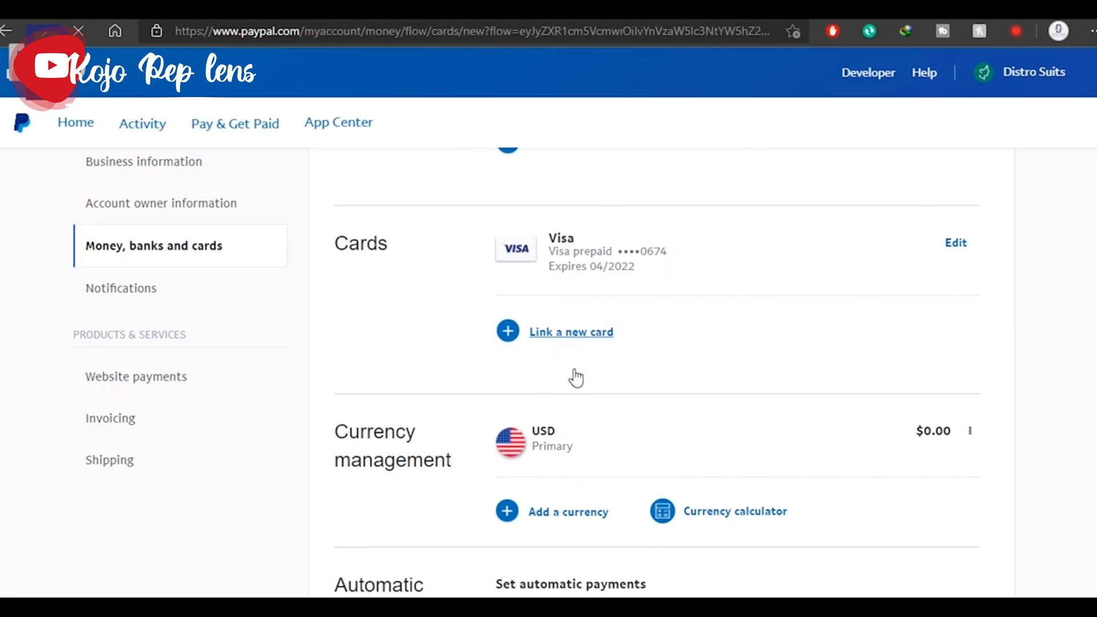
pyautogui.click(570, 332)
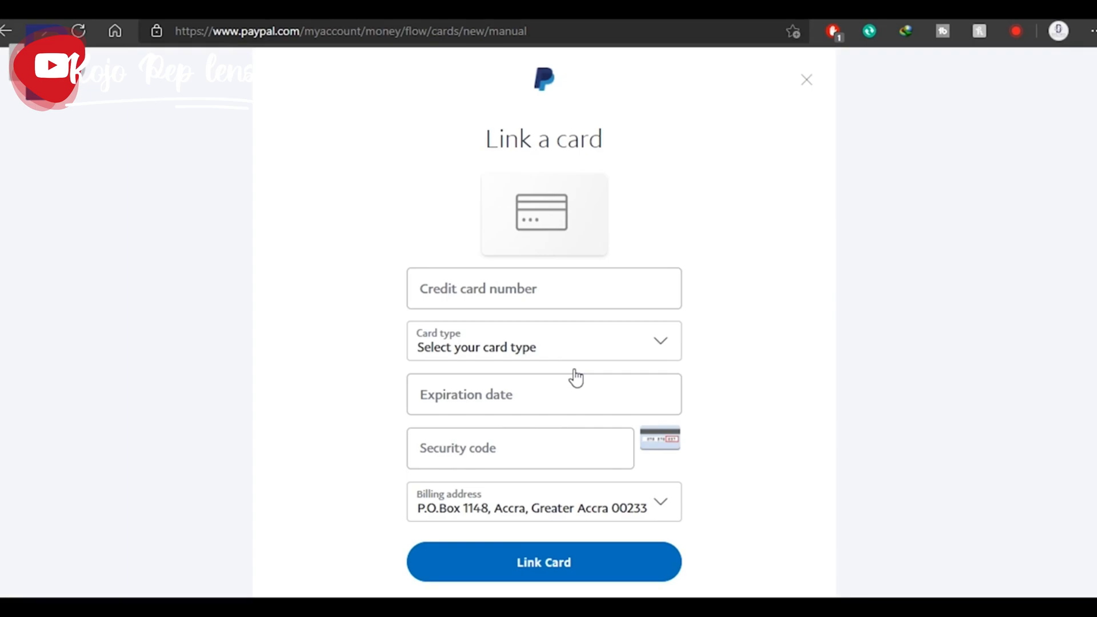
pyautogui.moveTo(576, 377)
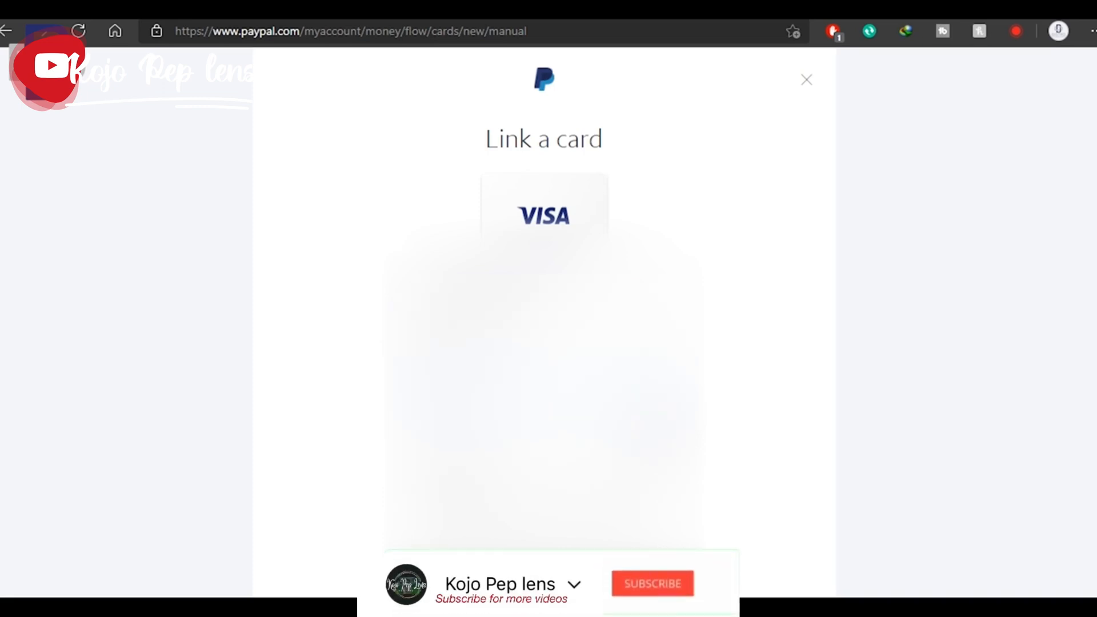
# Step: Submit the Visa card, see it declined, and close the Link a card form
pyautogui.click(652, 583)
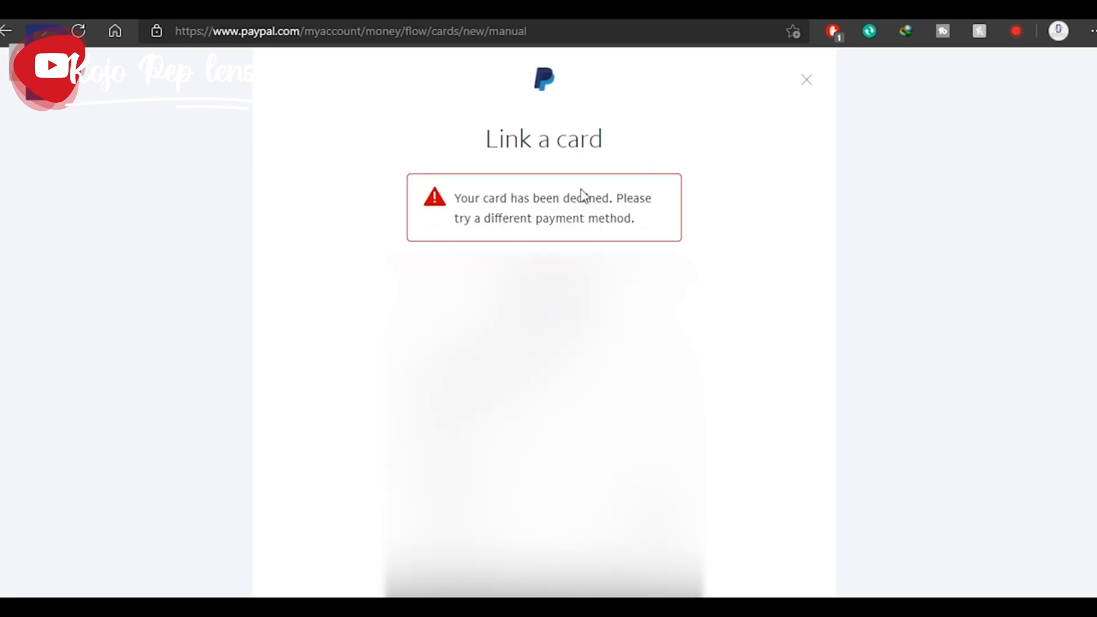
pyautogui.moveTo(545, 196)
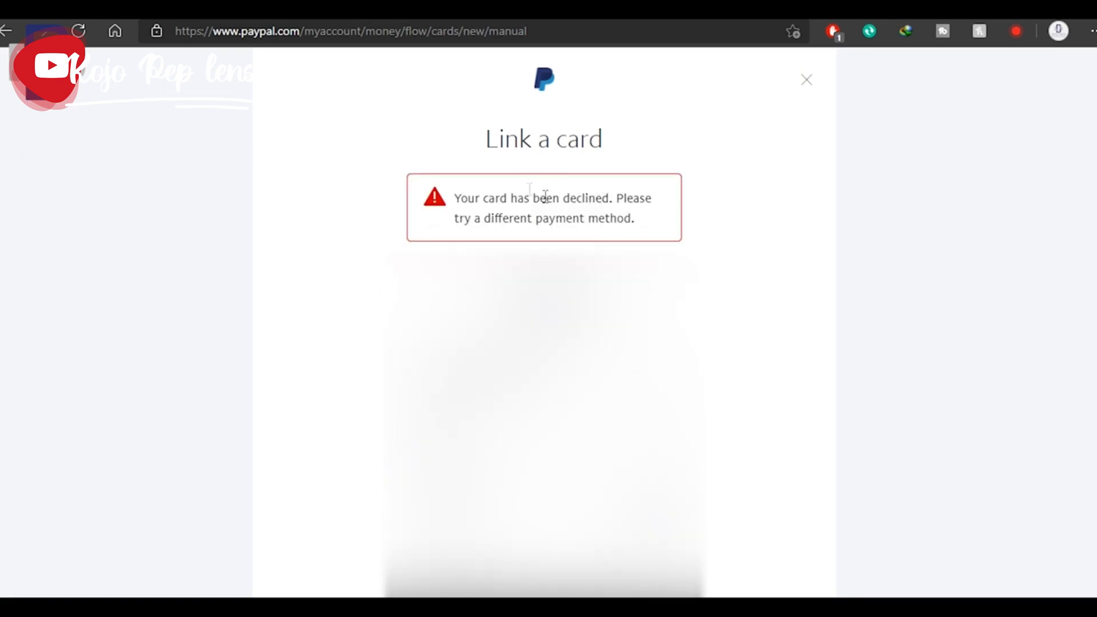
pyautogui.moveTo(584, 200)
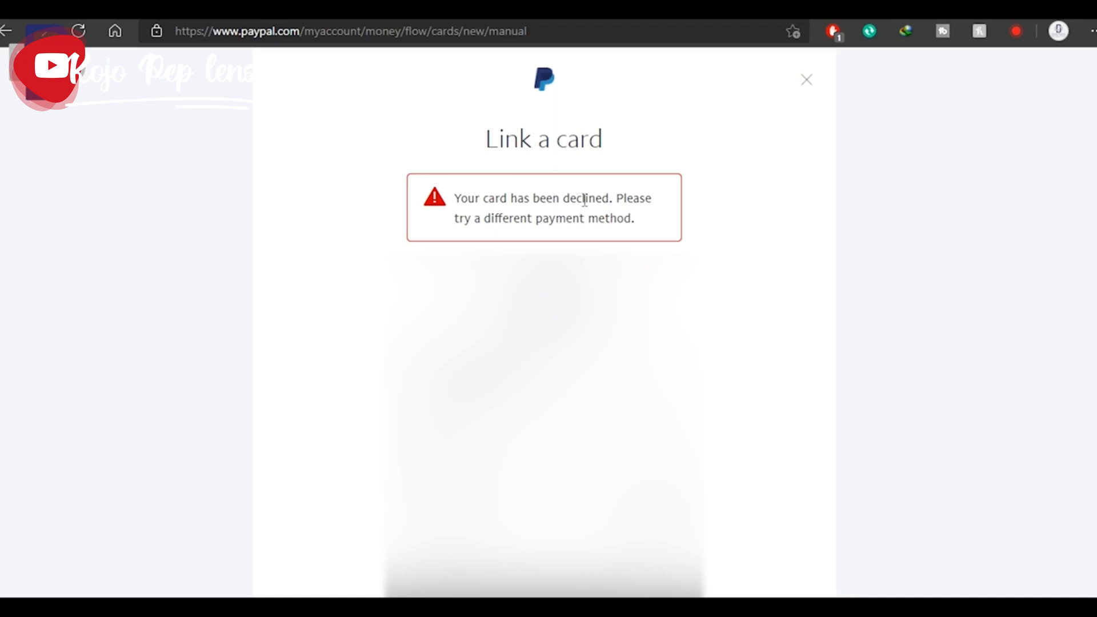
pyautogui.moveTo(591, 205)
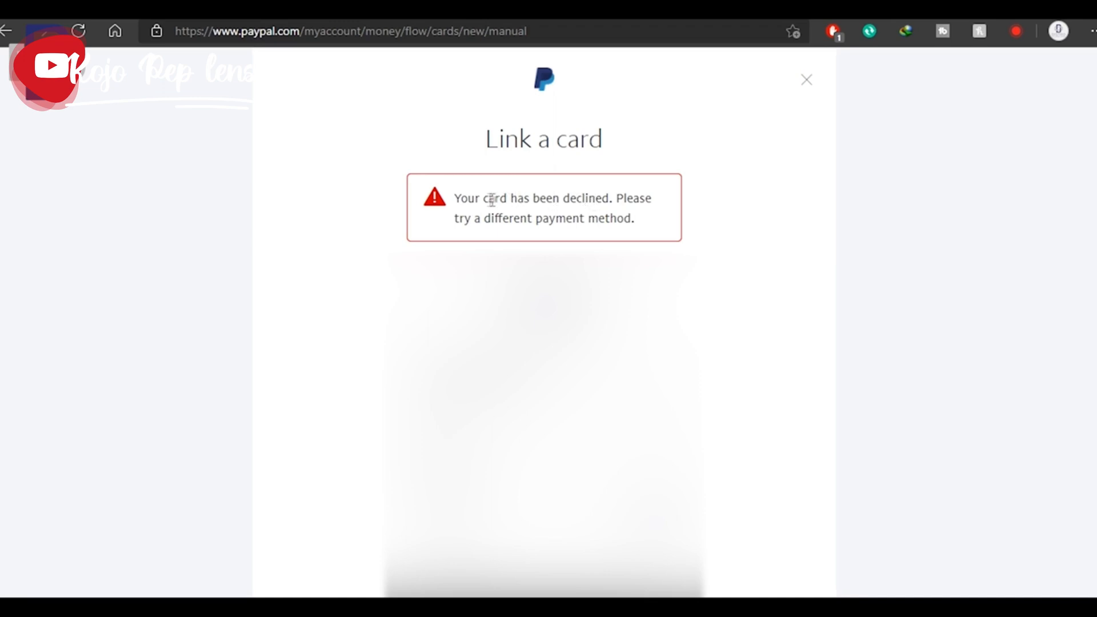
pyautogui.moveTo(467, 199)
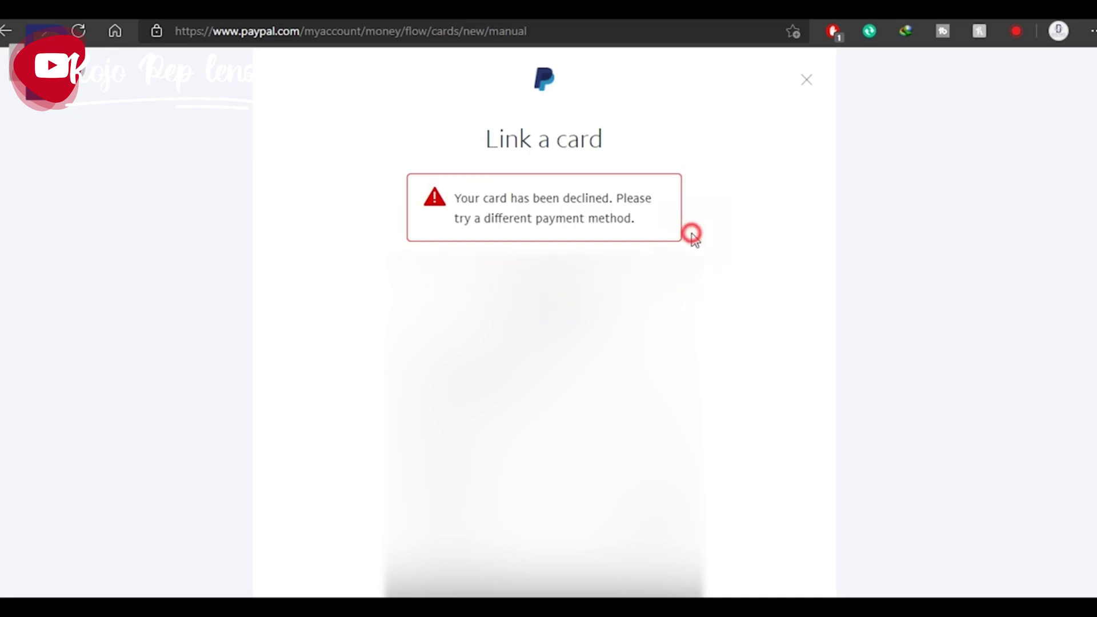
pyautogui.click(806, 79)
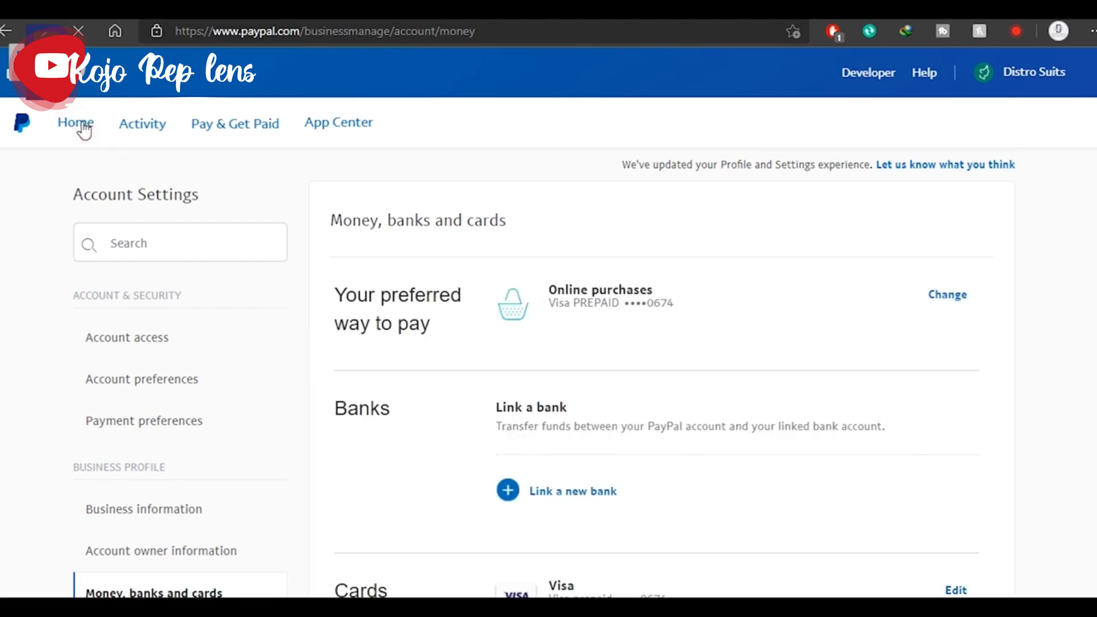
# Step: Return to Home and open the Message Center from the account menu
pyautogui.click(75, 123)
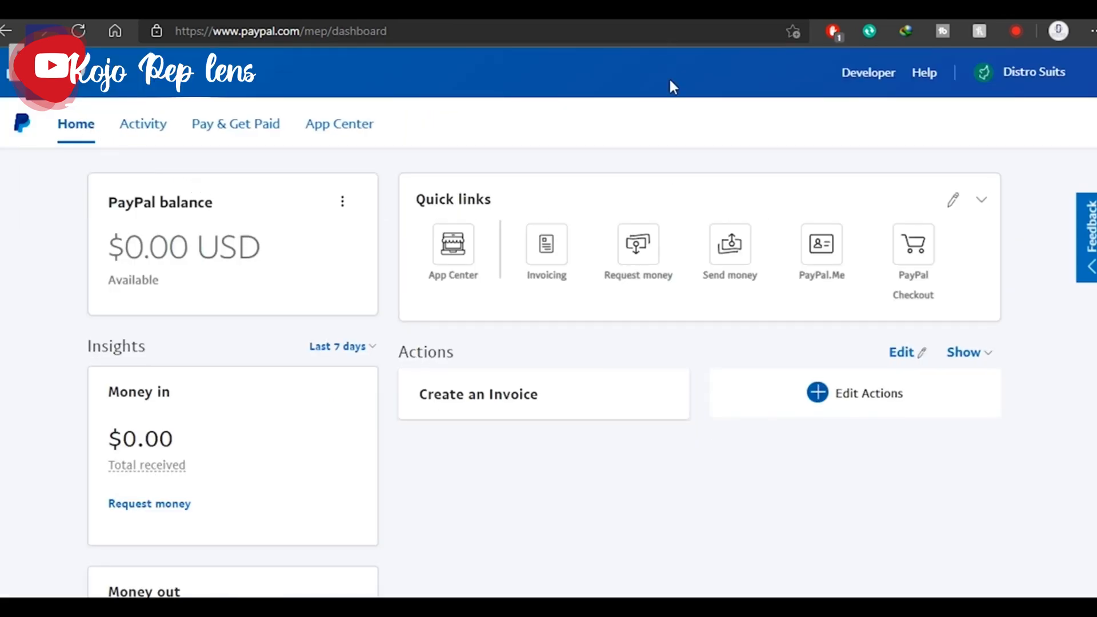
pyautogui.click(1032, 72)
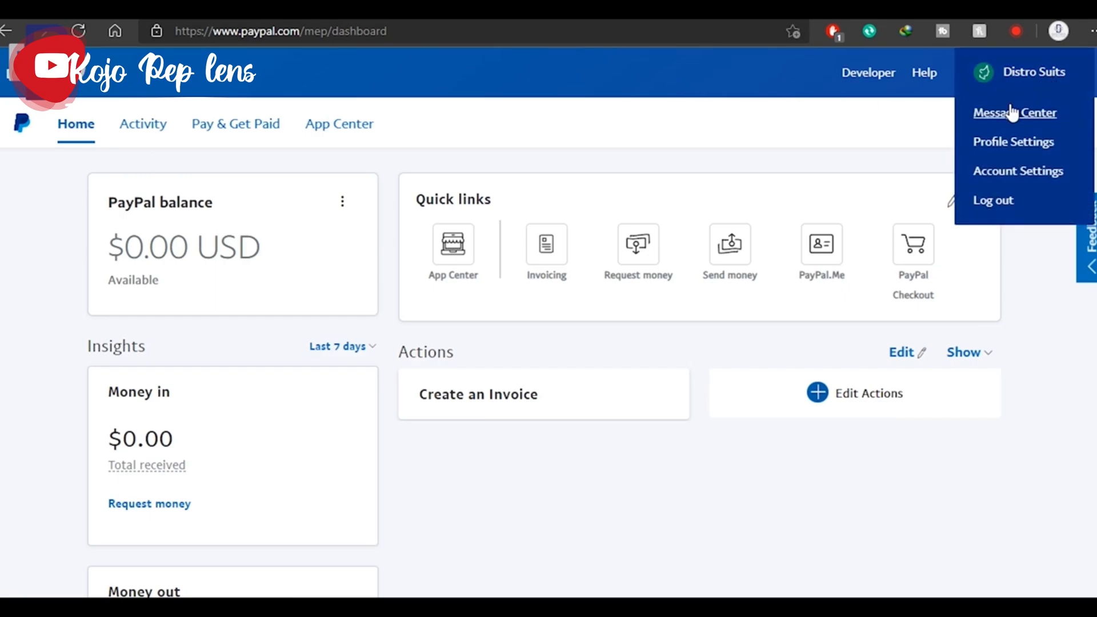
pyautogui.click(1015, 112)
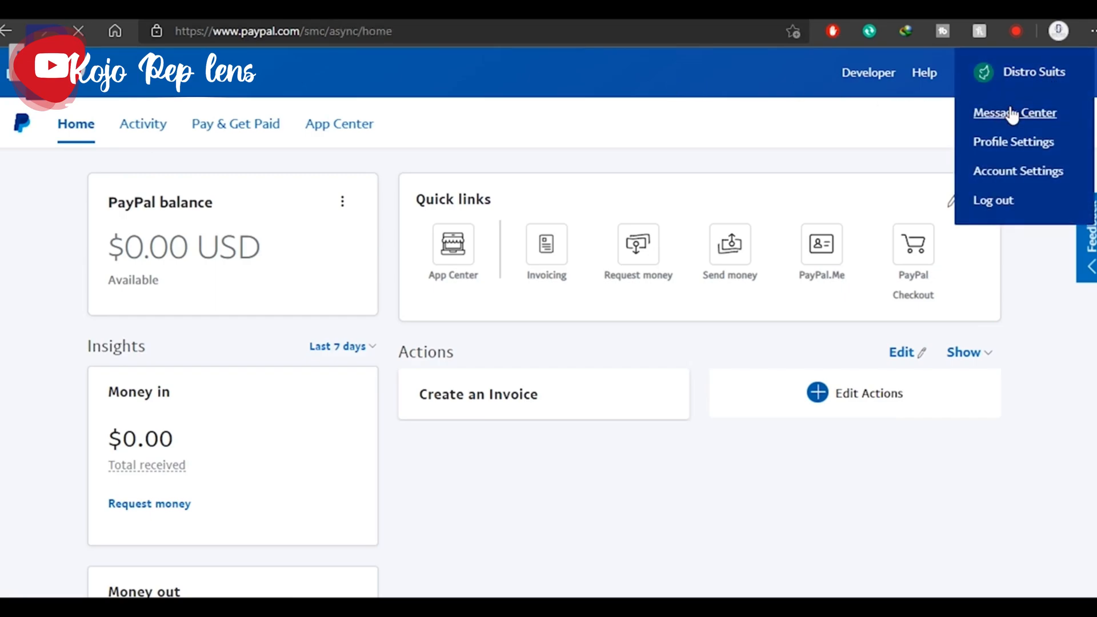
pyautogui.click(1015, 113)
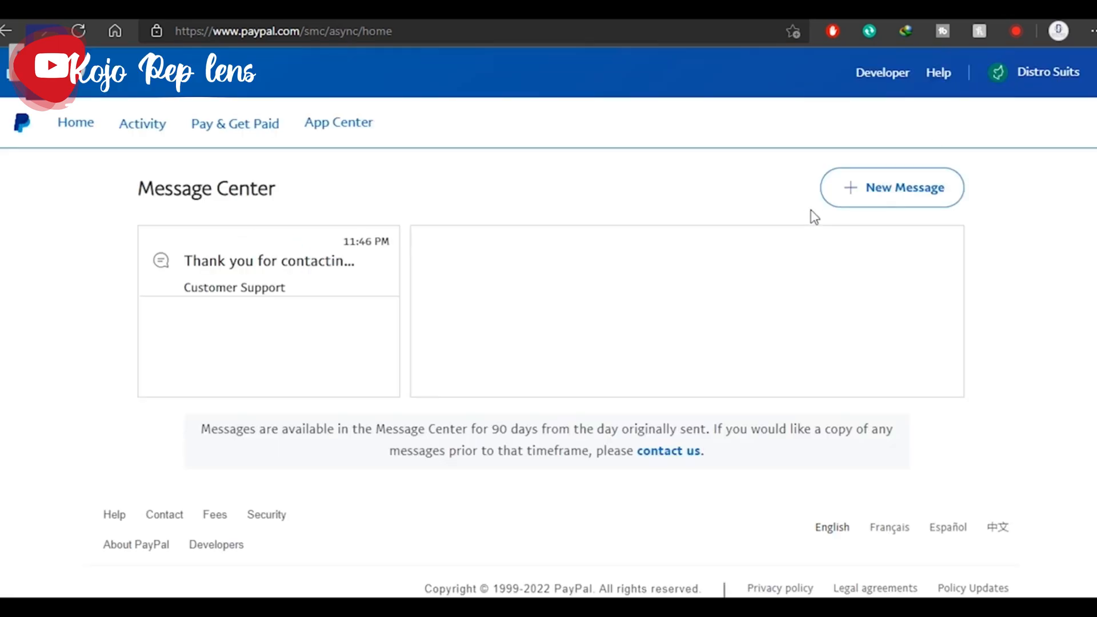
pyautogui.moveTo(715, 240)
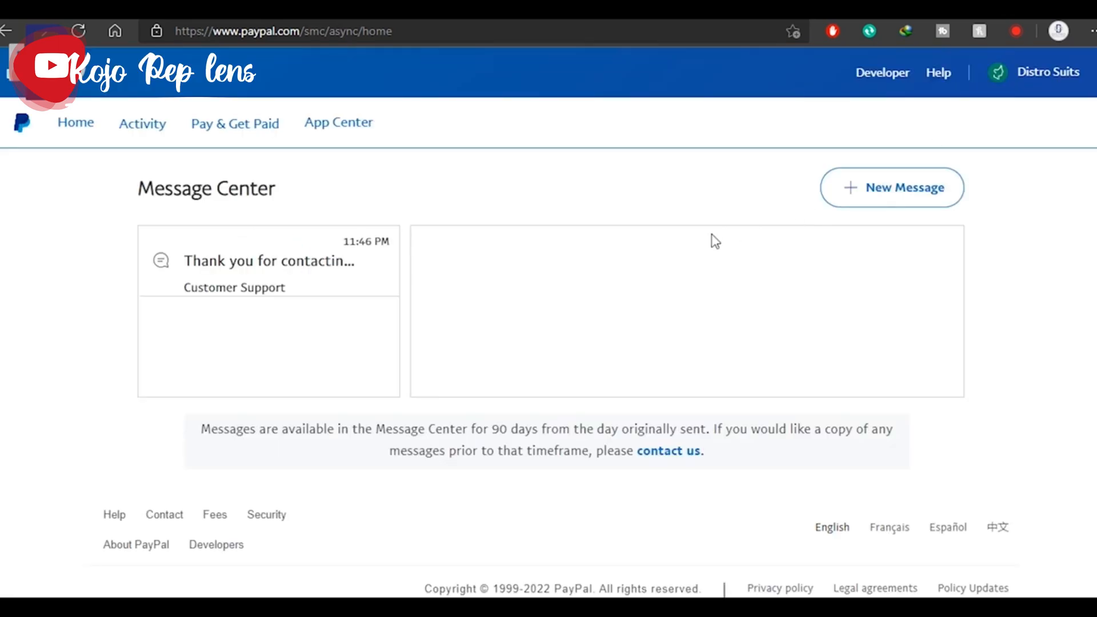
pyautogui.moveTo(718, 373)
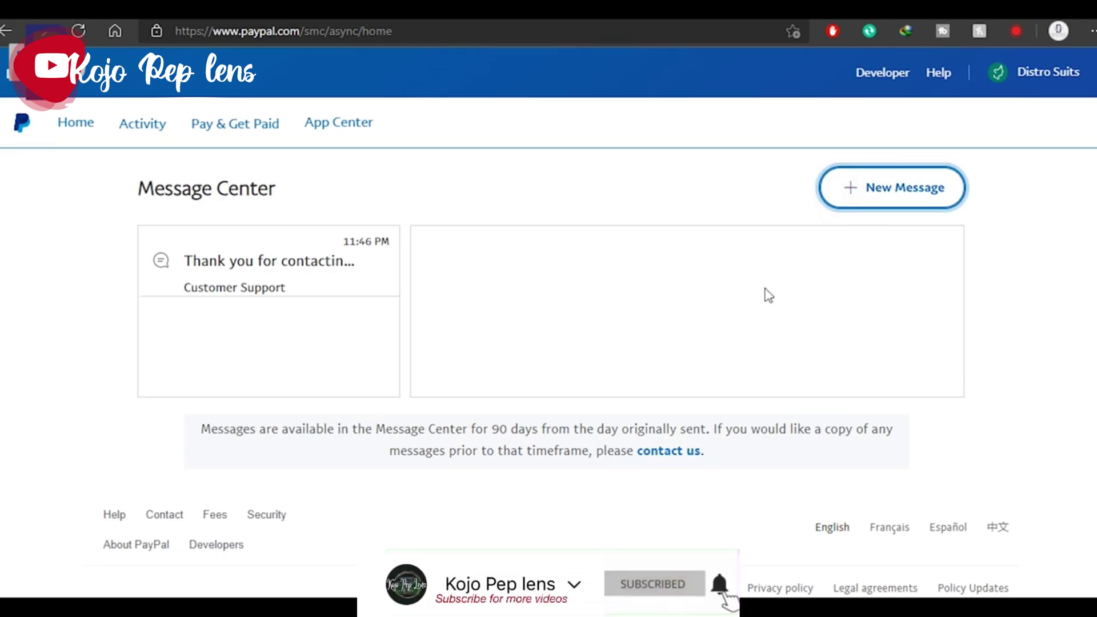
# Step: Start a new support conversation and send 'please help me link my account to paypal'
pyautogui.click(268, 261)
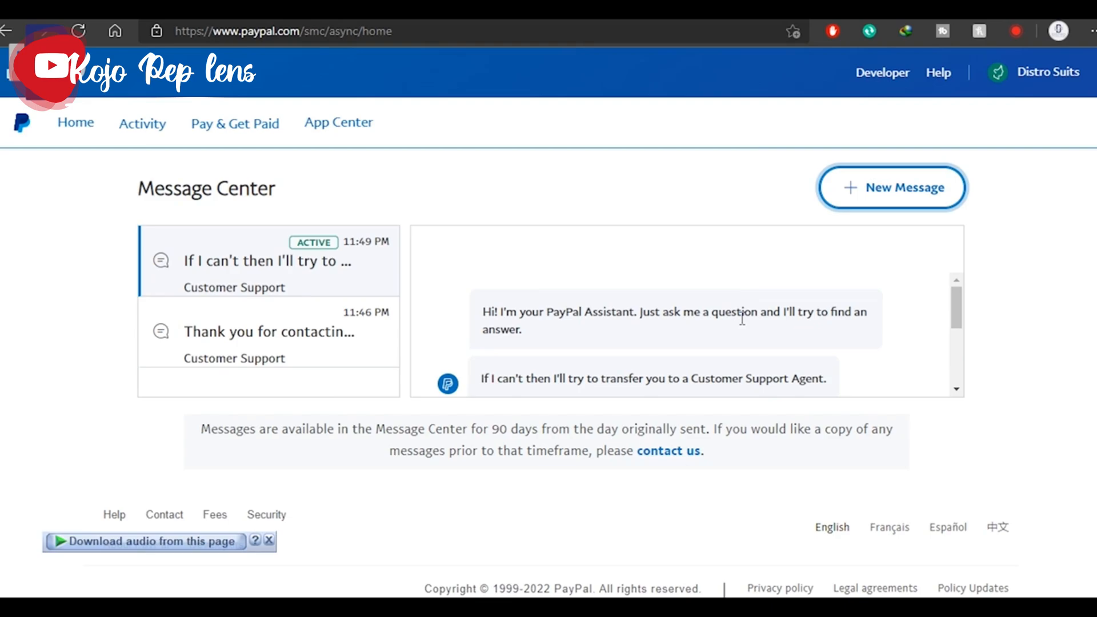
pyautogui.scroll(-3)
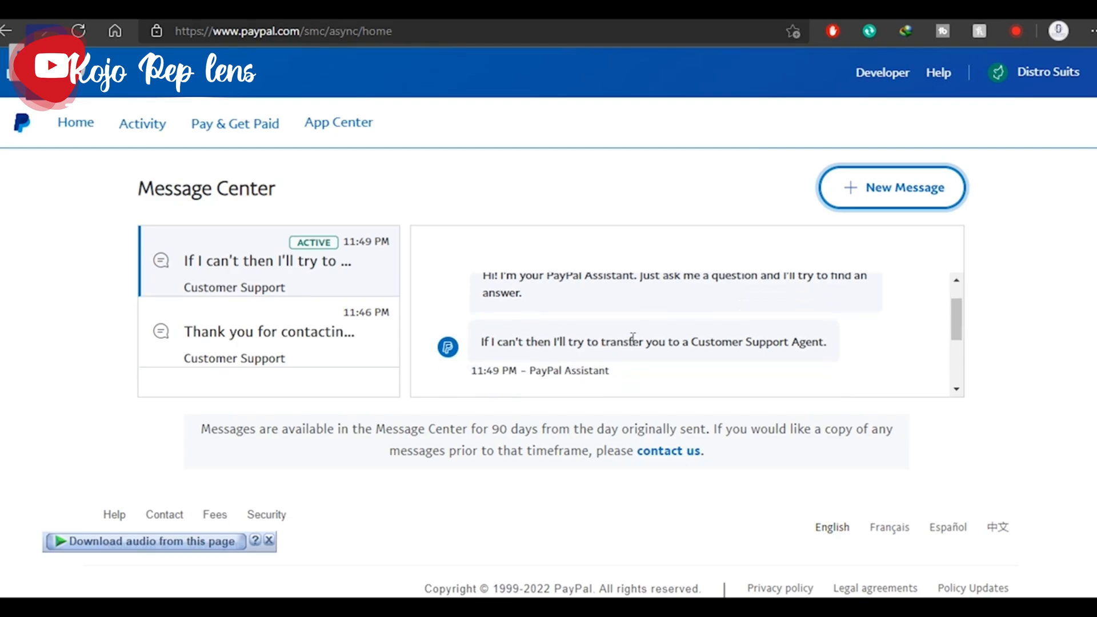
pyautogui.scroll(-3)
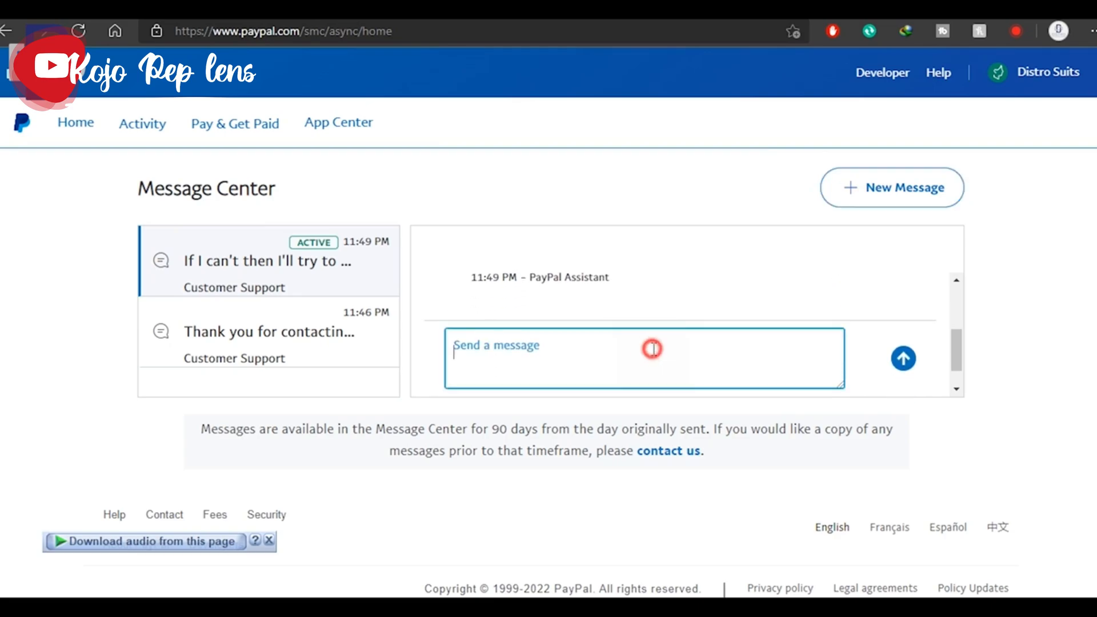
pyautogui.write('pleaae')
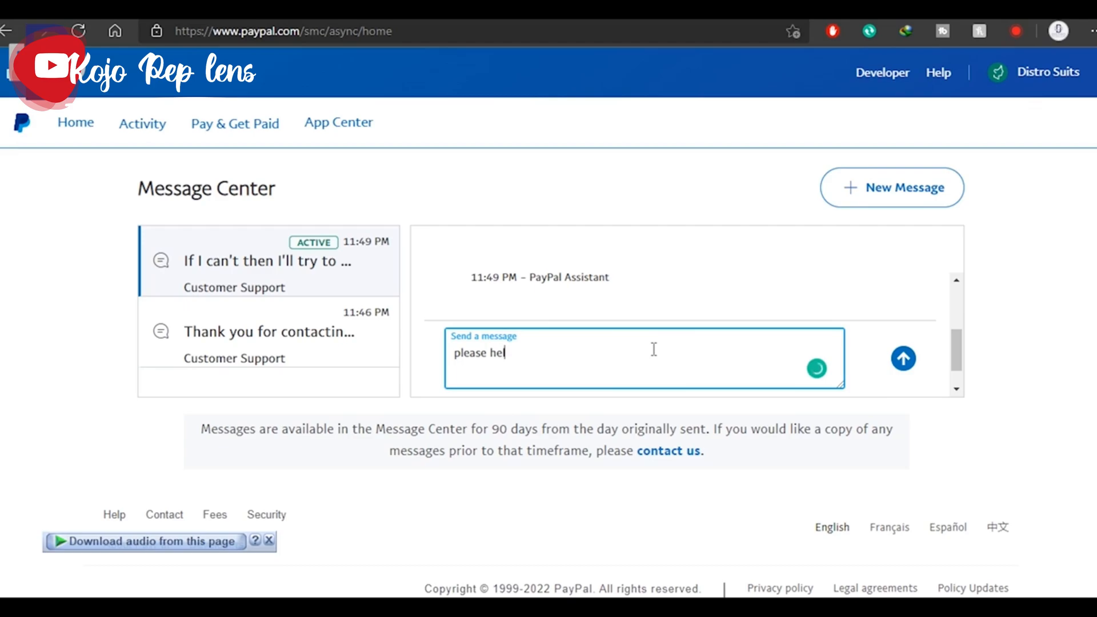
pyautogui.write('p me li')
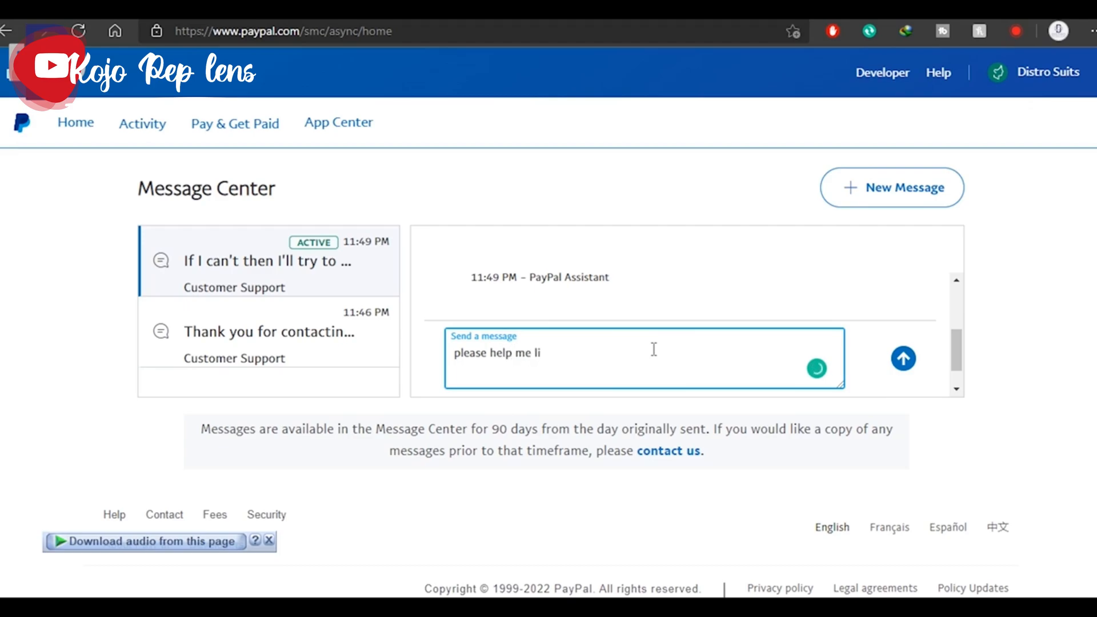
pyautogui.write('nk m')
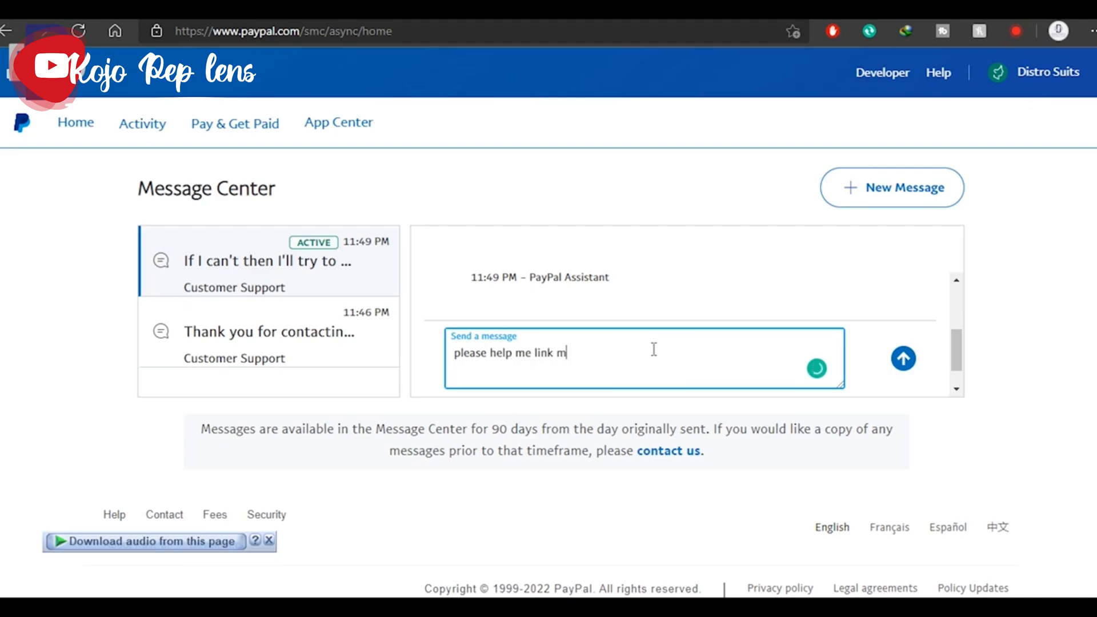
pyautogui.write('y accoun')
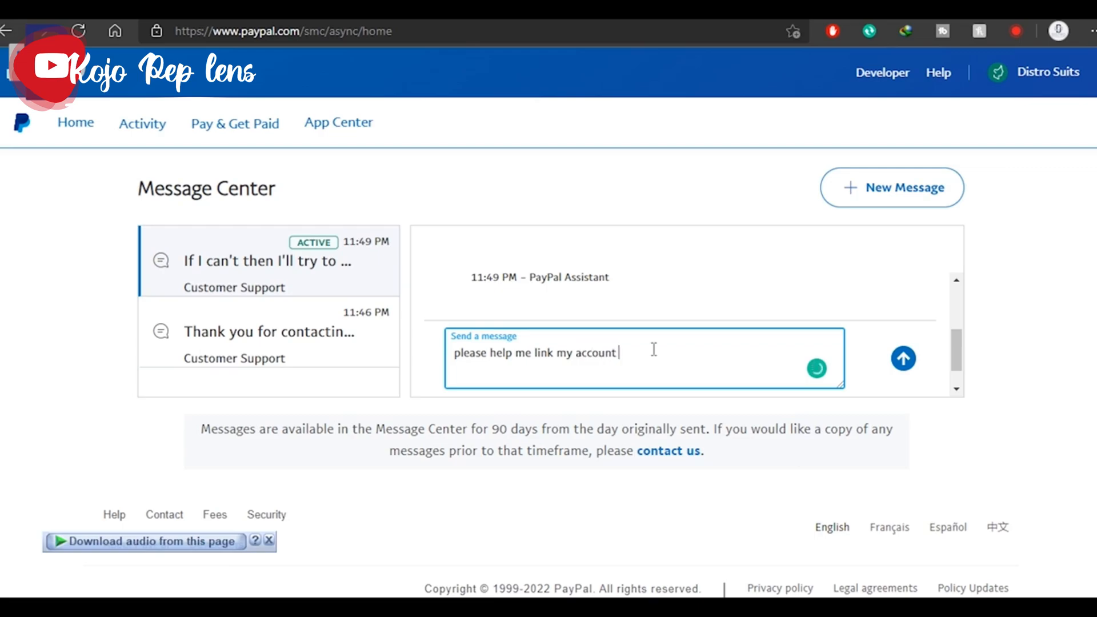
pyautogui.write('to payp')
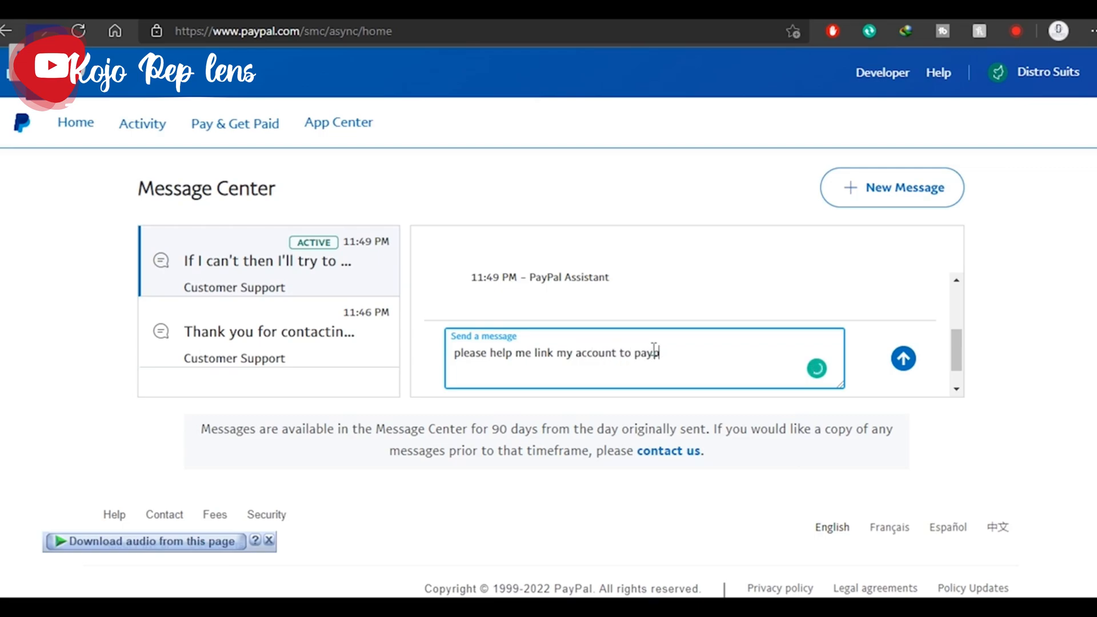
pyautogui.click(903, 358)
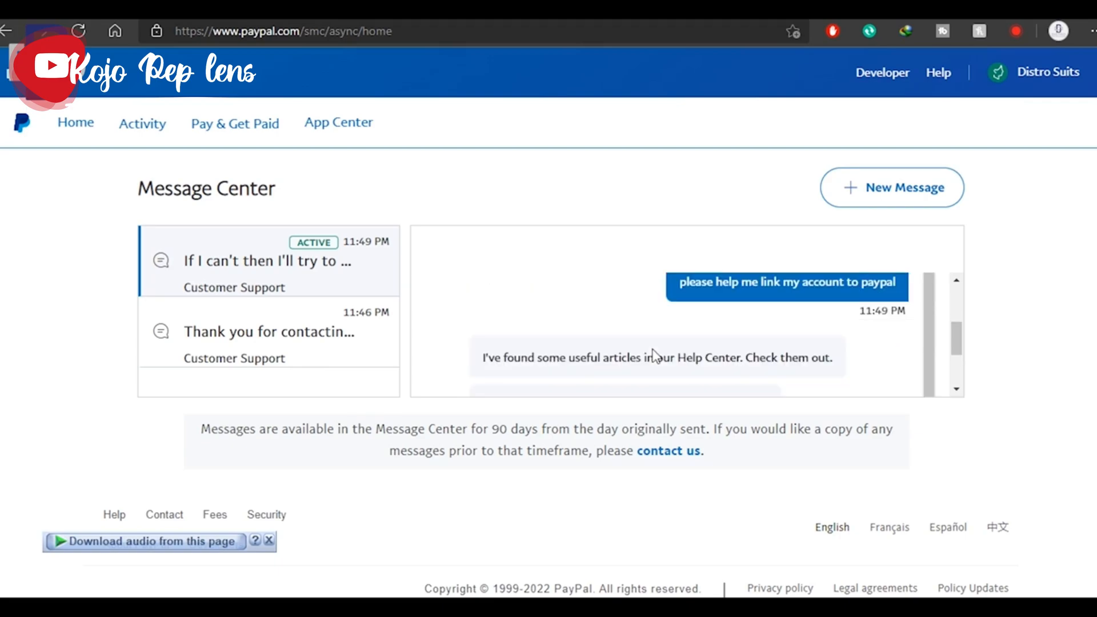
# Step: Scroll through the assistant's replies and answer Yes to reach a customer support agent
pyautogui.scroll(-3)
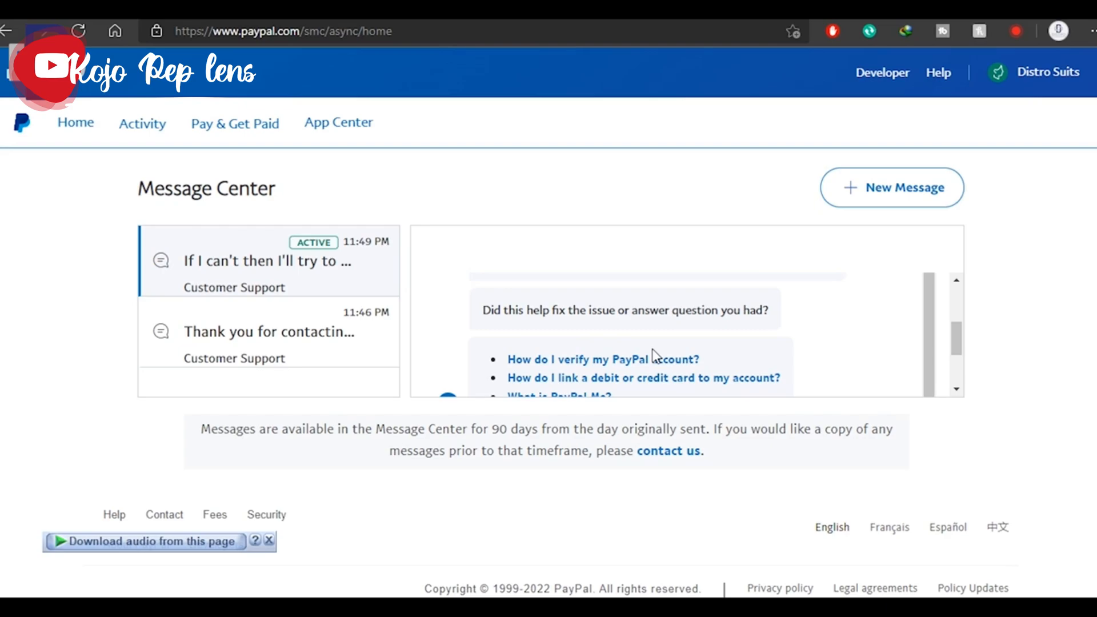
pyautogui.scroll(-3)
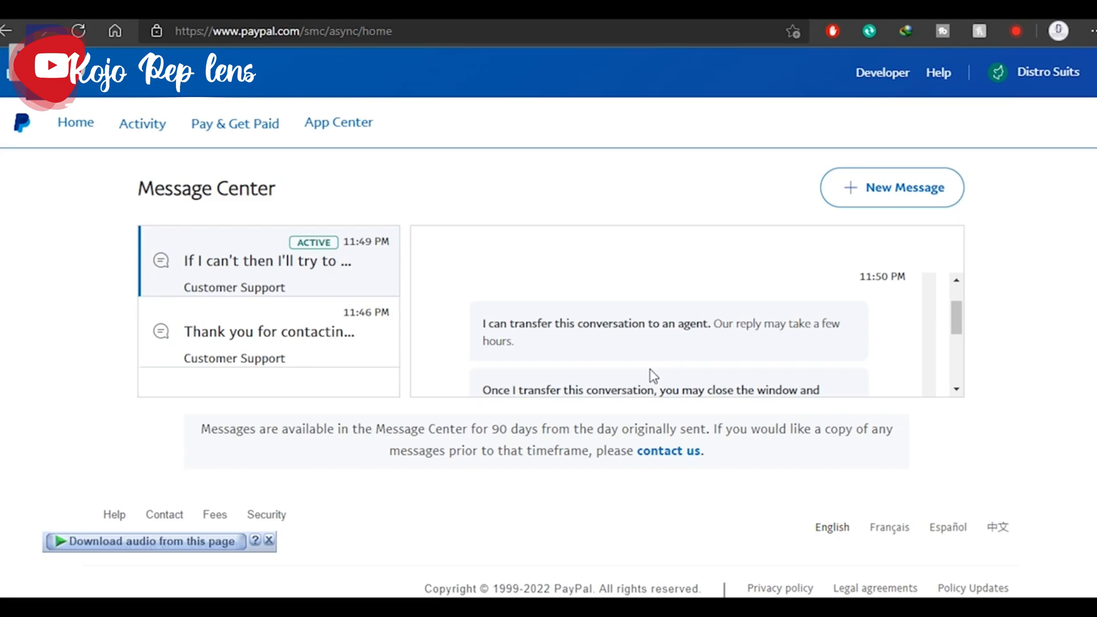
pyautogui.scroll(-3)
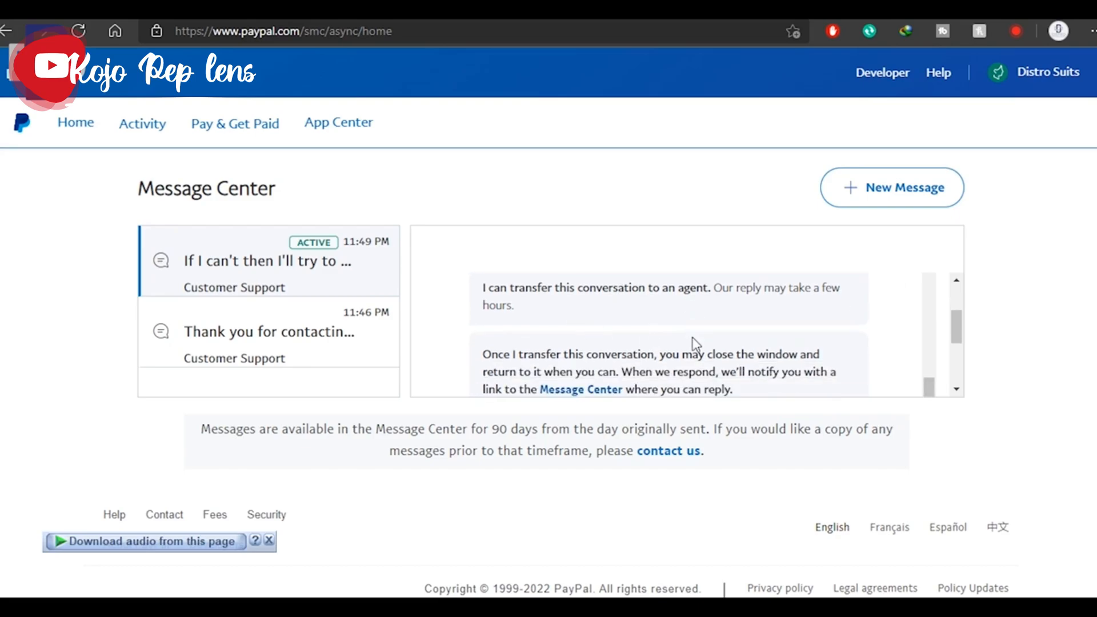
pyautogui.scroll(-3)
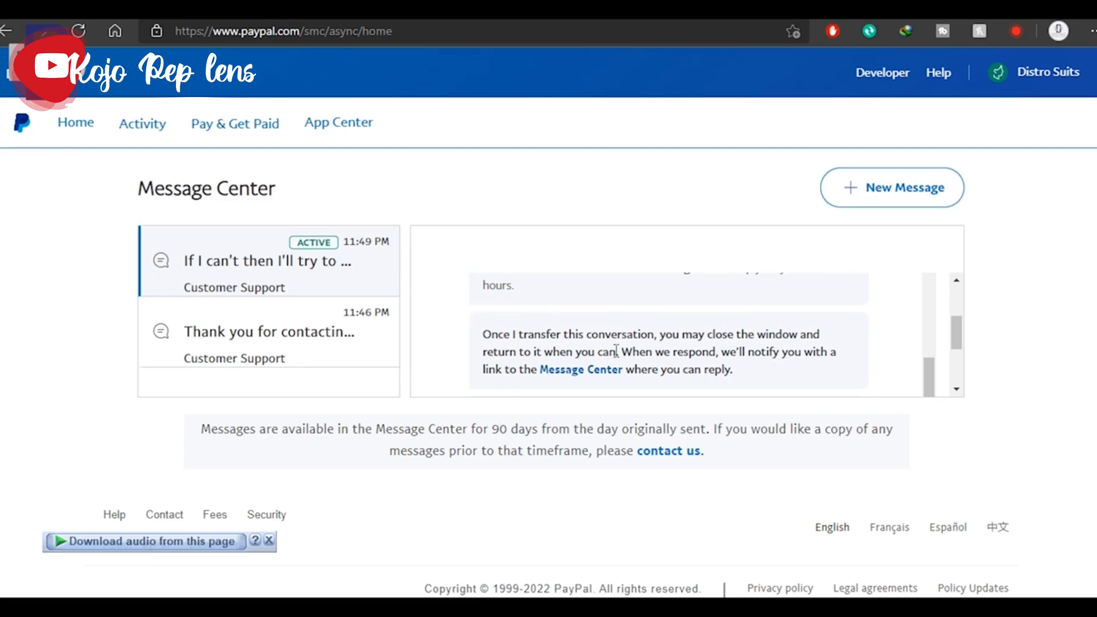
pyautogui.scroll(-3)
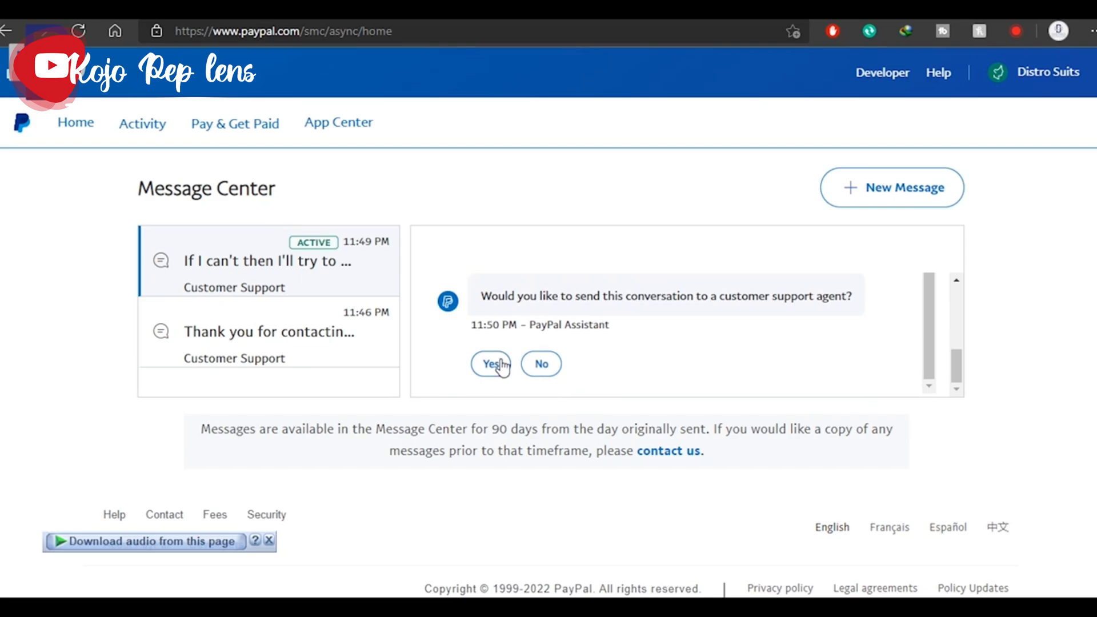
pyautogui.click(490, 363)
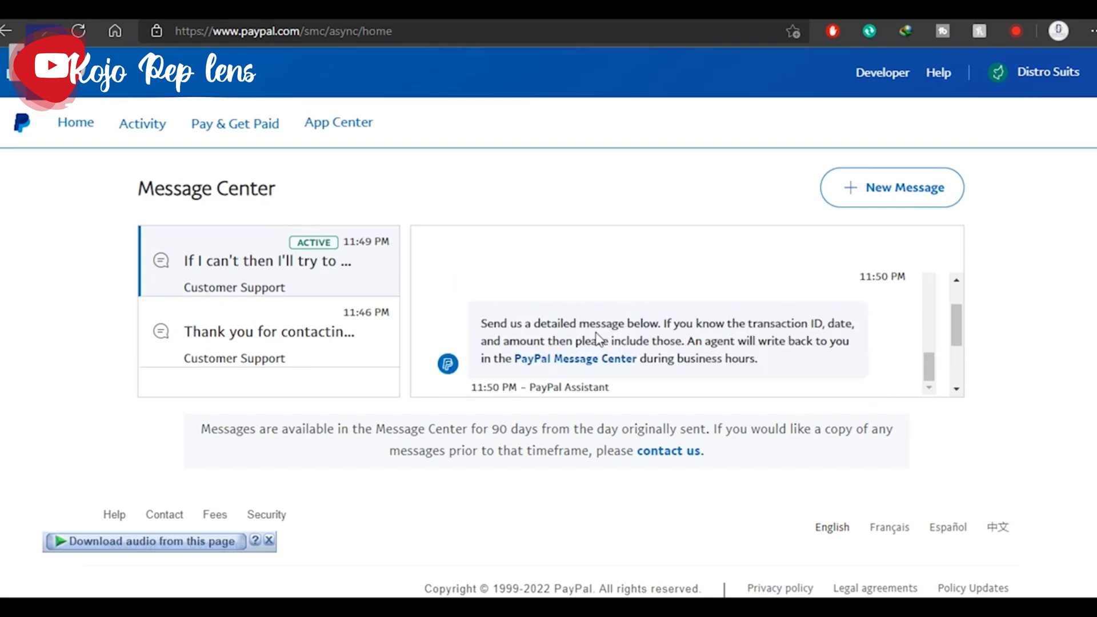
# Step: Send support a message saying the card declines anytime you try linking it
pyautogui.scroll(-3)
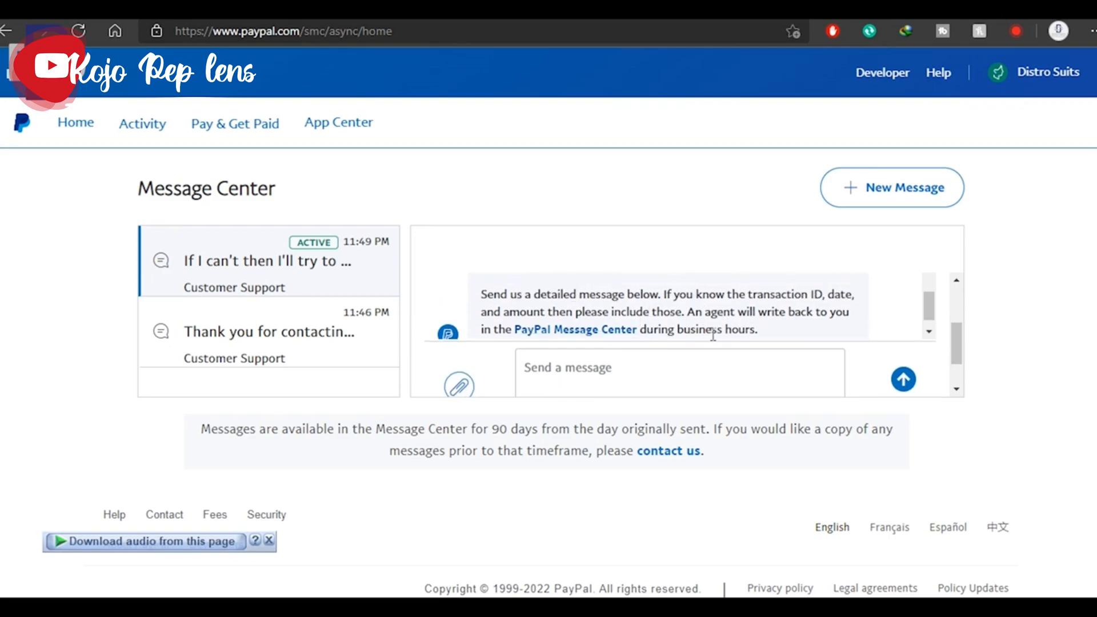
pyautogui.scroll(-3)
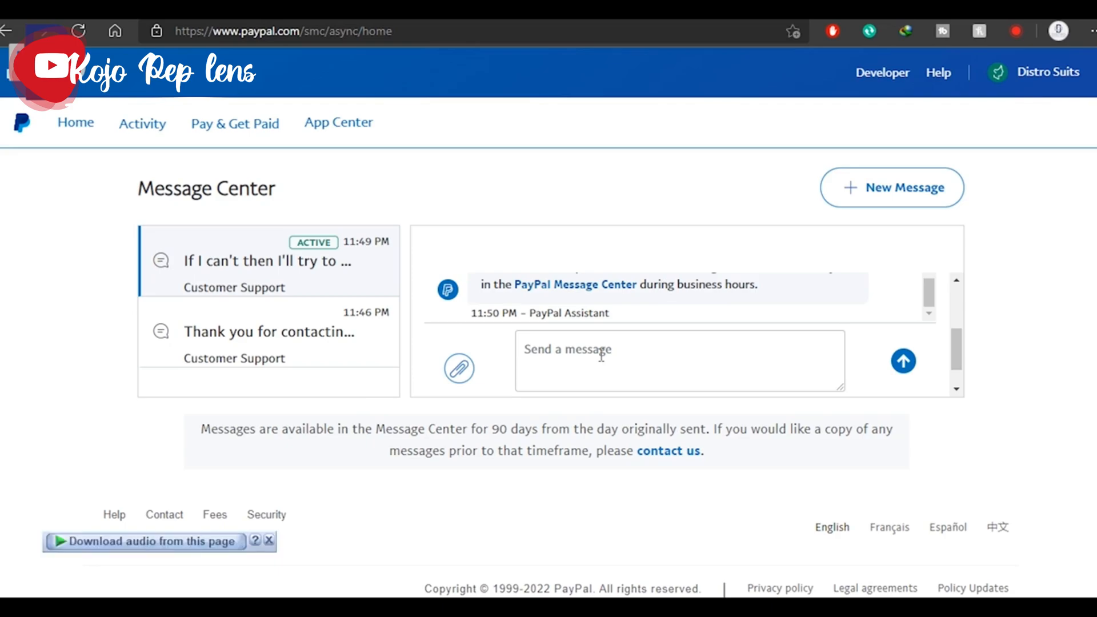
pyautogui.write('please my card decline')
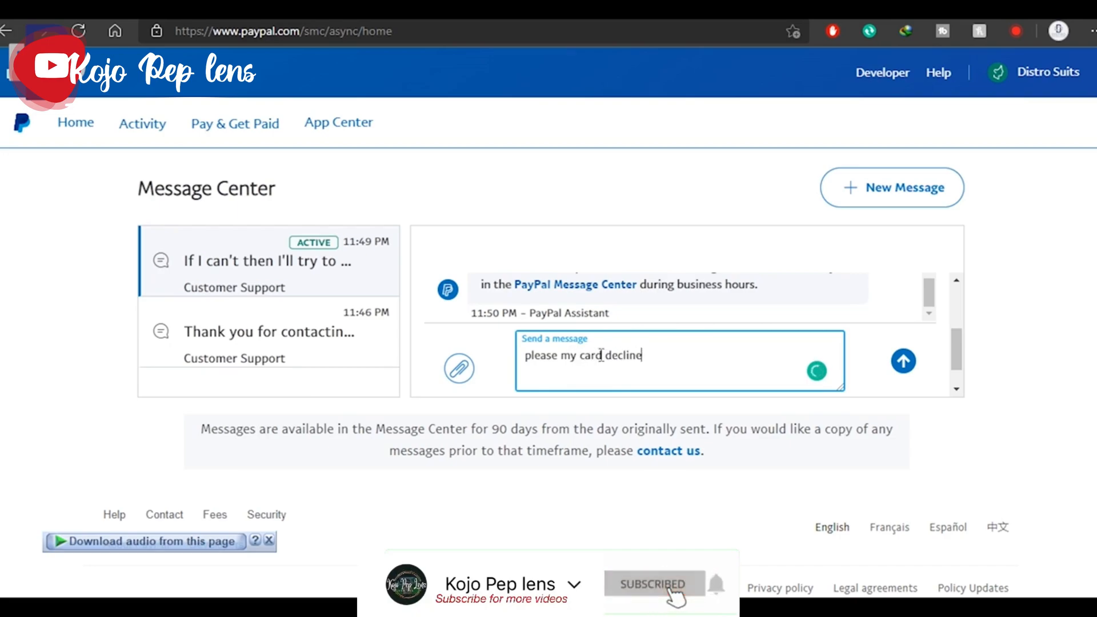
pyautogui.write('s anytime I try')
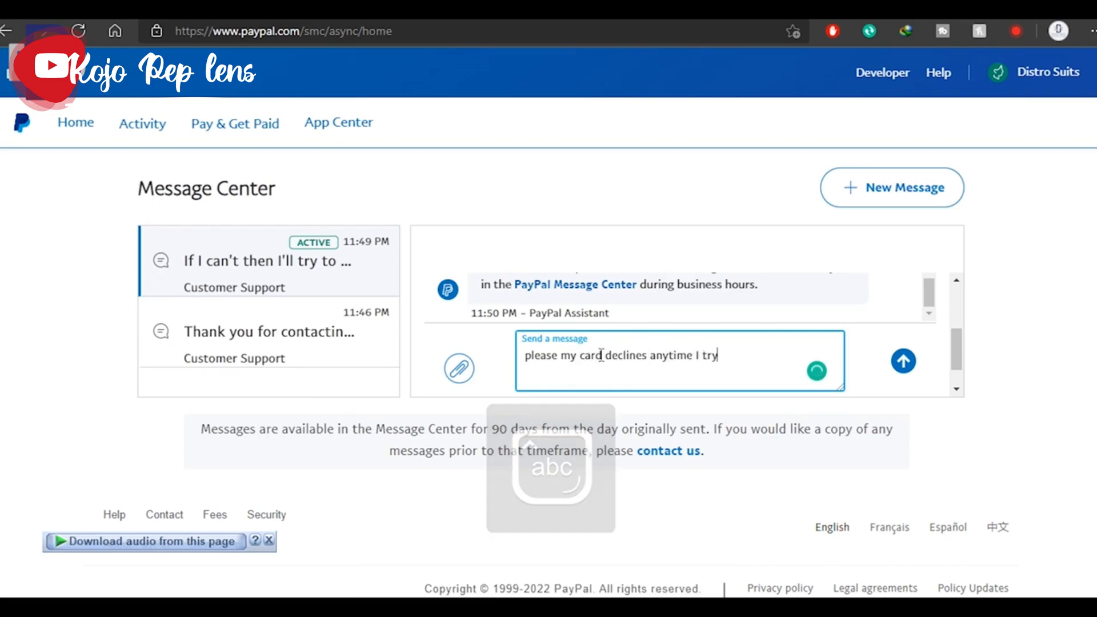
pyautogui.write('linking to my a')
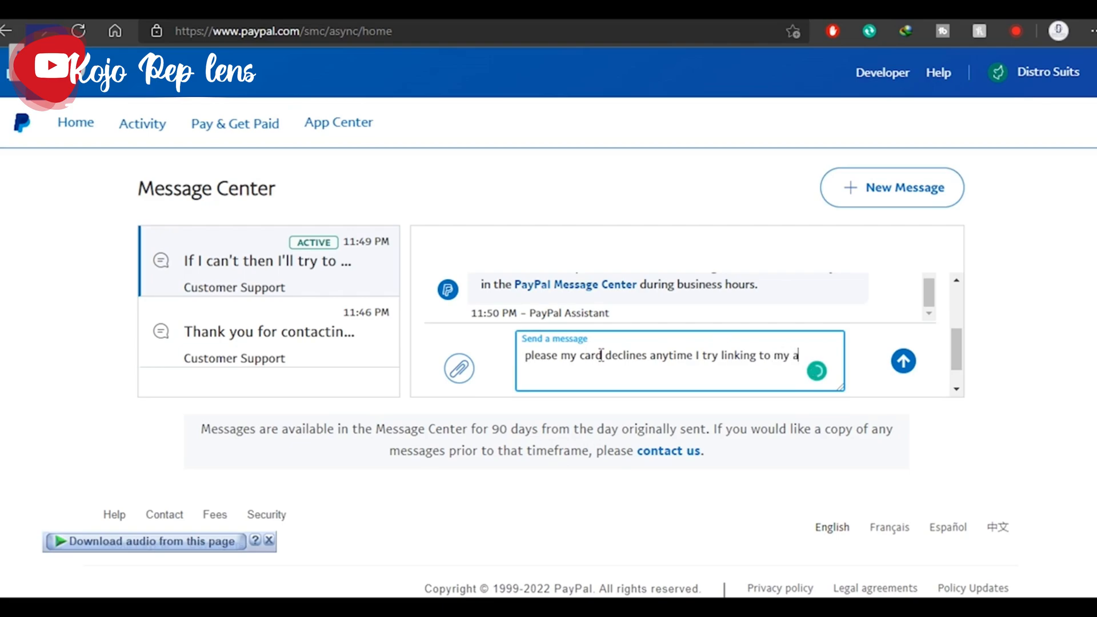
pyautogui.click(902, 361)
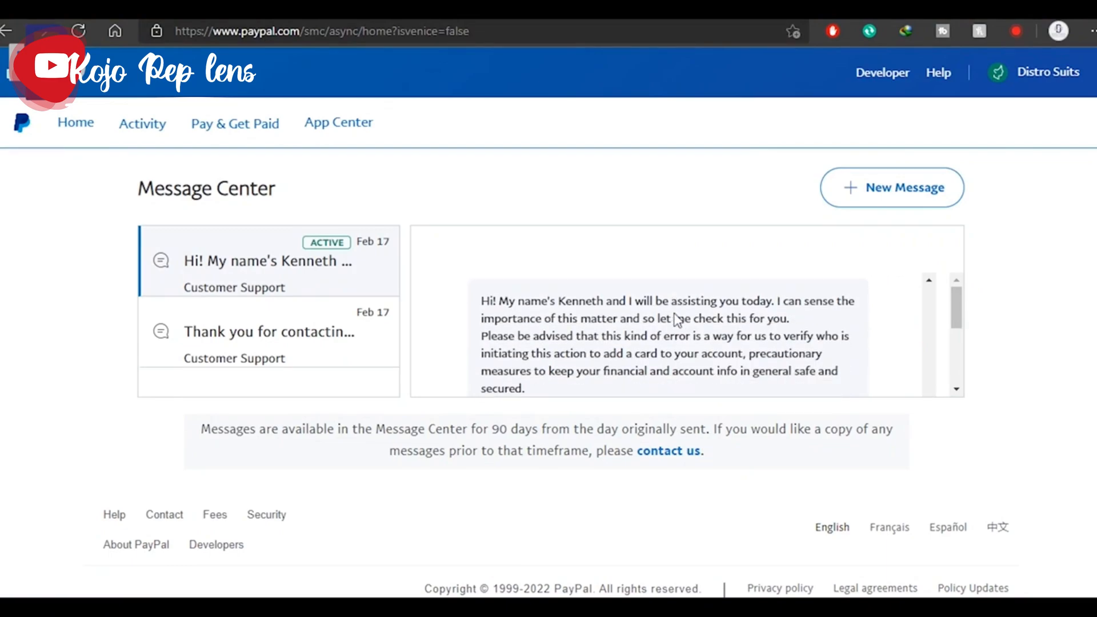
pyautogui.scroll(3)
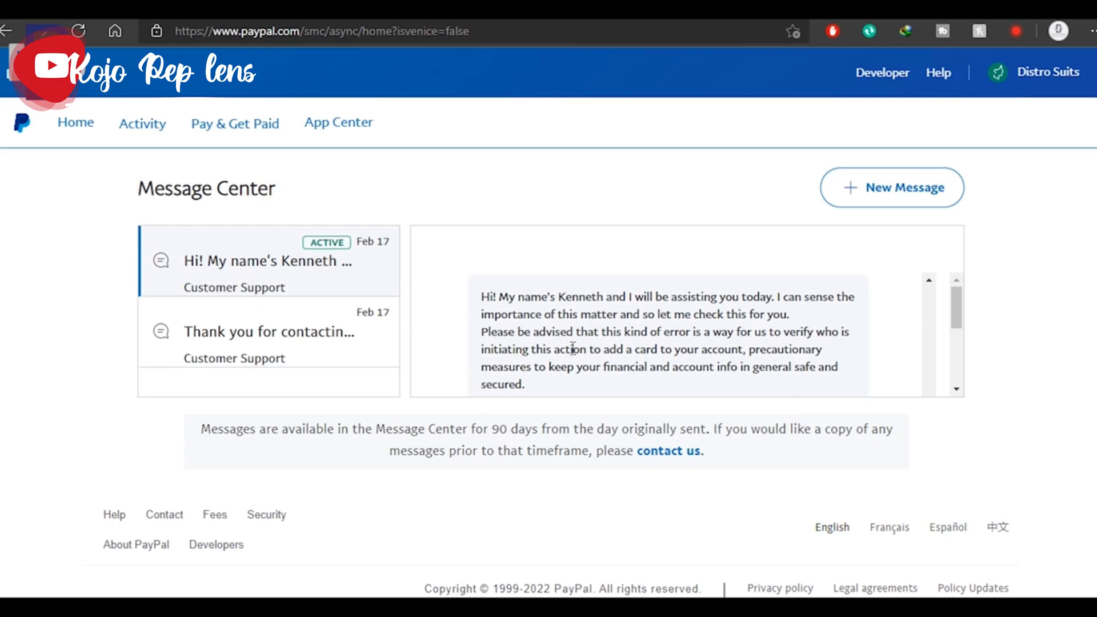
pyautogui.moveTo(760, 356)
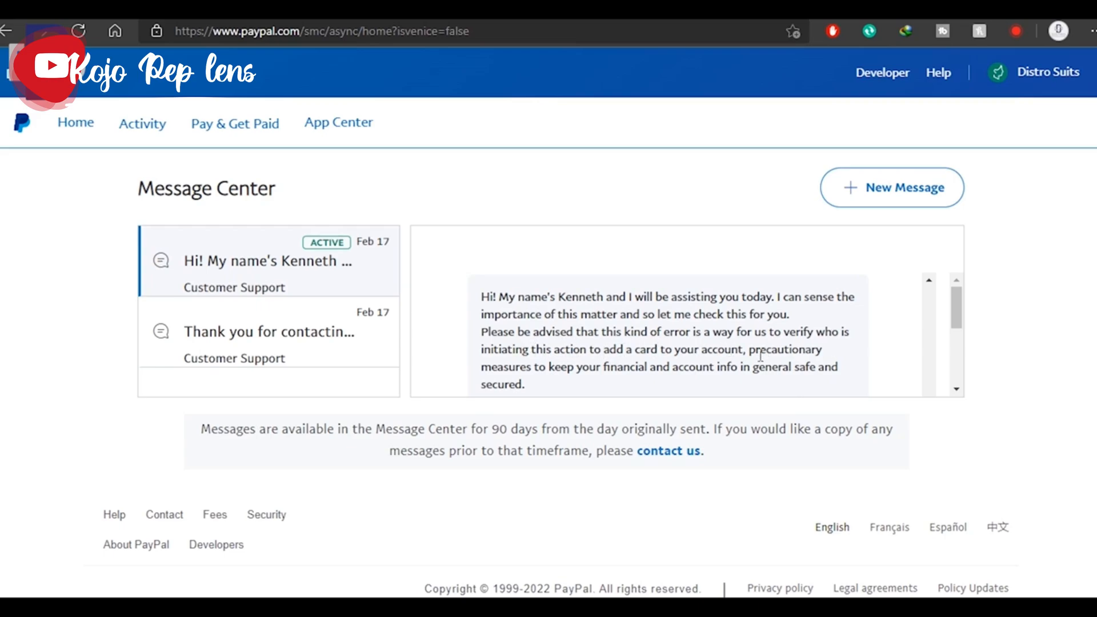
pyautogui.scroll(-3)
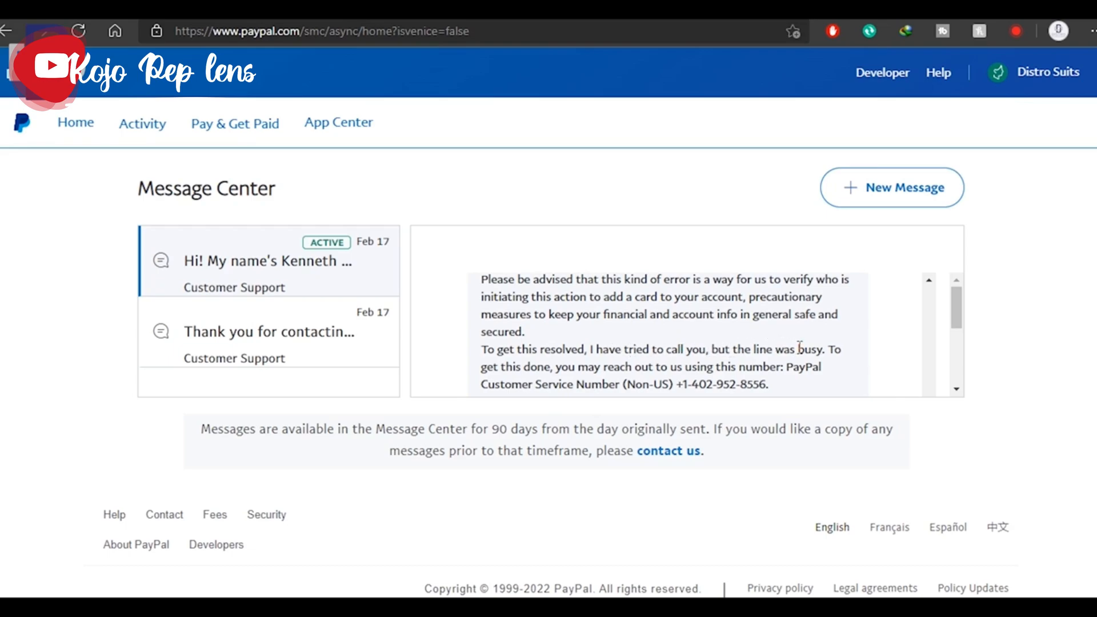
pyautogui.moveTo(532, 364)
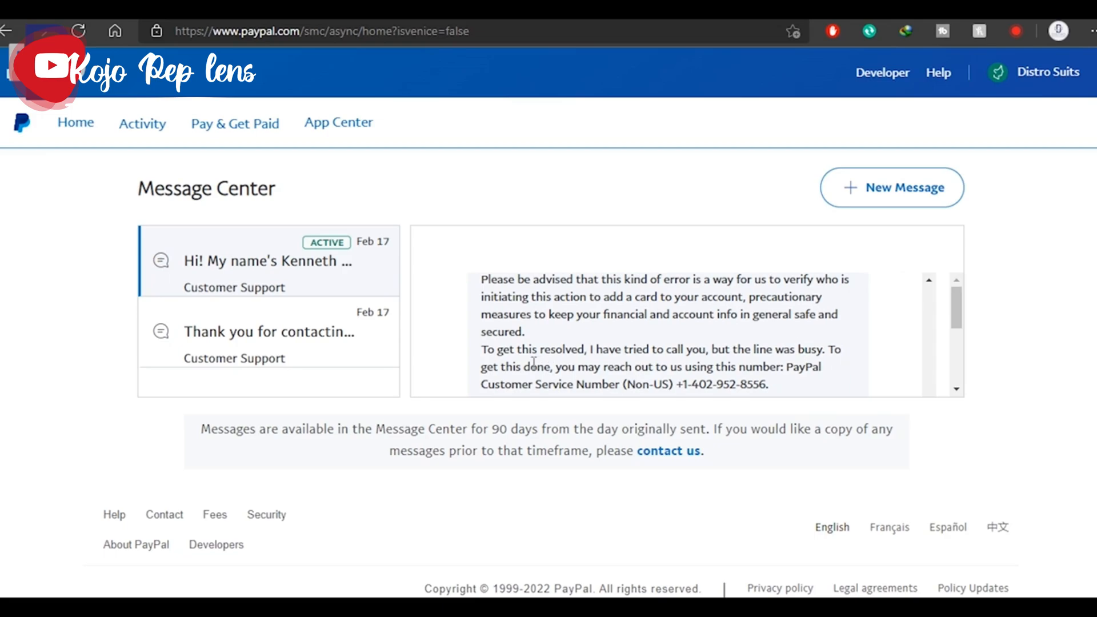
pyautogui.scroll(-3)
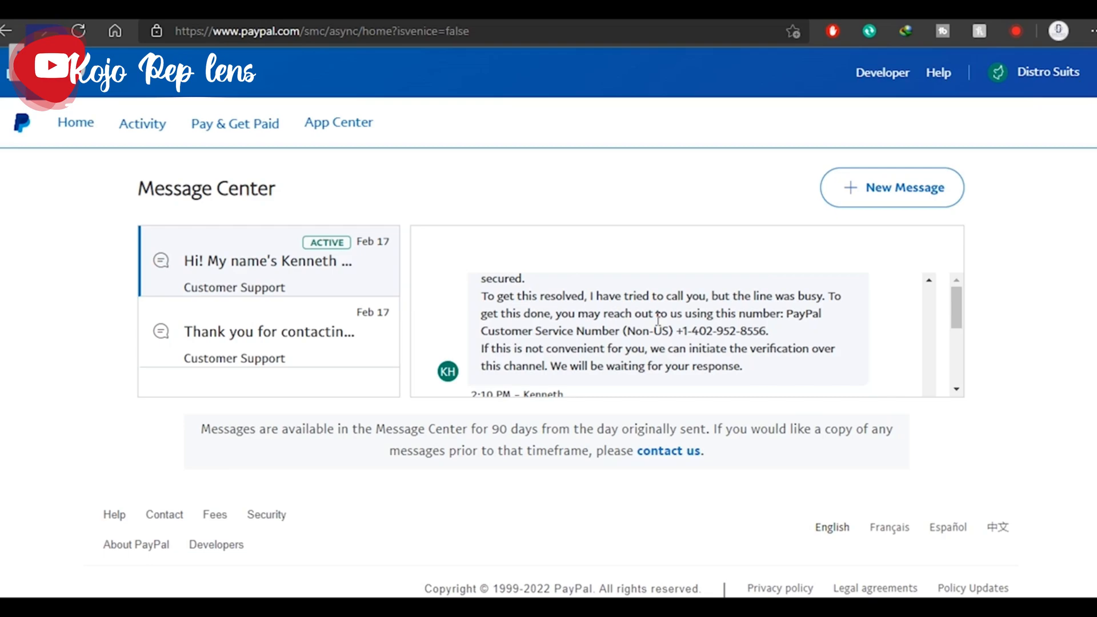
pyautogui.moveTo(766, 315)
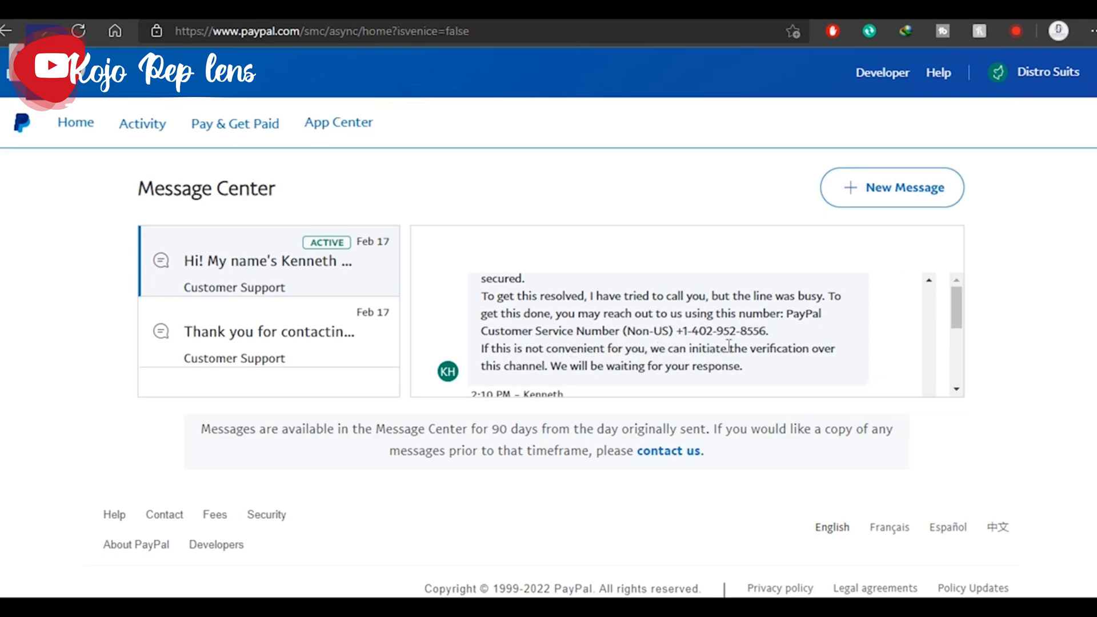
pyautogui.moveTo(579, 362)
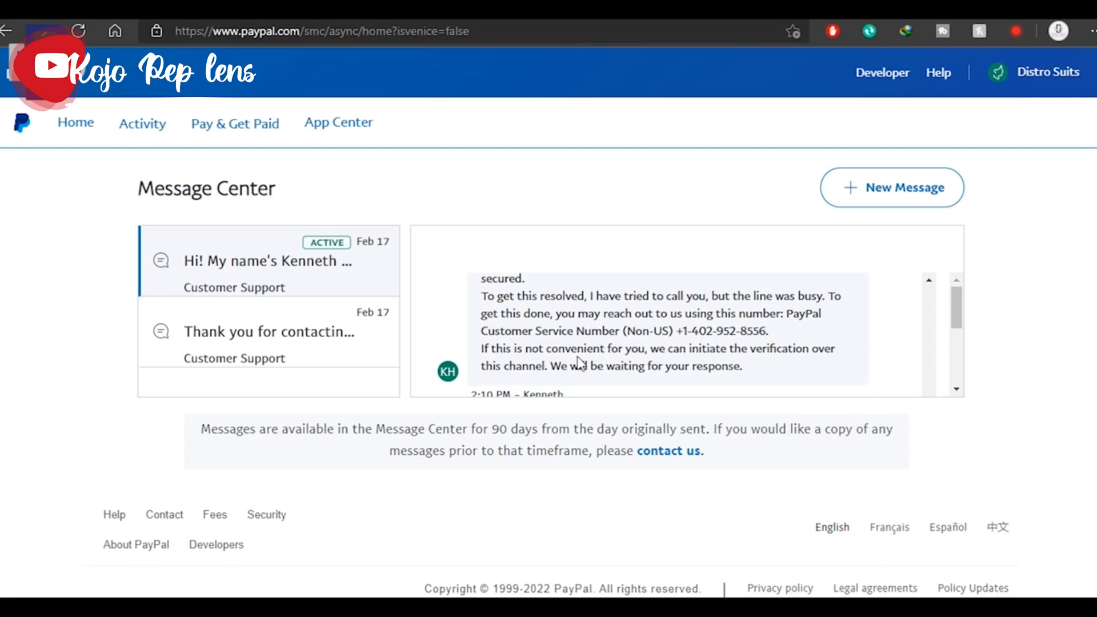
pyautogui.scroll(-3)
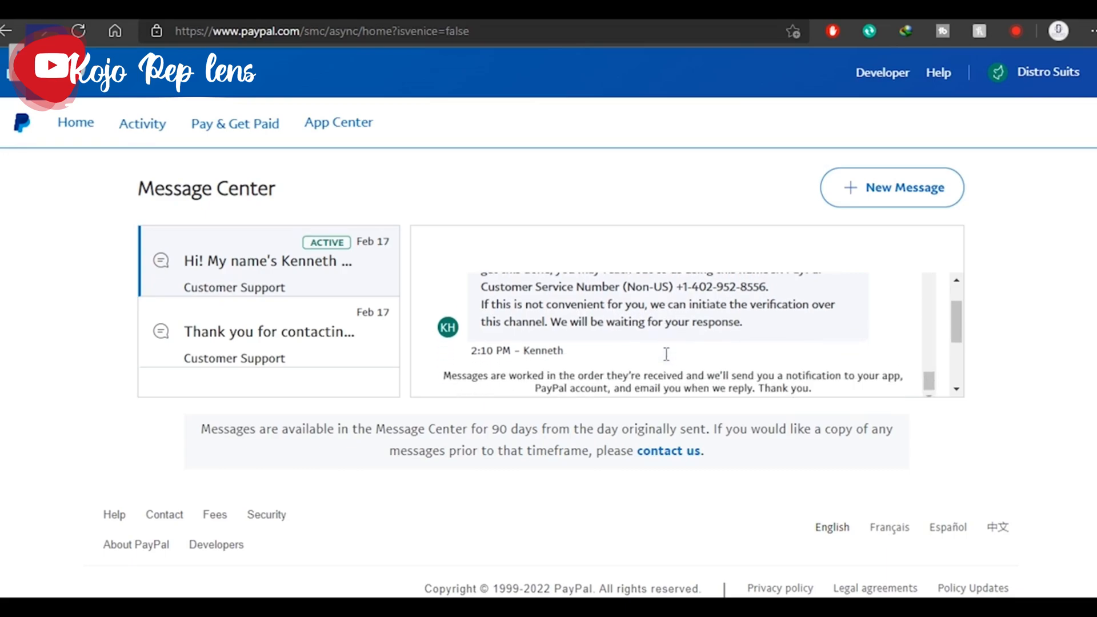
pyautogui.scroll(-3)
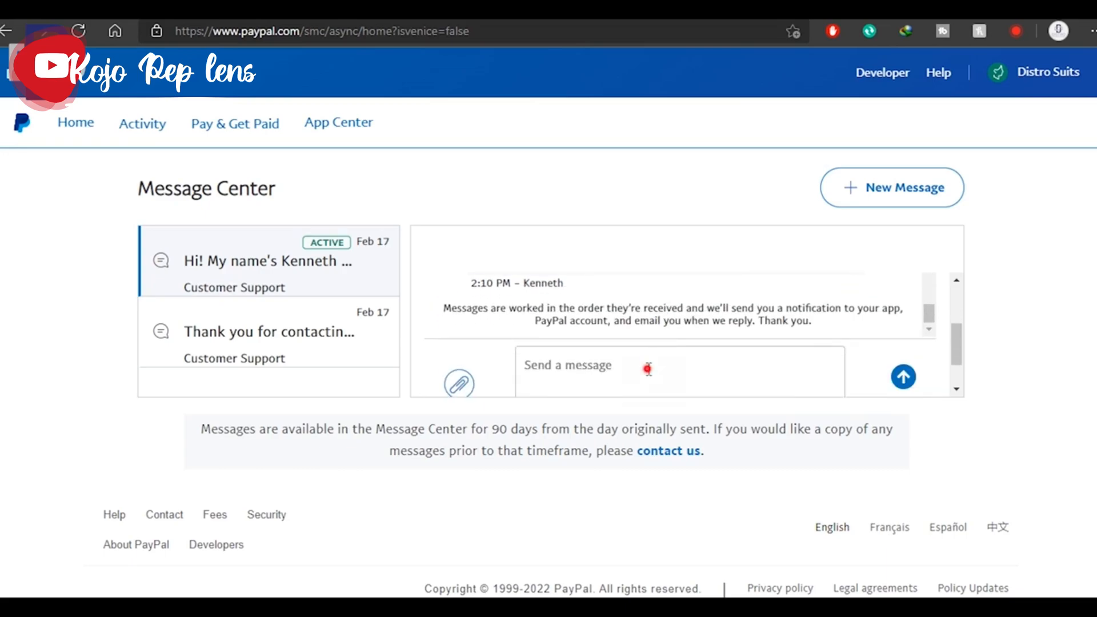
pyautogui.write('please')
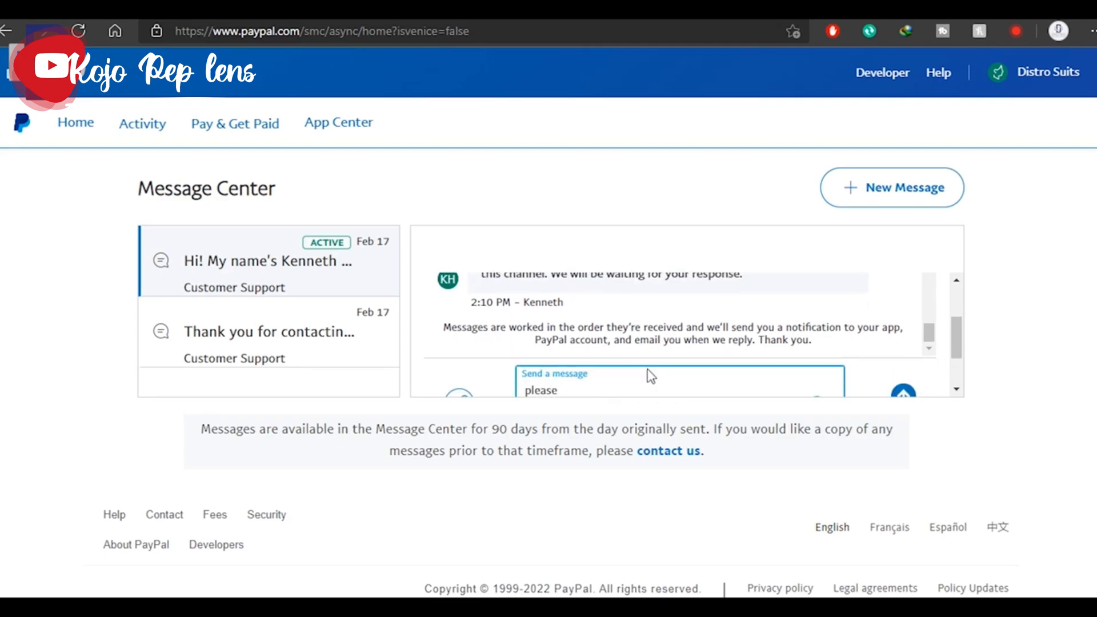
pyautogui.write('you can call me back')
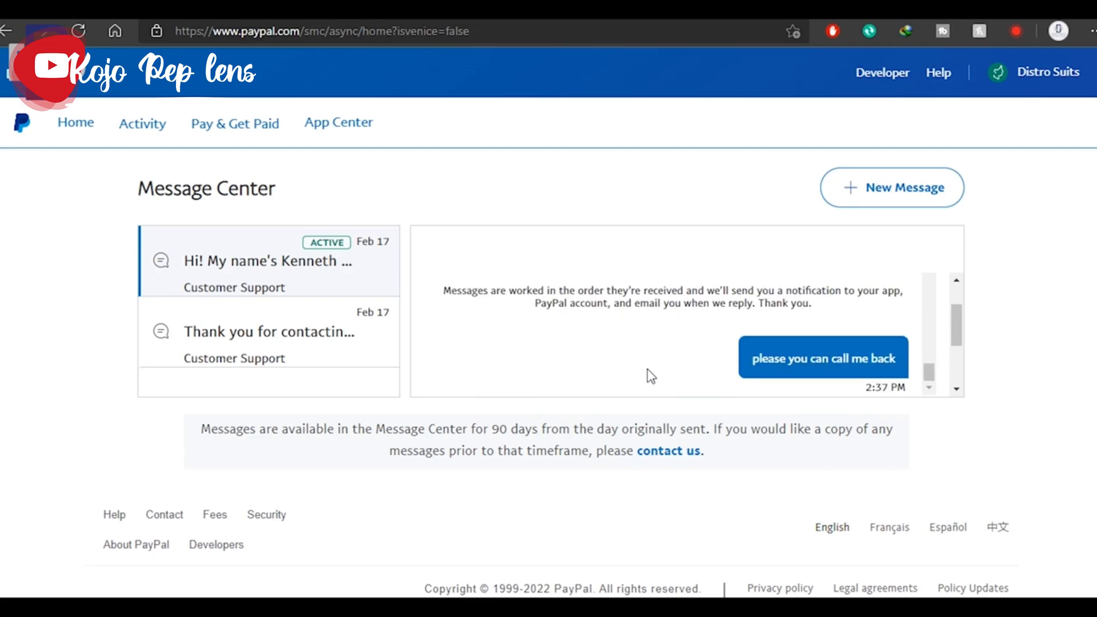
pyautogui.scroll(3)
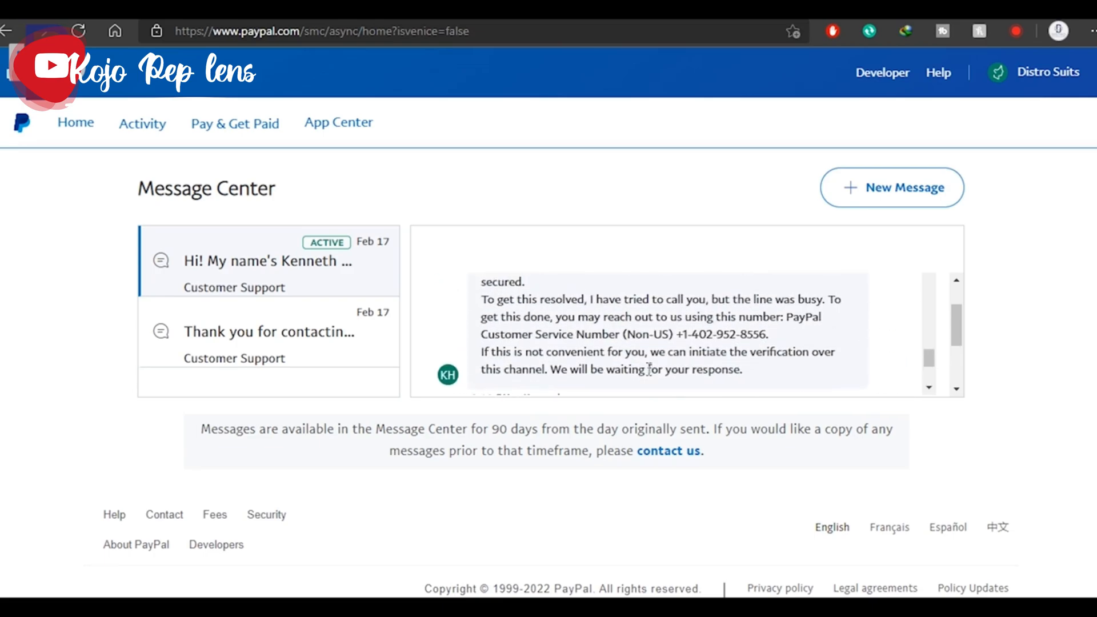
pyautogui.scroll(-3)
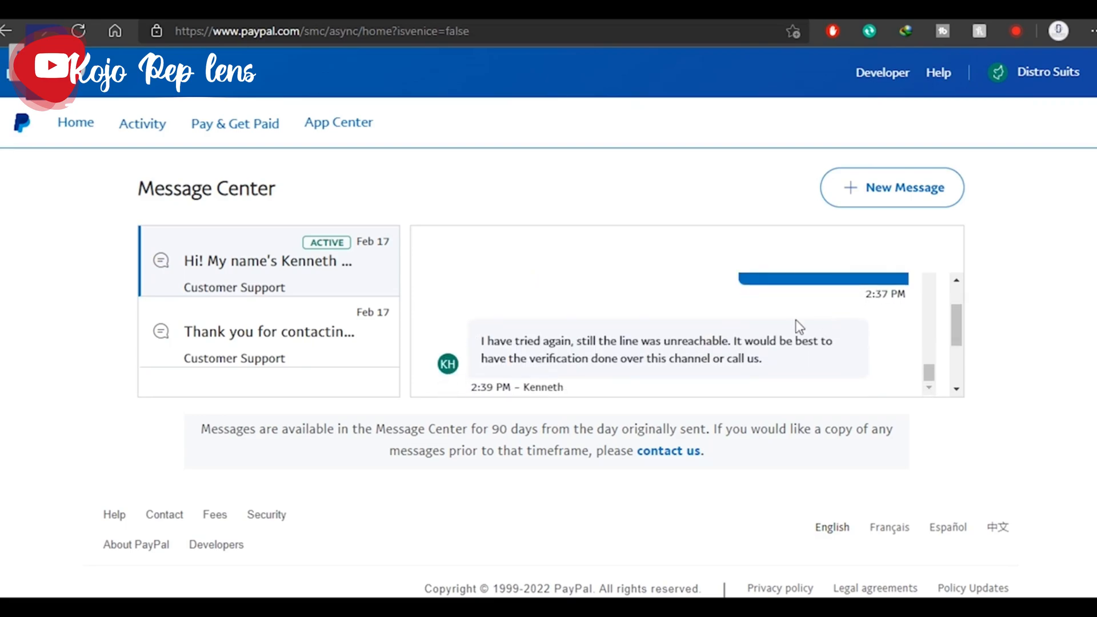
pyautogui.moveTo(675, 341)
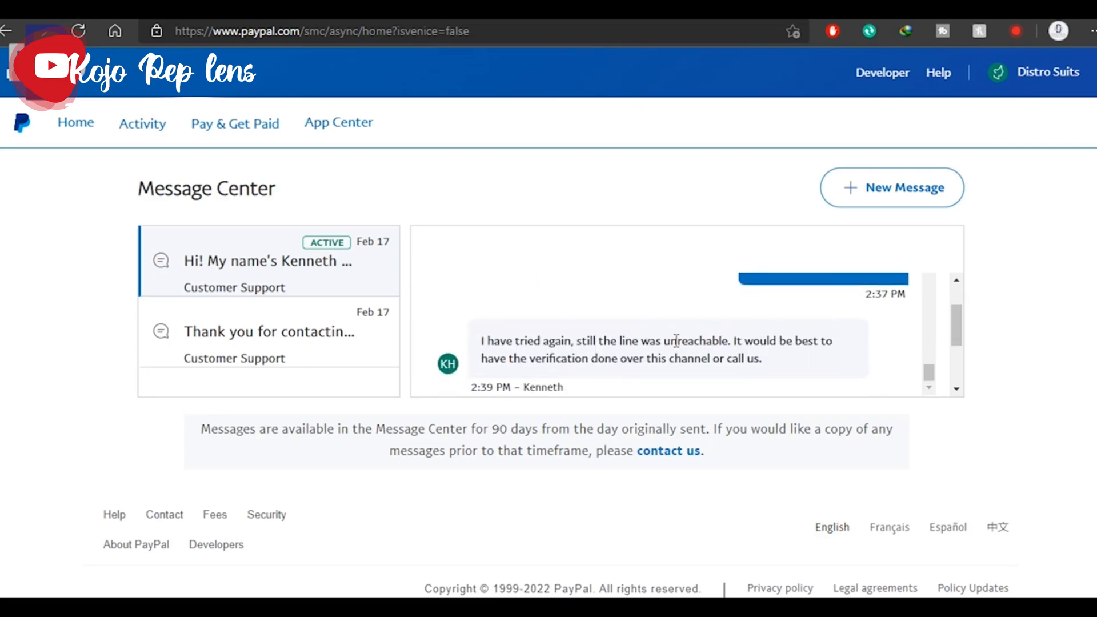
pyautogui.moveTo(756, 348)
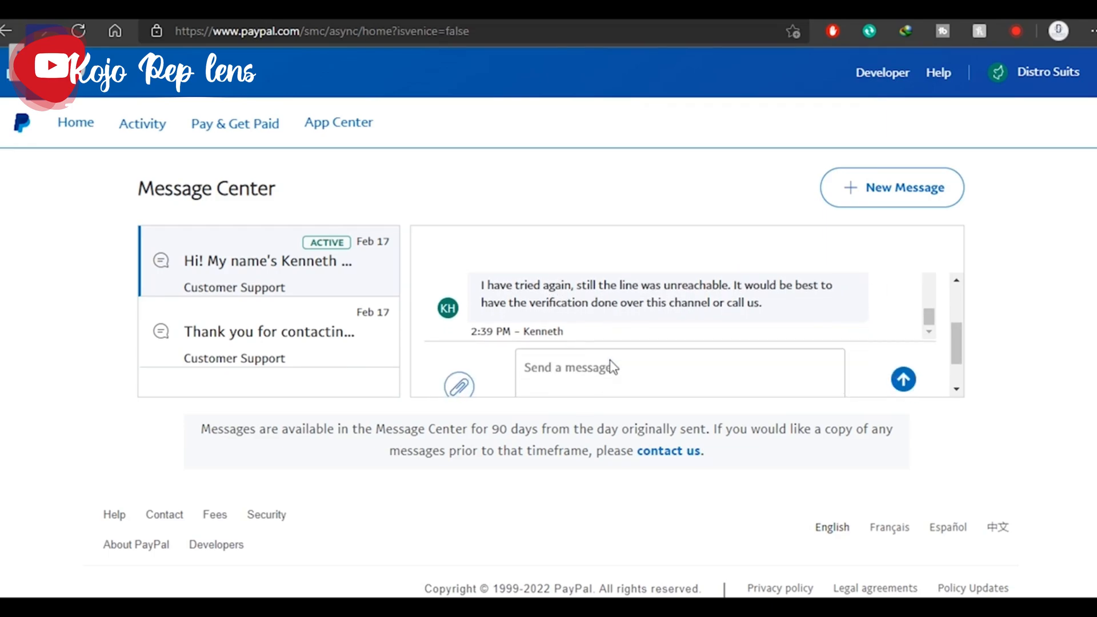
# Step: Reply to Kenneth asking to handle the verification over this message channel
pyautogui.click(608, 368)
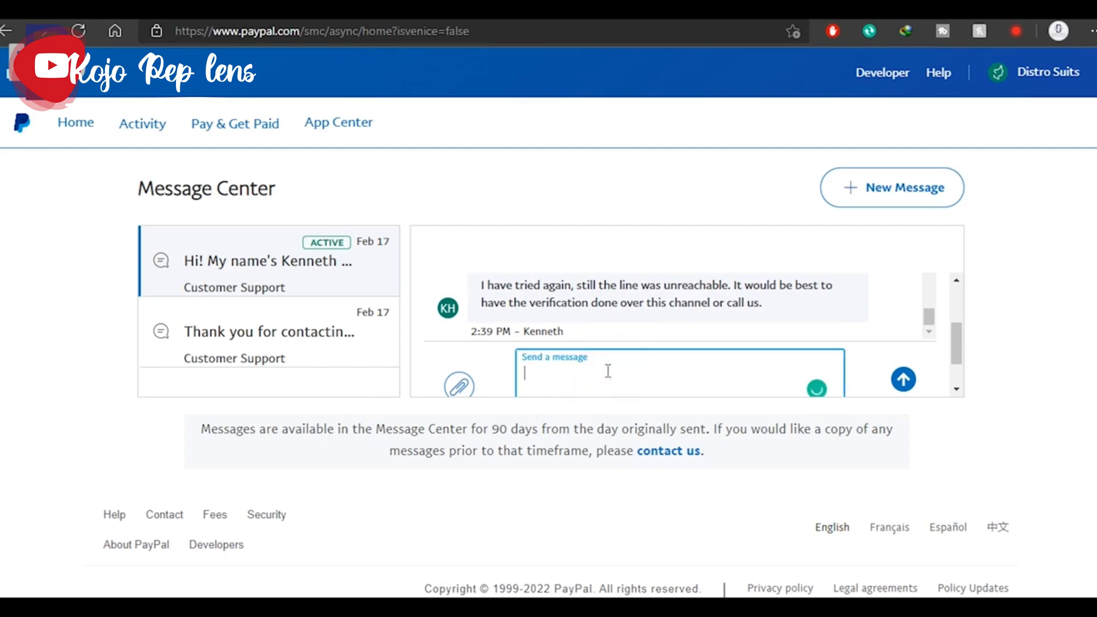
pyautogui.write('let it')
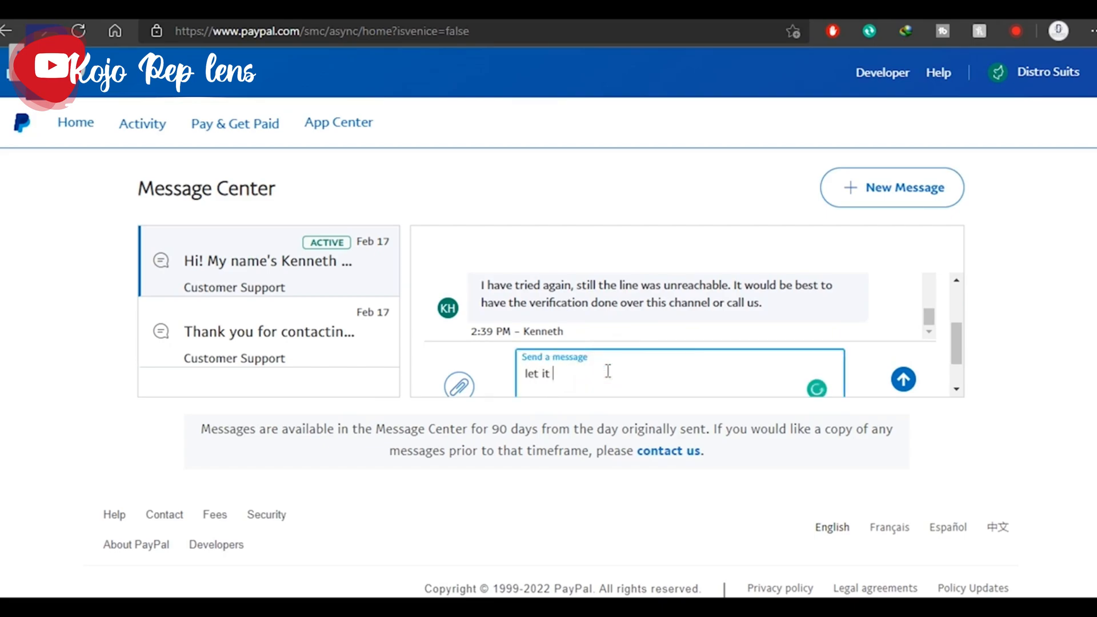
pyautogui.write('over this channe')
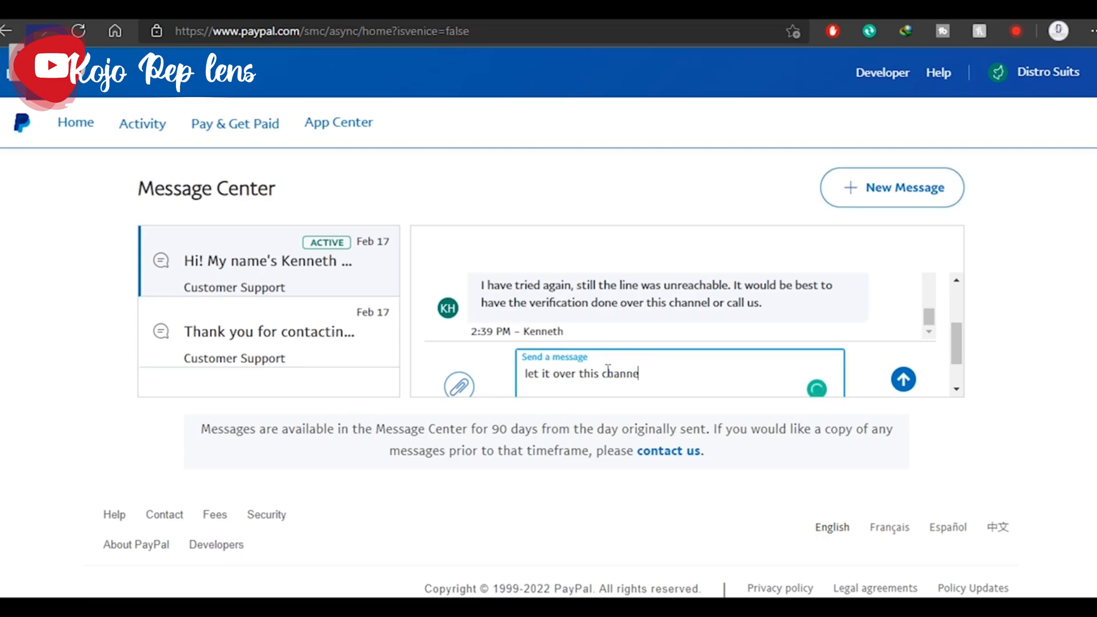
pyautogui.click(903, 378)
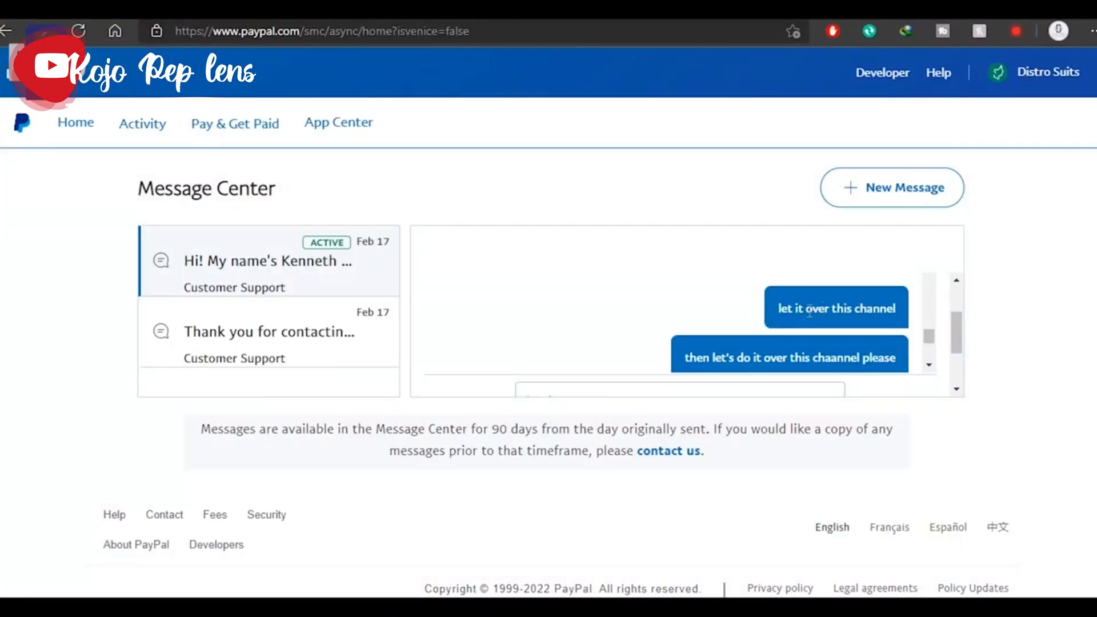
pyautogui.moveTo(801, 329)
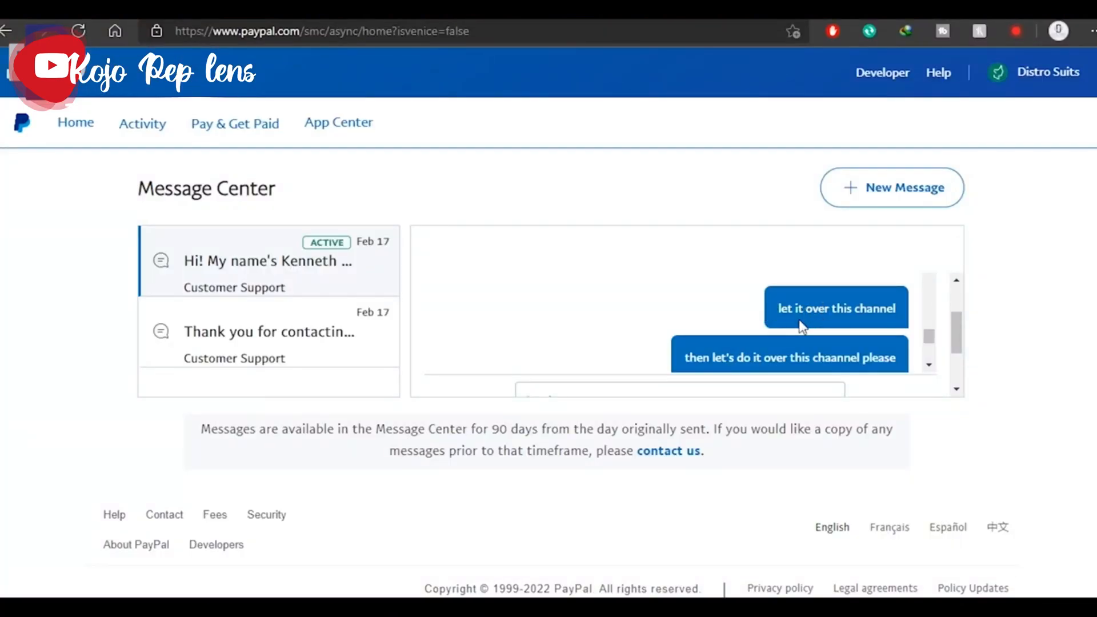
pyautogui.moveTo(741, 355)
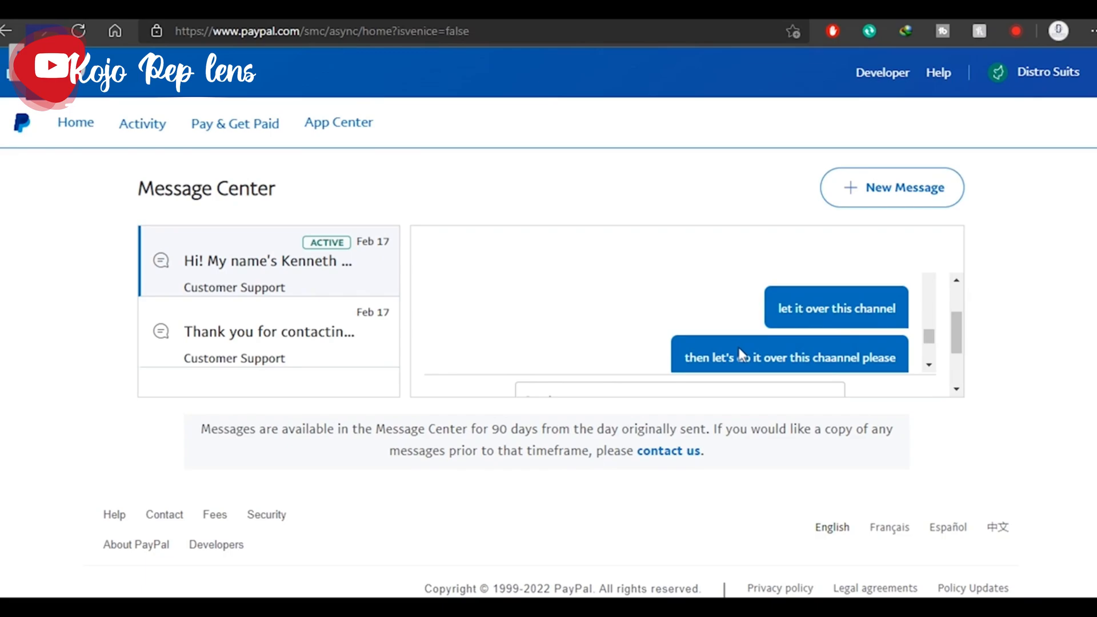
pyautogui.moveTo(795, 350)
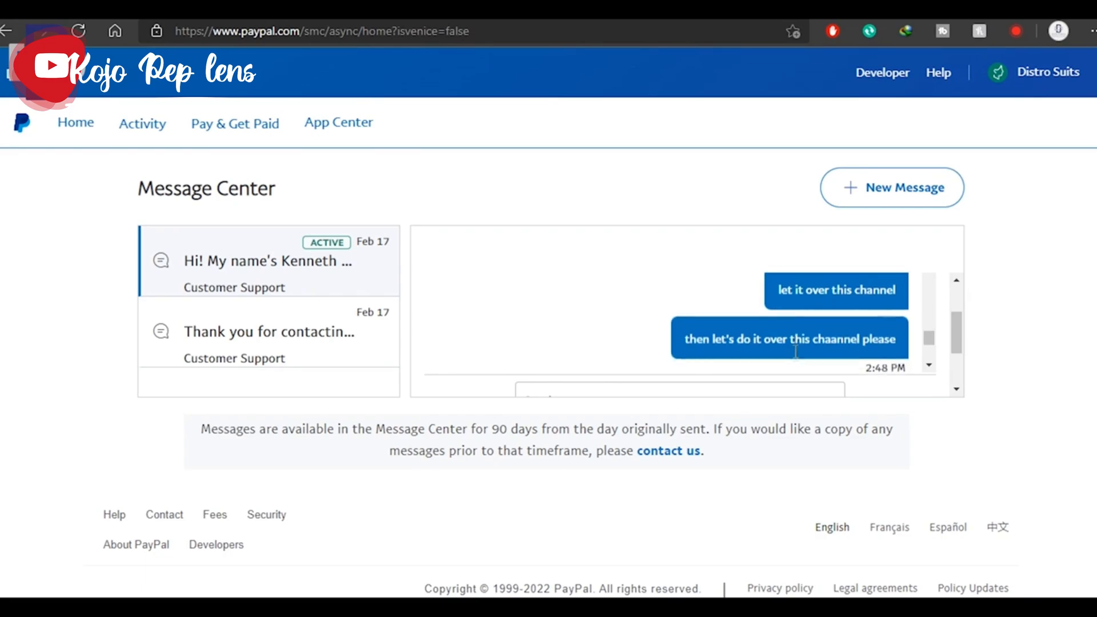
# Step: Read Kenneth's reply and send 'yes please' to continue the security steps
pyautogui.scroll(-3)
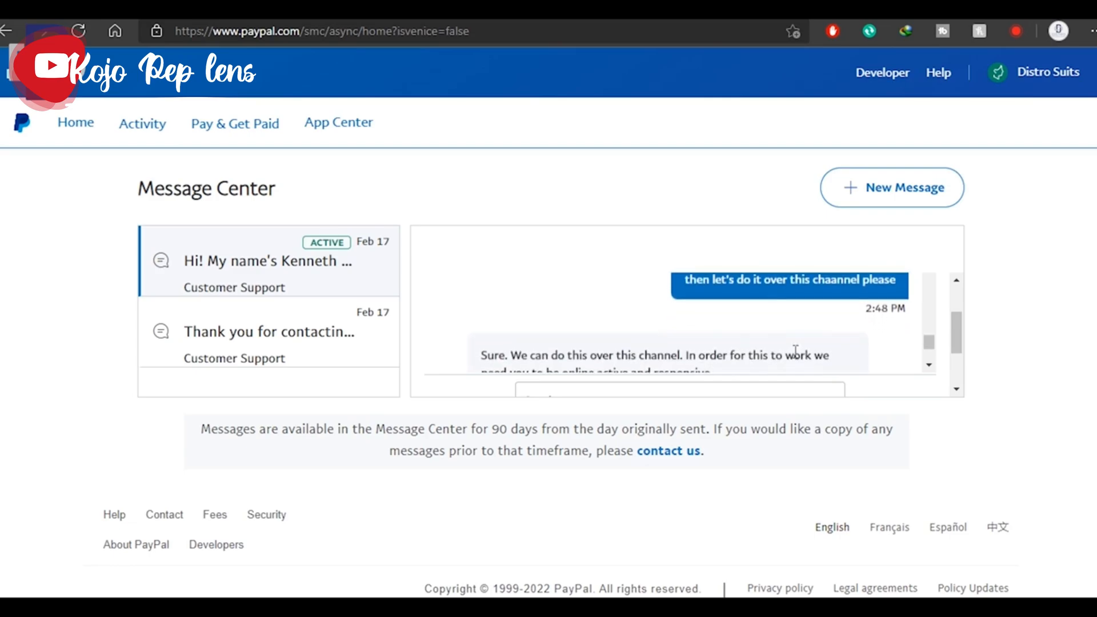
pyautogui.scroll(-3)
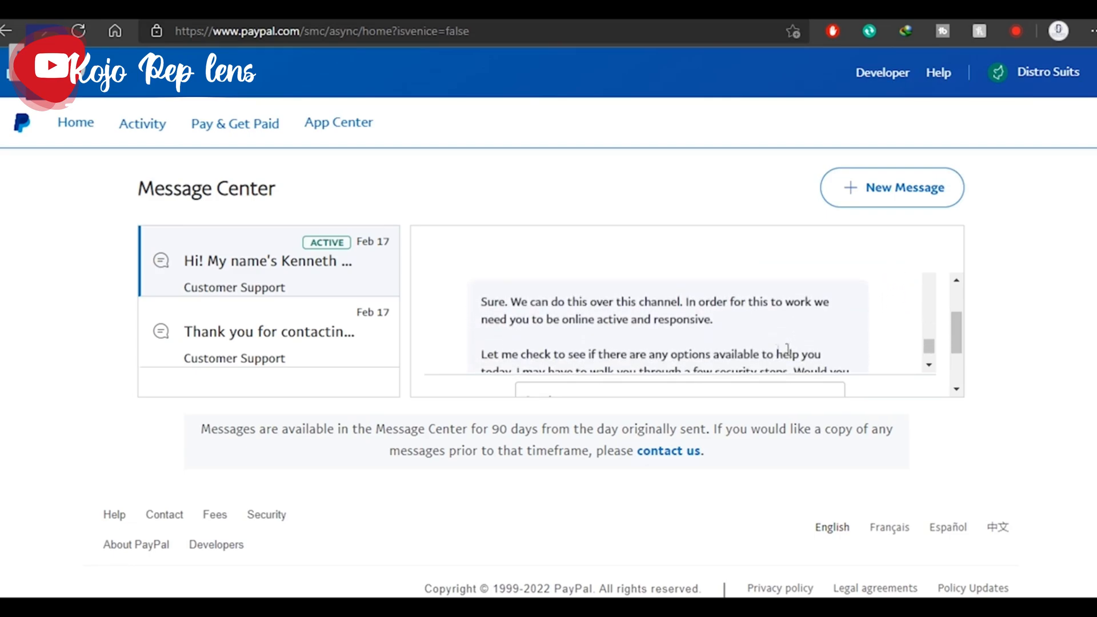
pyautogui.moveTo(588, 333)
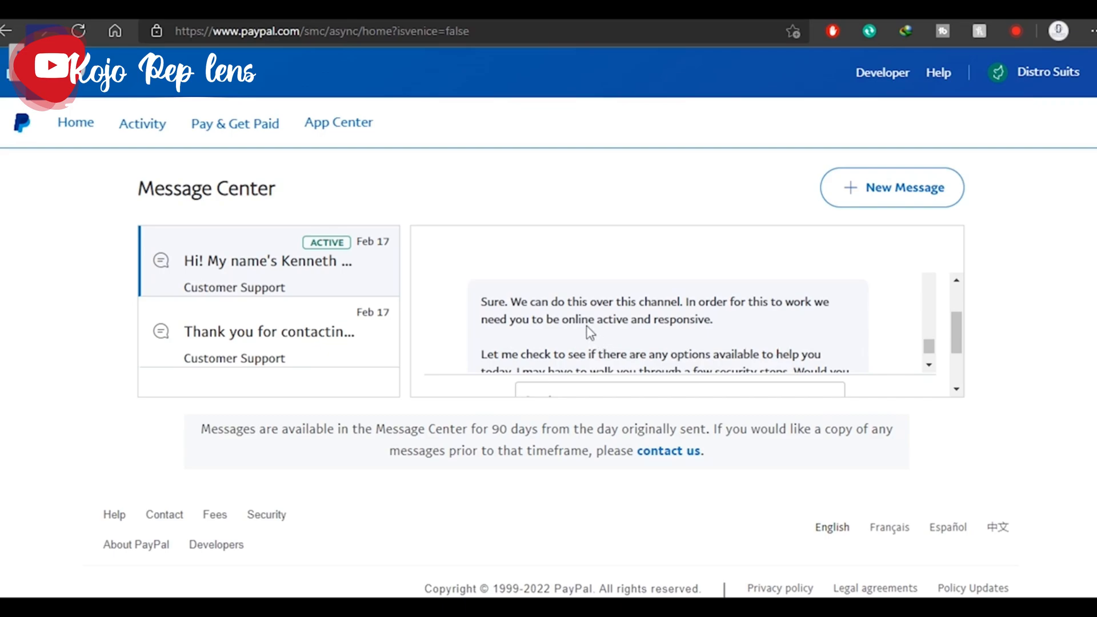
pyautogui.moveTo(661, 302)
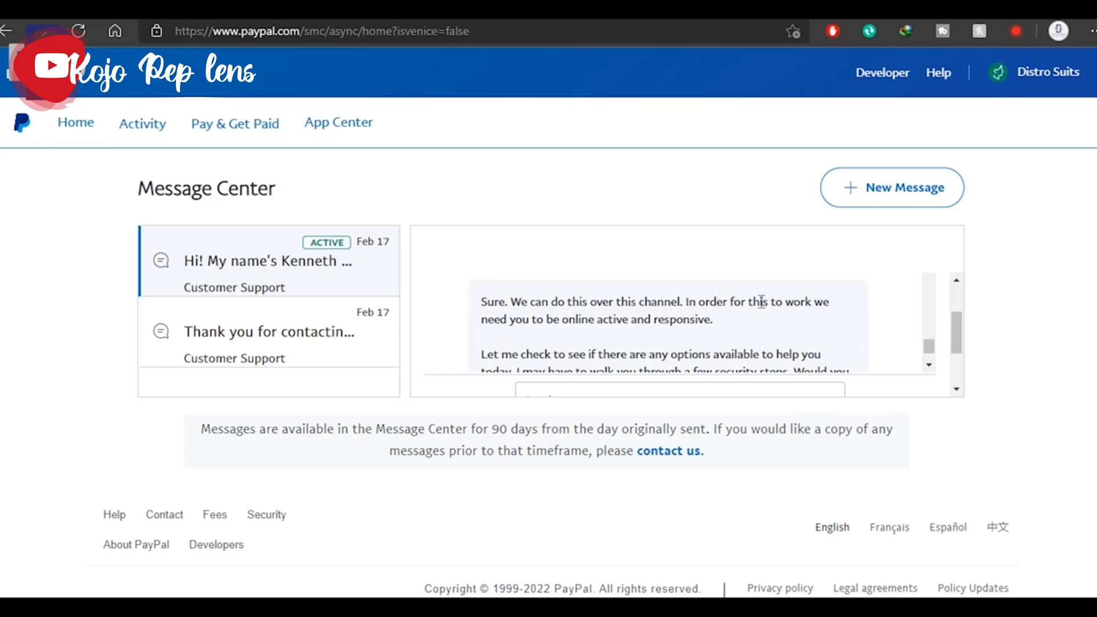
pyautogui.moveTo(751, 325)
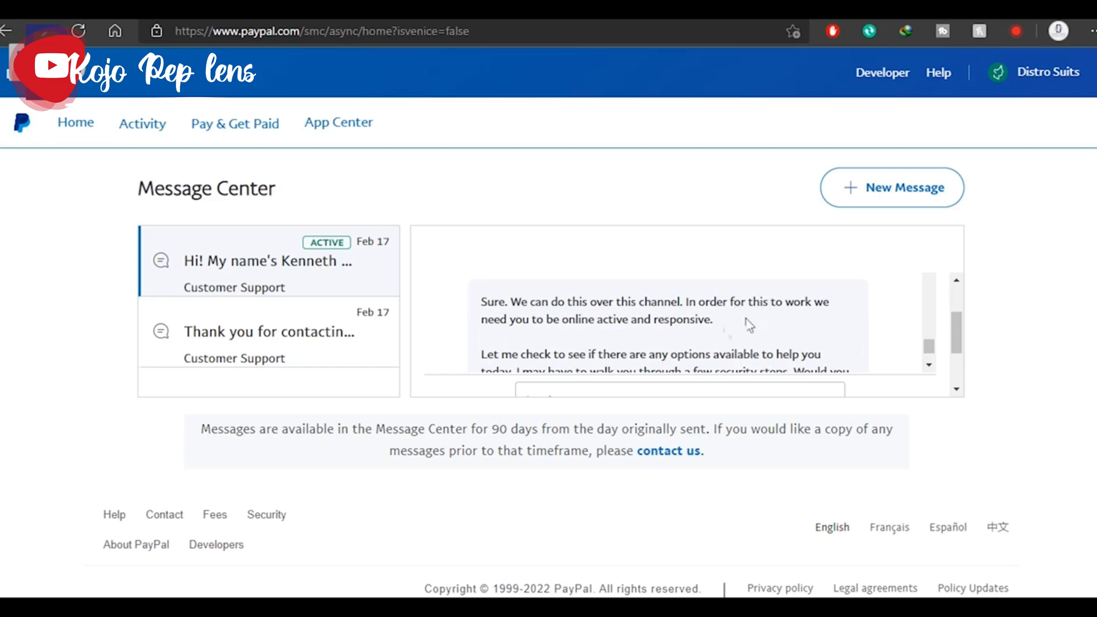
pyautogui.moveTo(533, 349)
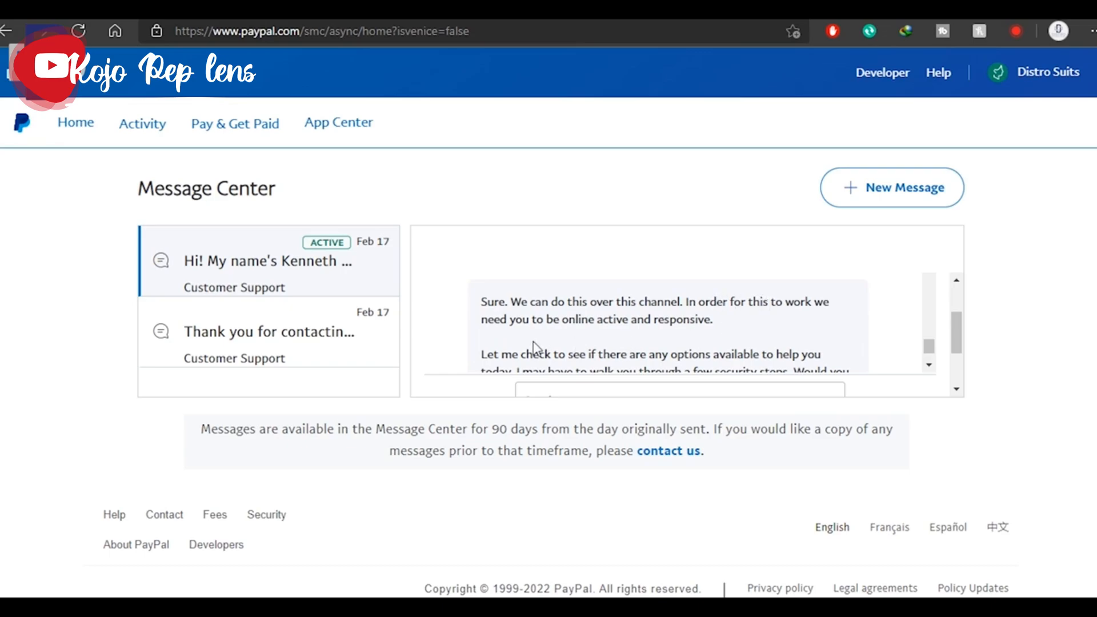
pyautogui.scroll(-3)
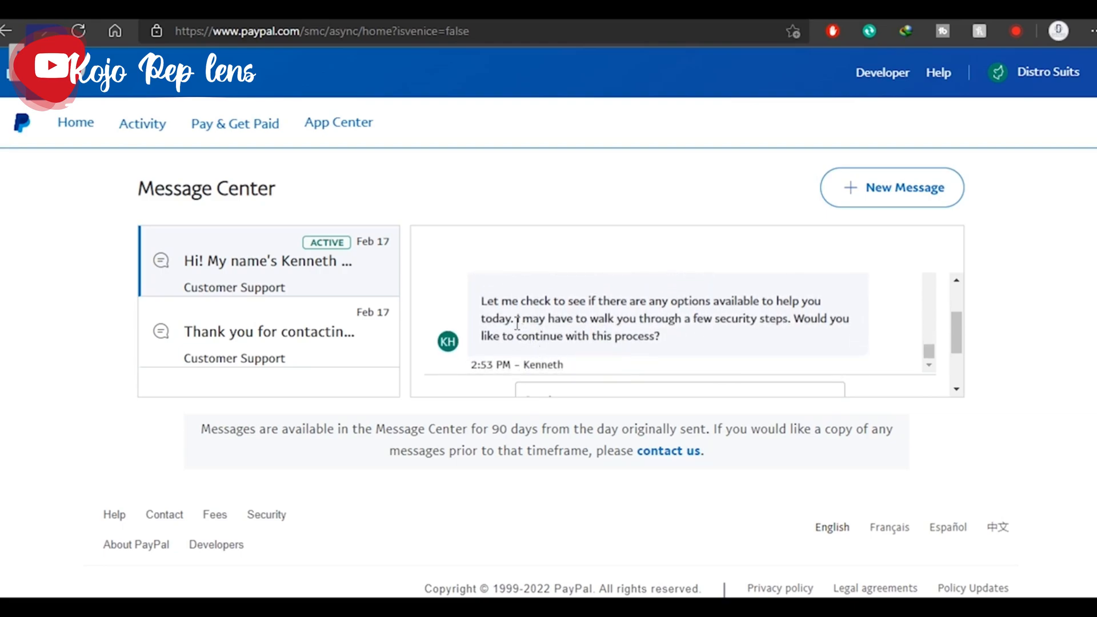
pyautogui.moveTo(591, 312)
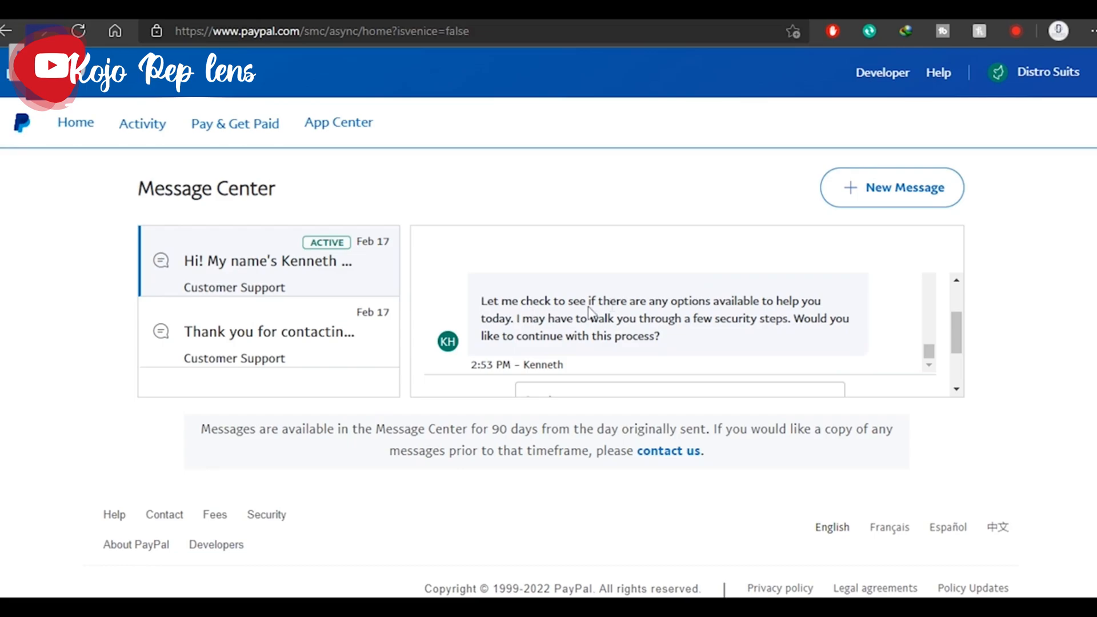
pyautogui.scroll(-3)
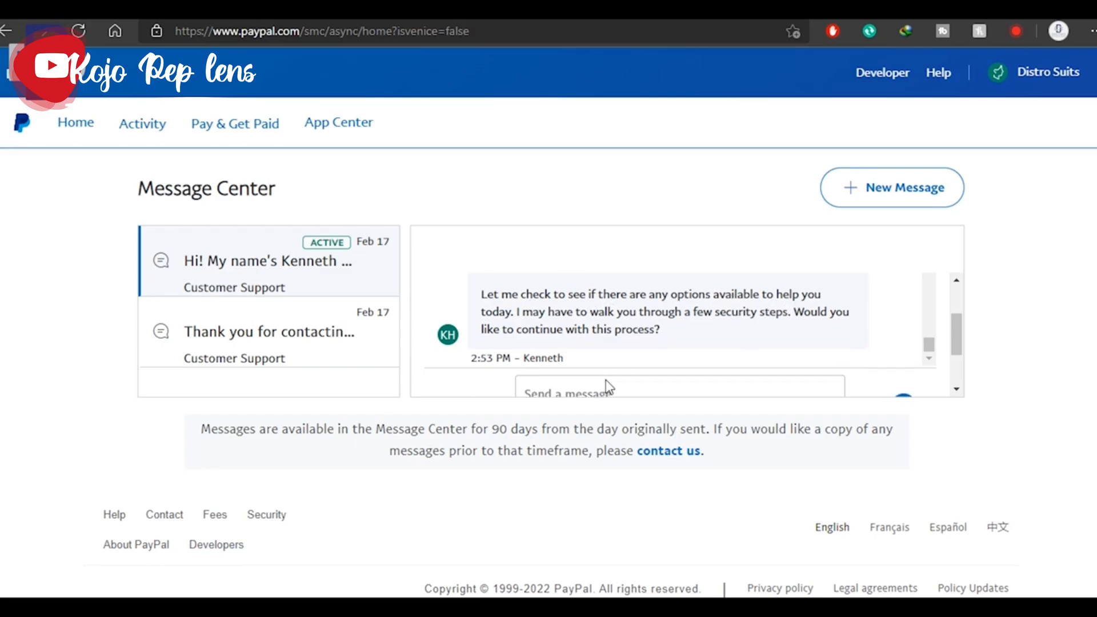
pyautogui.scroll(-3)
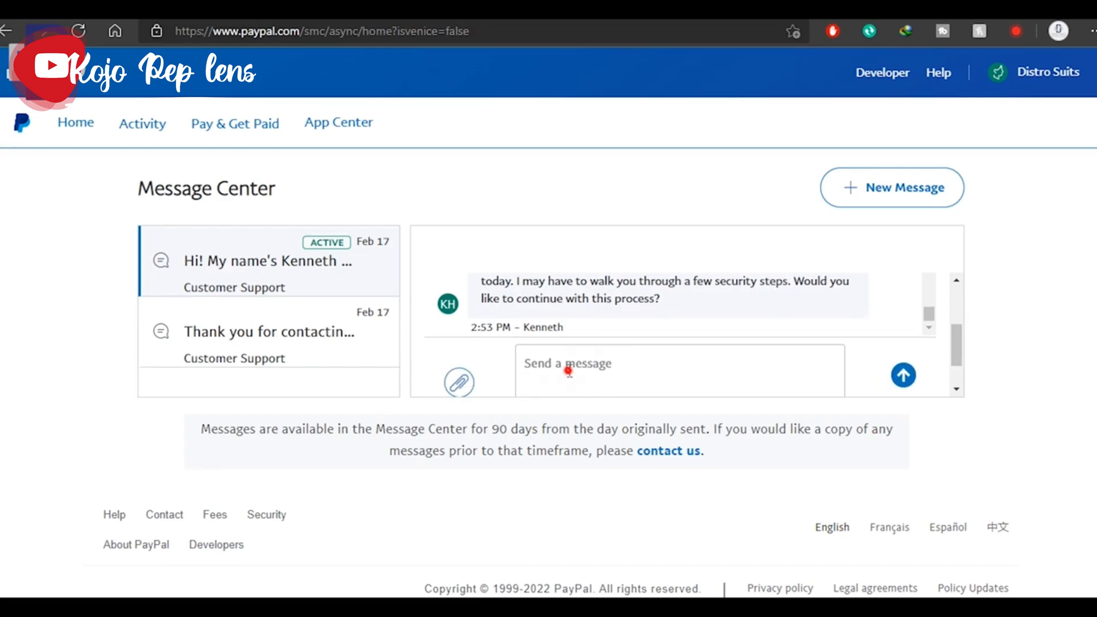
pyautogui.write('yes')
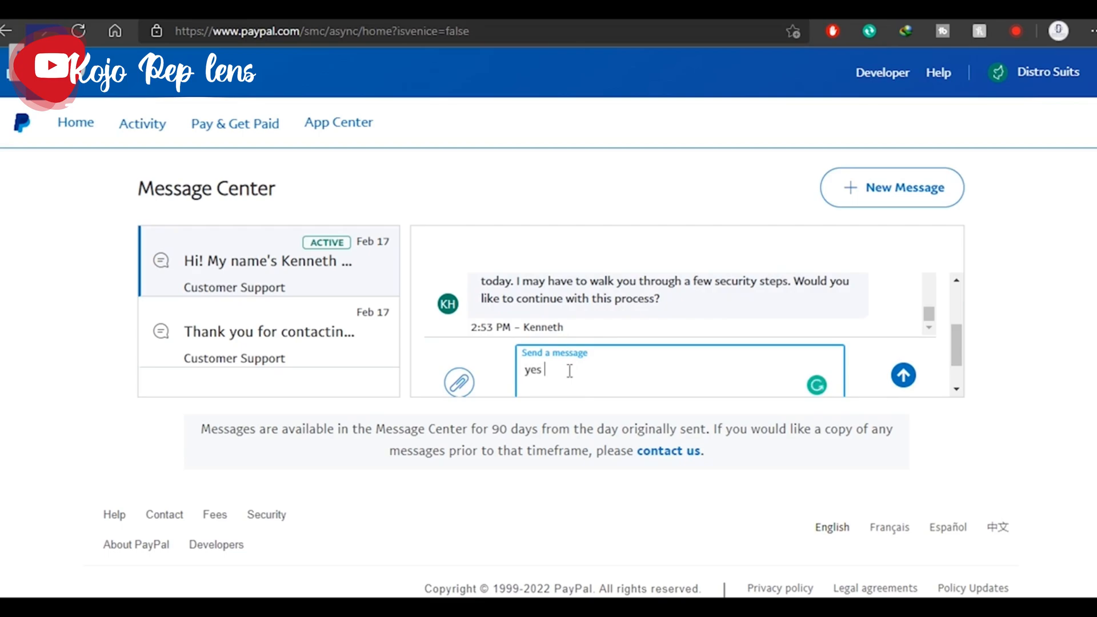
pyautogui.click(903, 376)
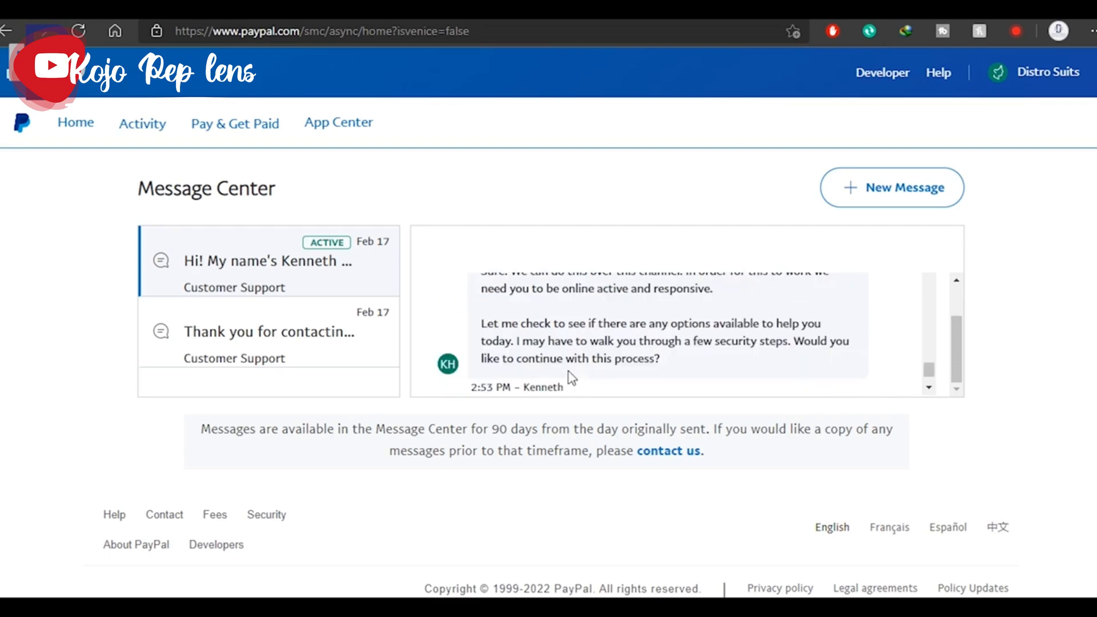
# Step: Scroll through Kenneth's response saying a code went to the number ending XX27
pyautogui.scroll(-3)
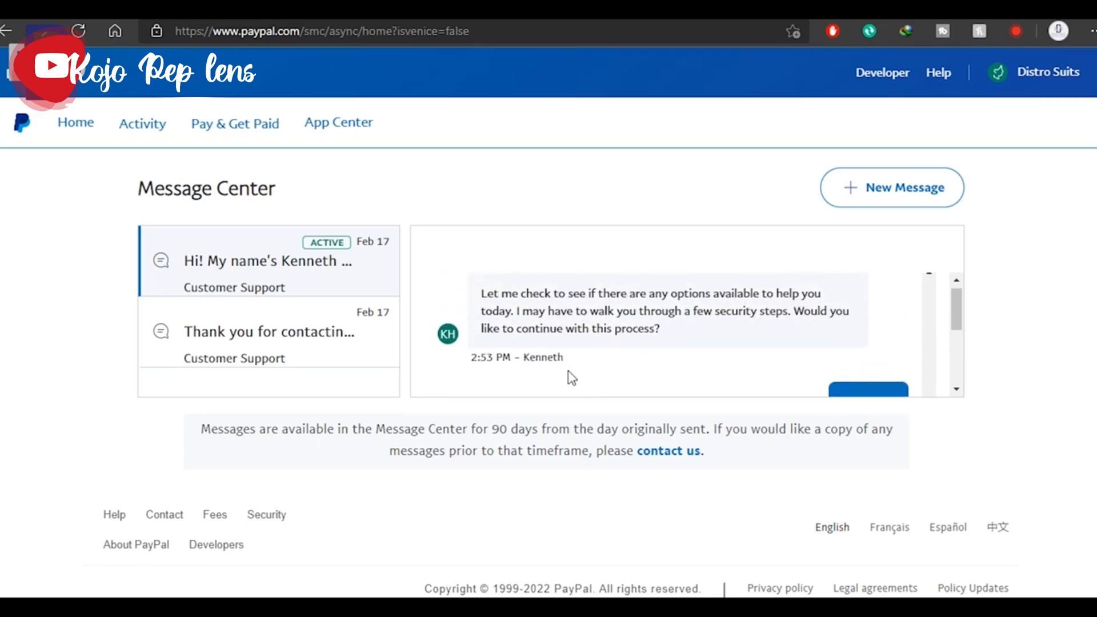
pyautogui.scroll(3)
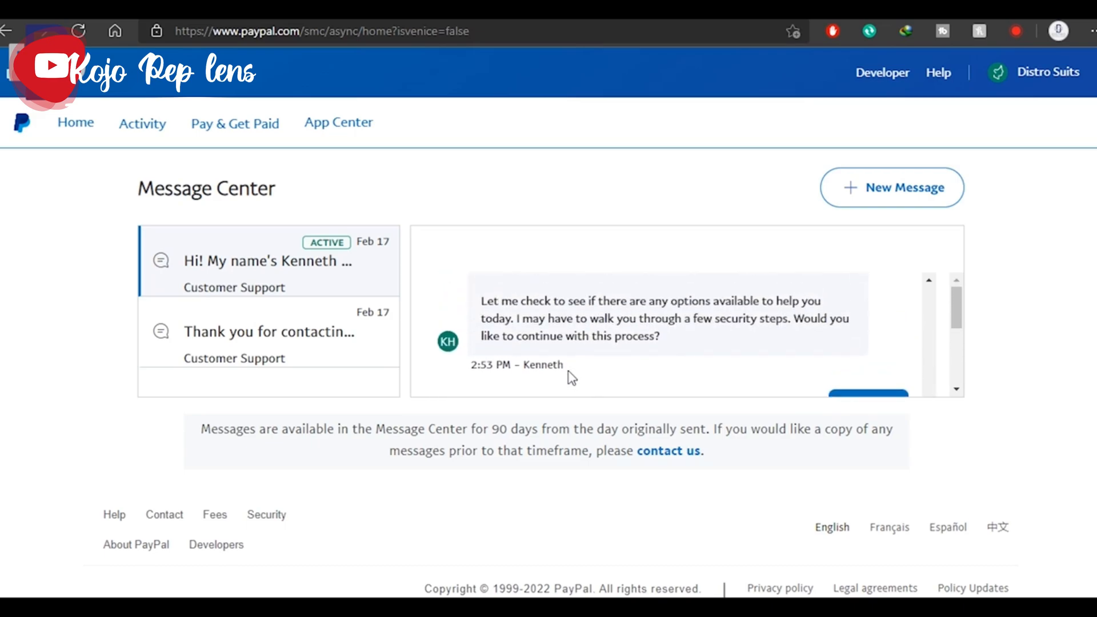
pyautogui.moveTo(552, 330)
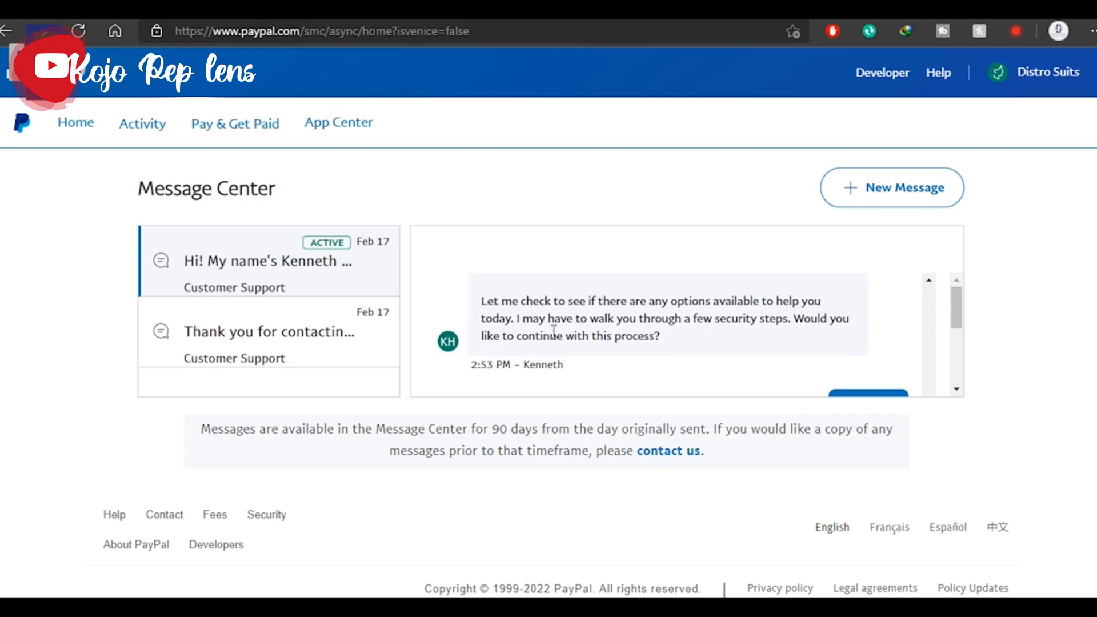
pyautogui.moveTo(674, 341)
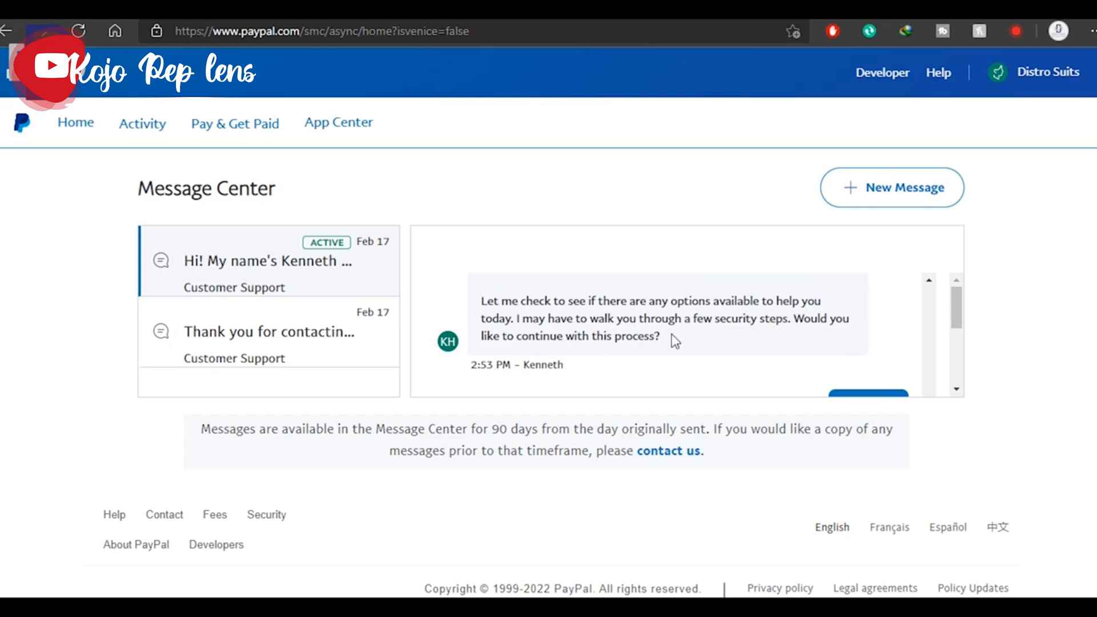
pyautogui.scroll(-3)
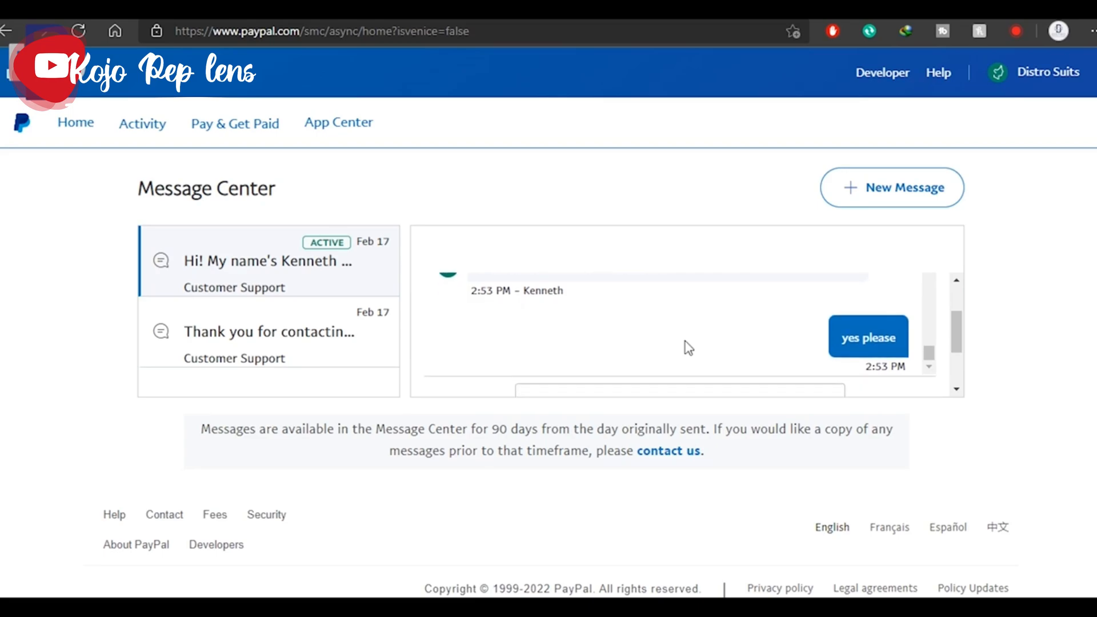
pyautogui.scroll(-3)
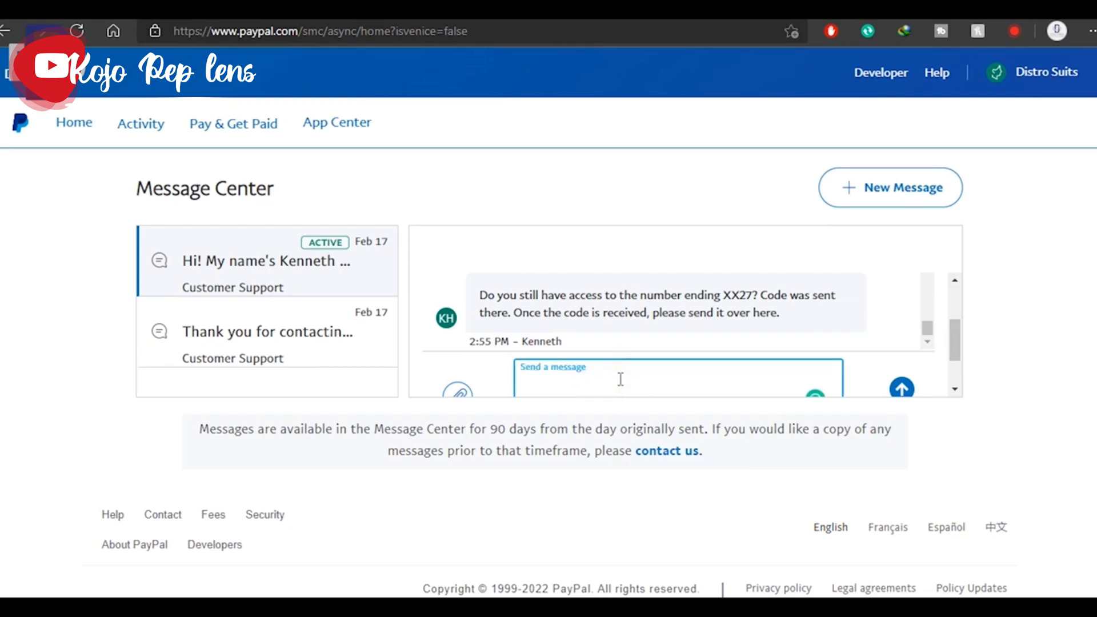
# Step: Reply 'yes' to support to confirm you still have the phone number
pyautogui.write('ye')
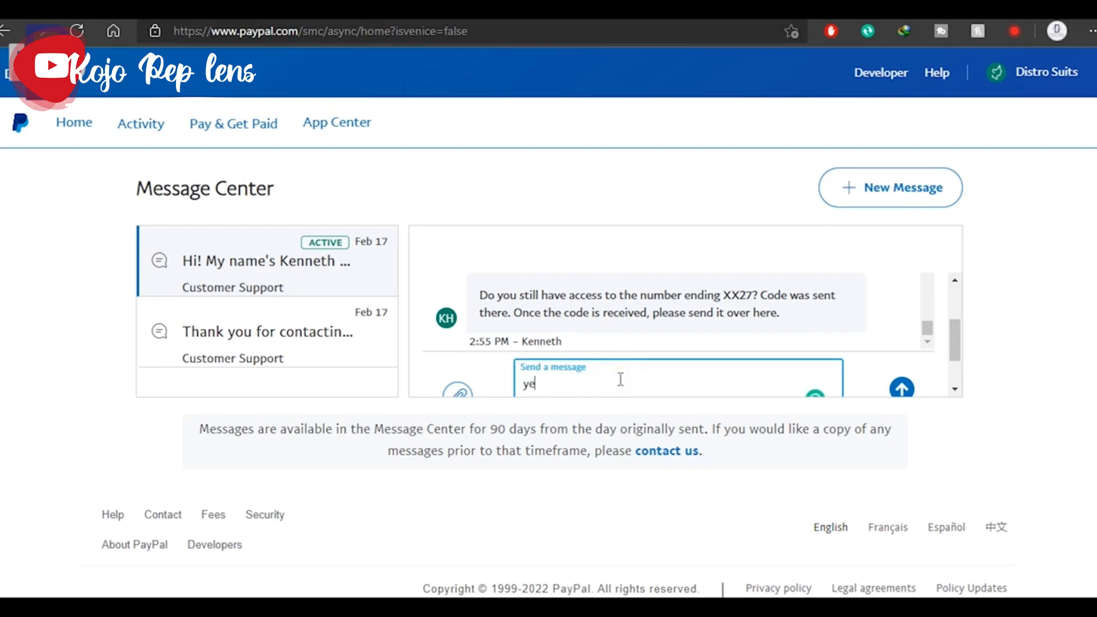
pyautogui.write('s')
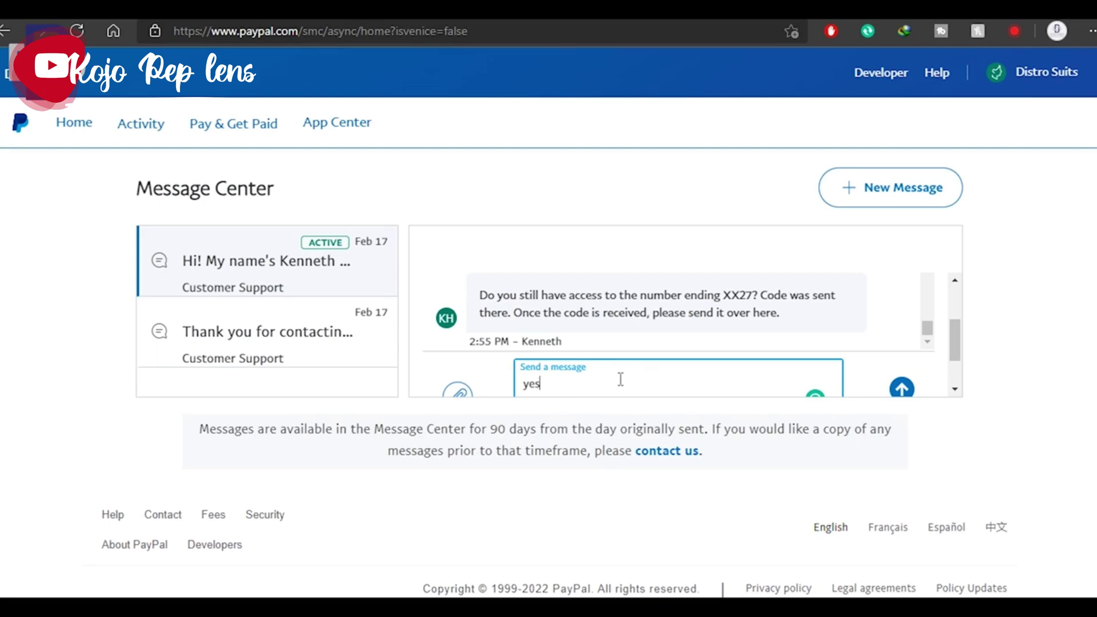
pyautogui.click(901, 387)
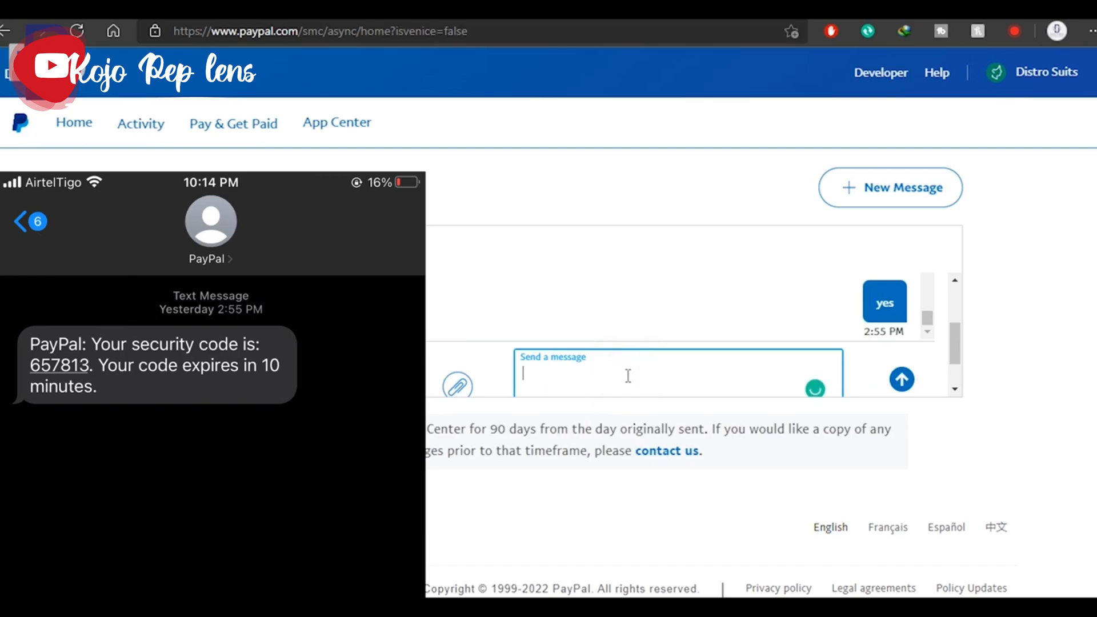
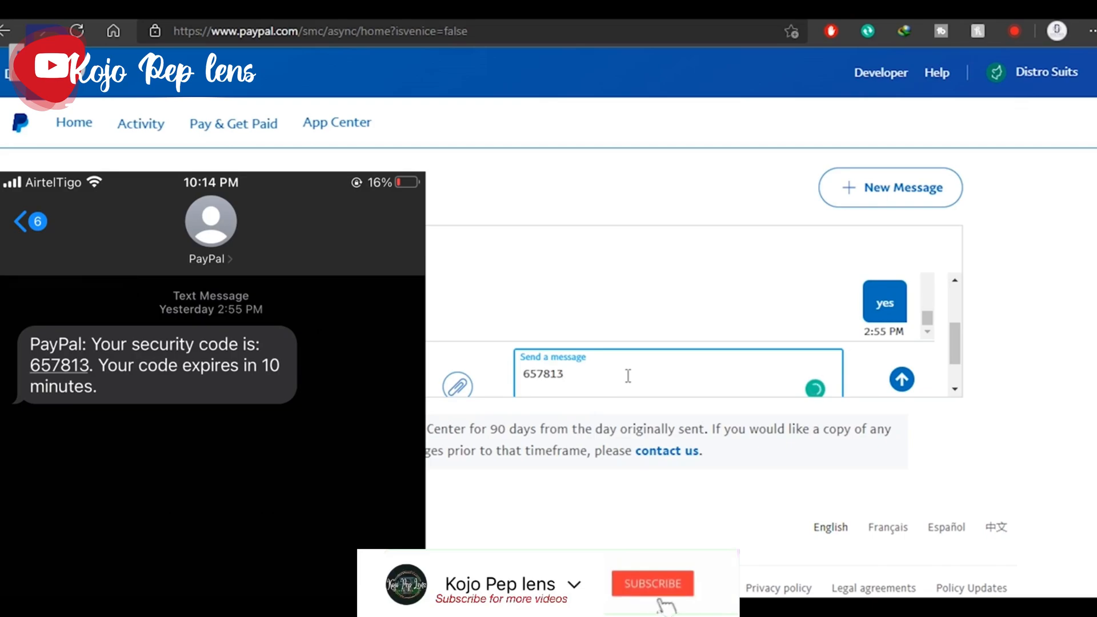
pyautogui.click(651, 584)
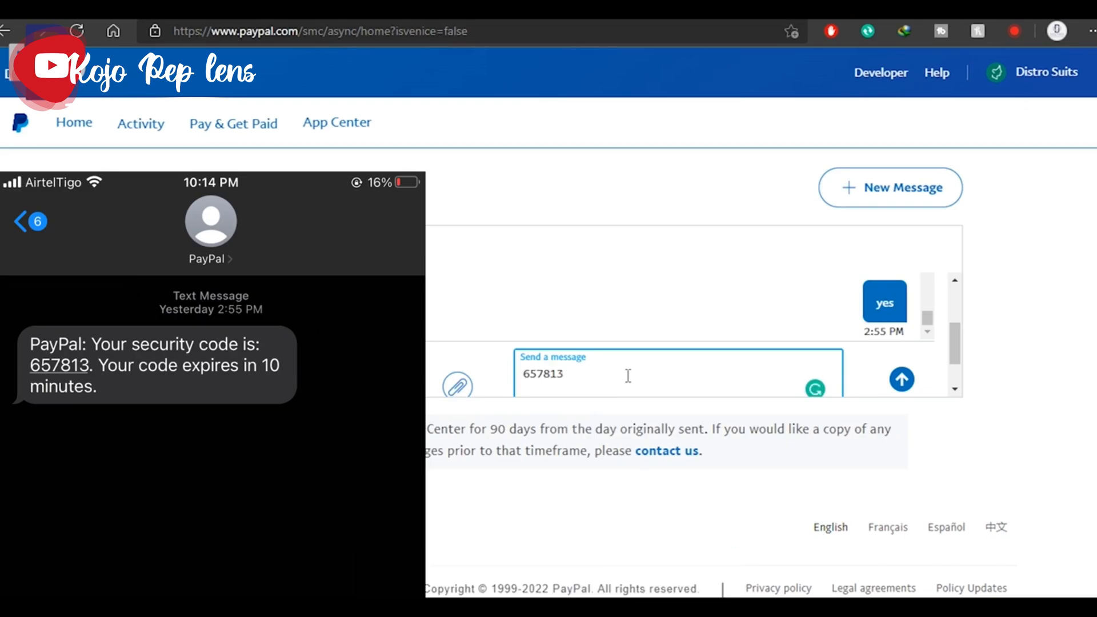
pyautogui.click(901, 380)
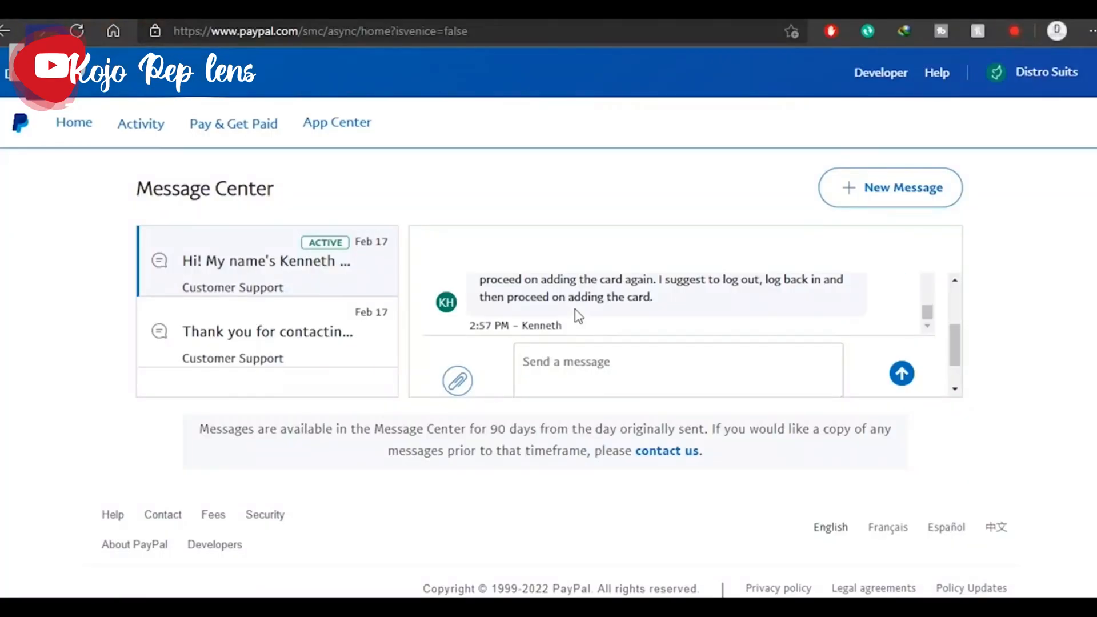
# Step: Read Kenneth's reply that the account was adjusted, and begin replying 'I will do jus'
pyautogui.scroll(3)
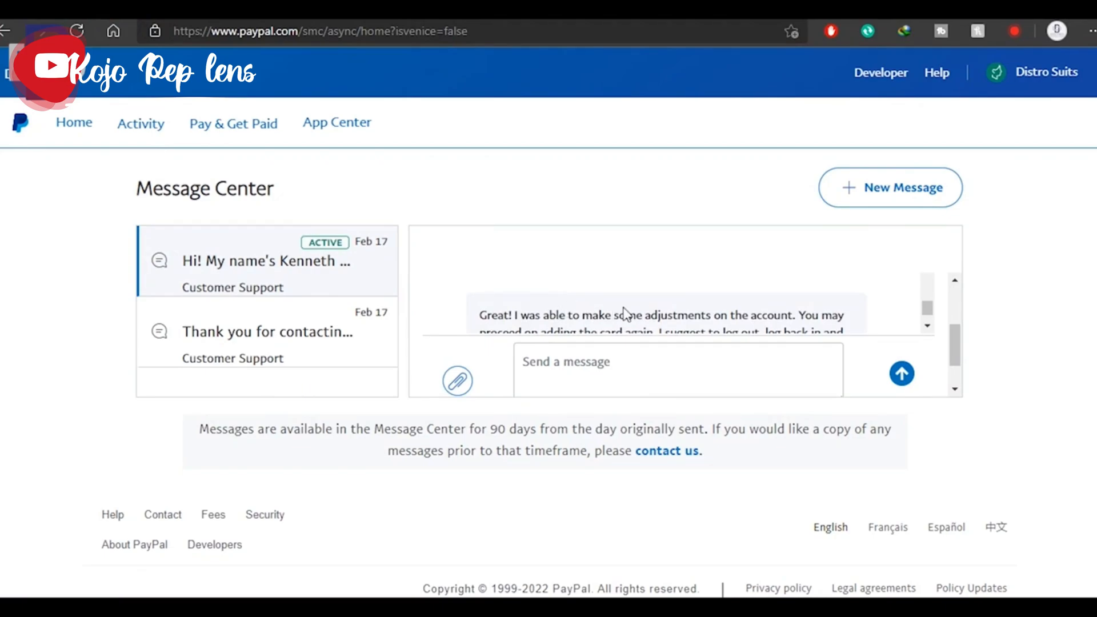
pyautogui.scroll(3)
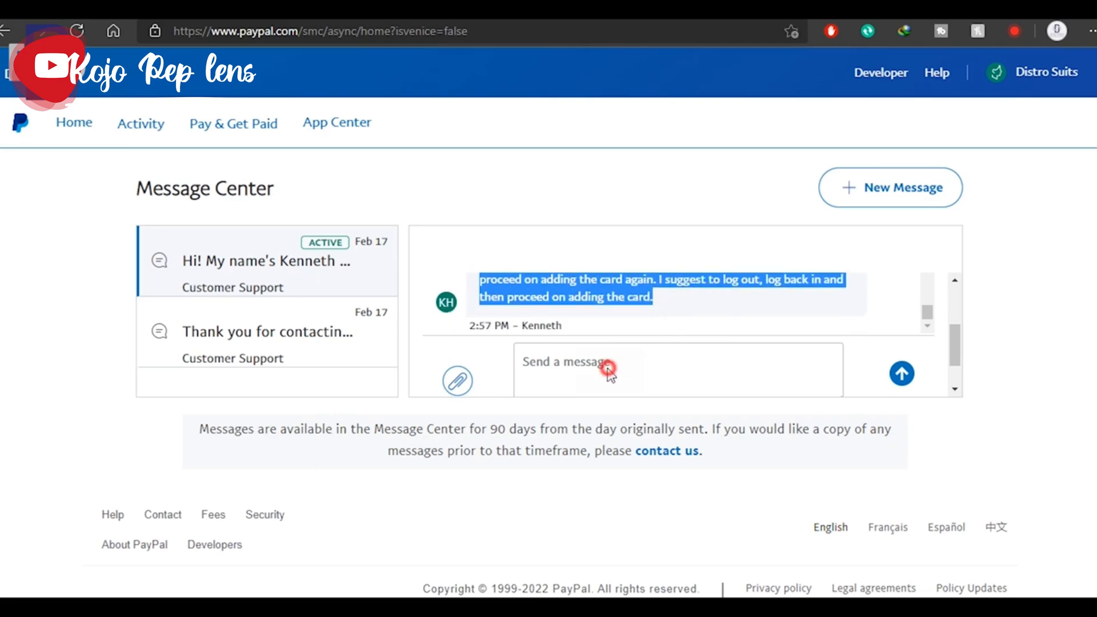
pyautogui.click(902, 373)
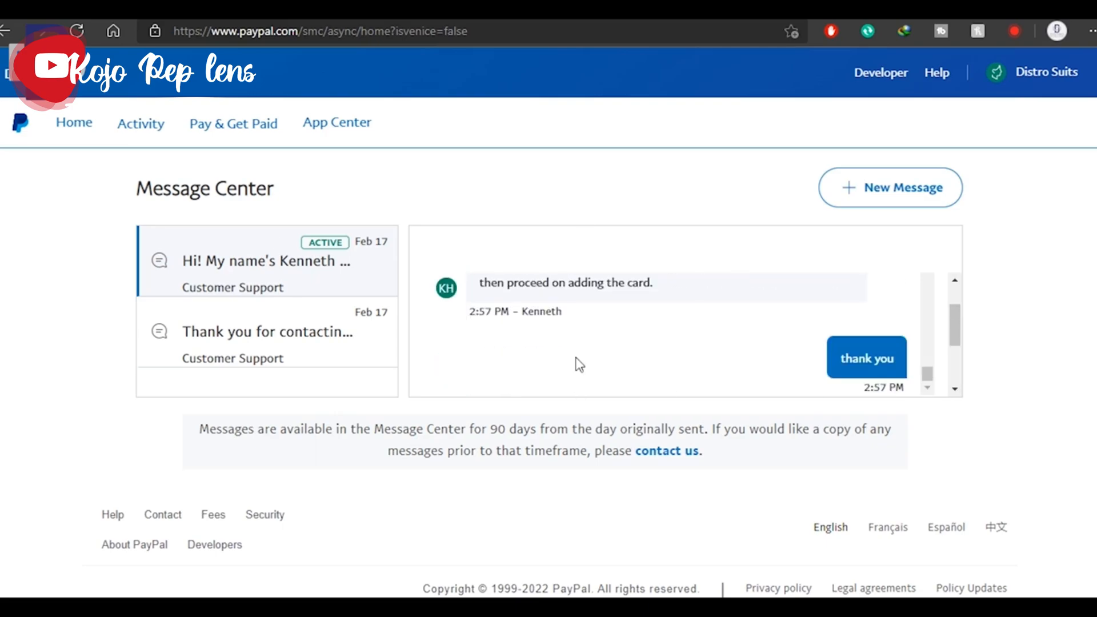
pyautogui.write('I will do jus')
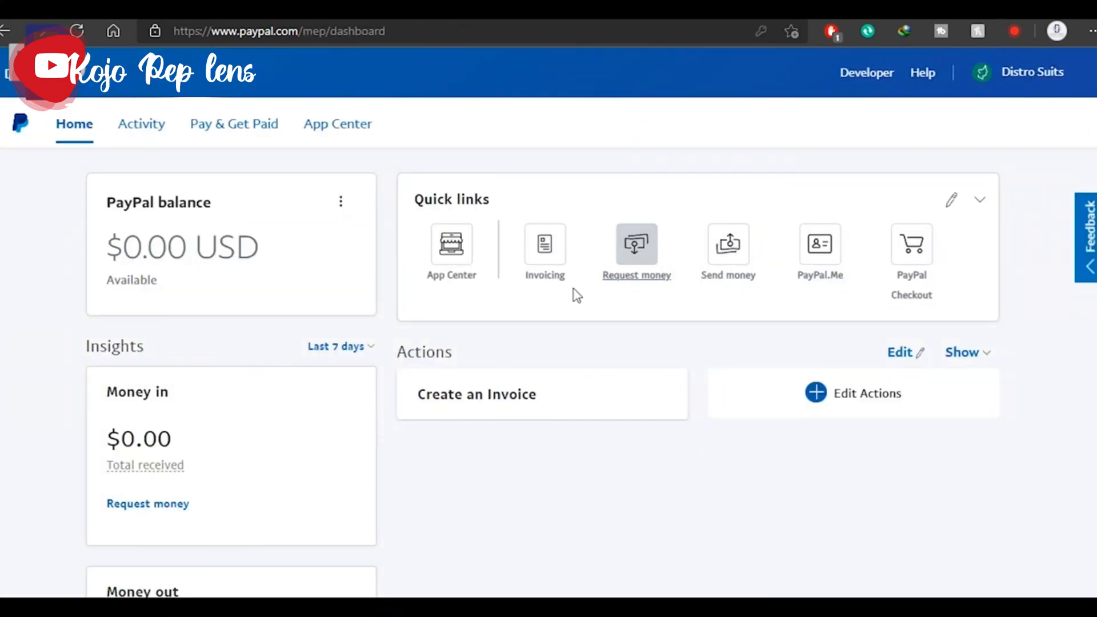
pyautogui.moveTo(878, 172)
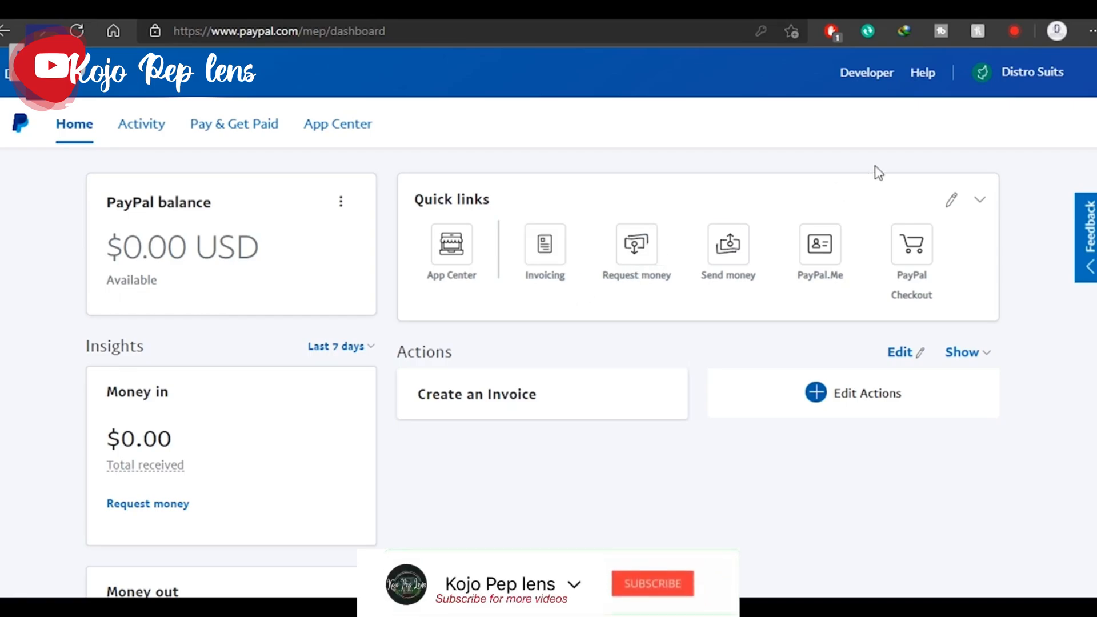
# Step: Go via the account menu and Account Settings to Money, banks and cards
pyautogui.click(1032, 72)
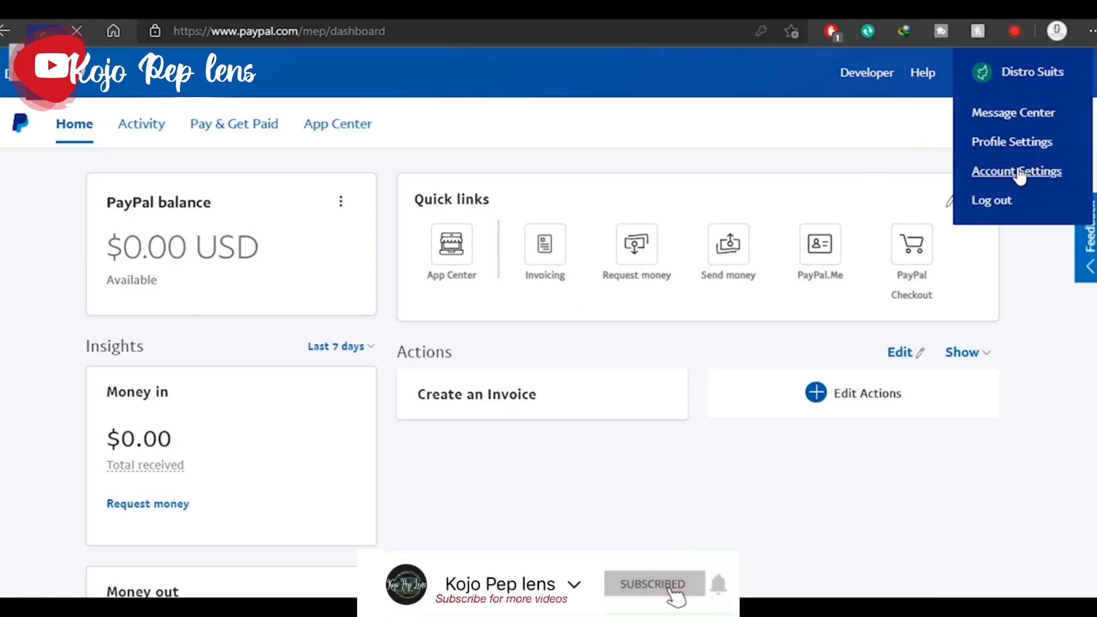
pyautogui.click(1017, 171)
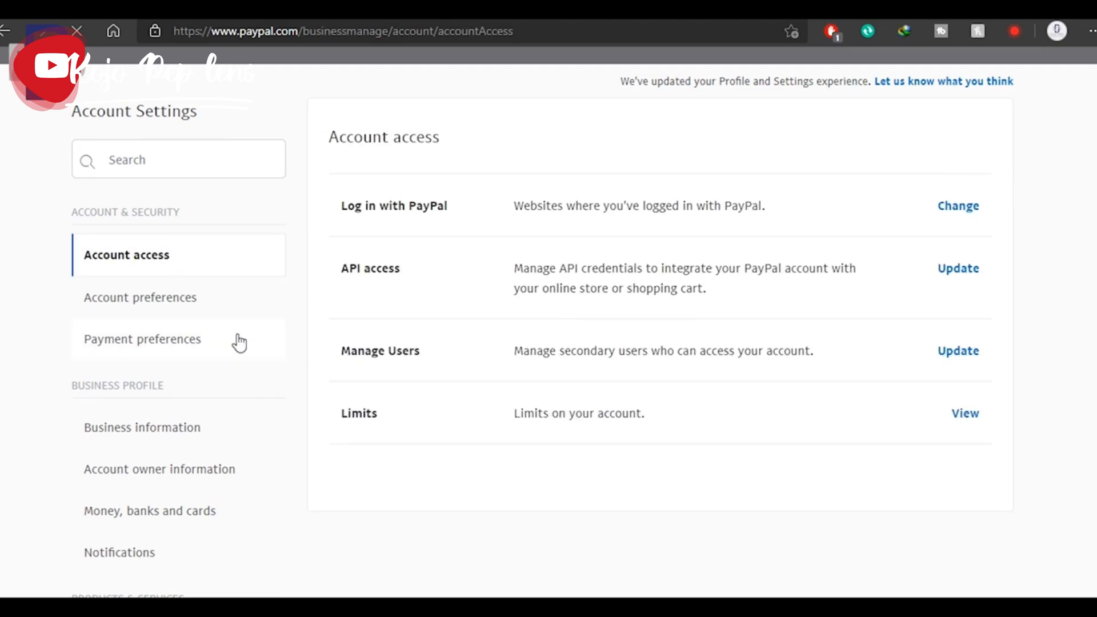
pyautogui.click(149, 510)
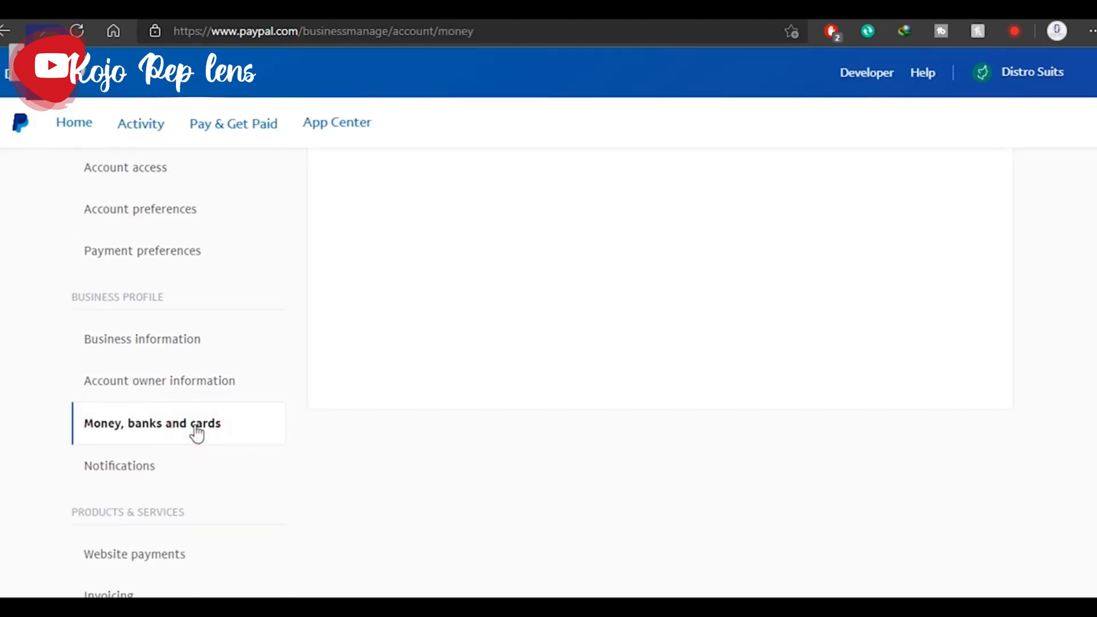
pyautogui.click(152, 423)
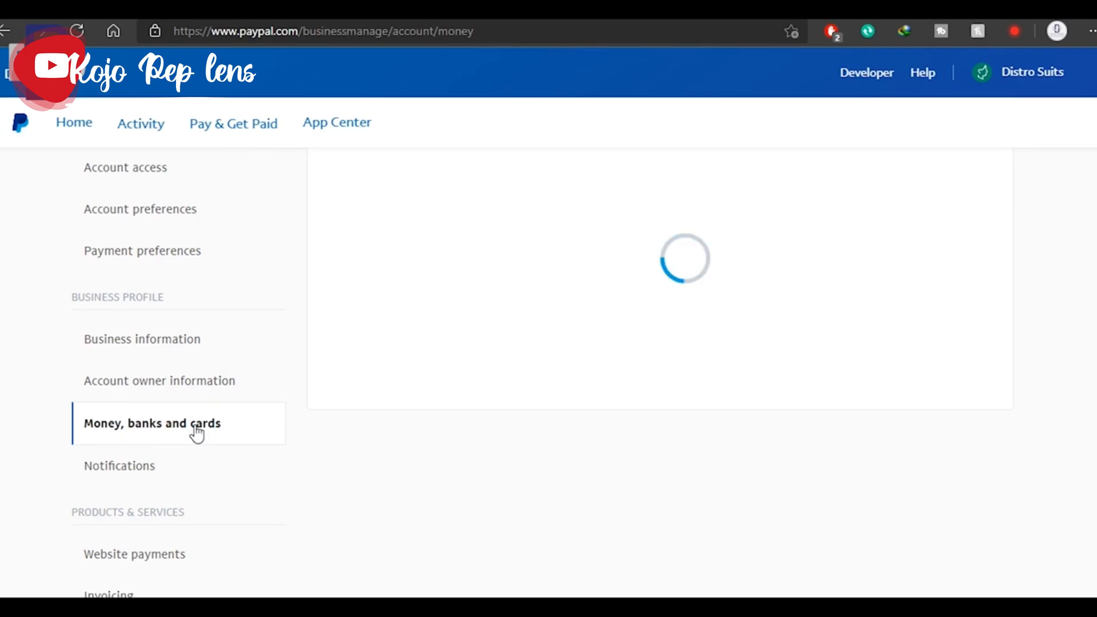
pyautogui.click(152, 423)
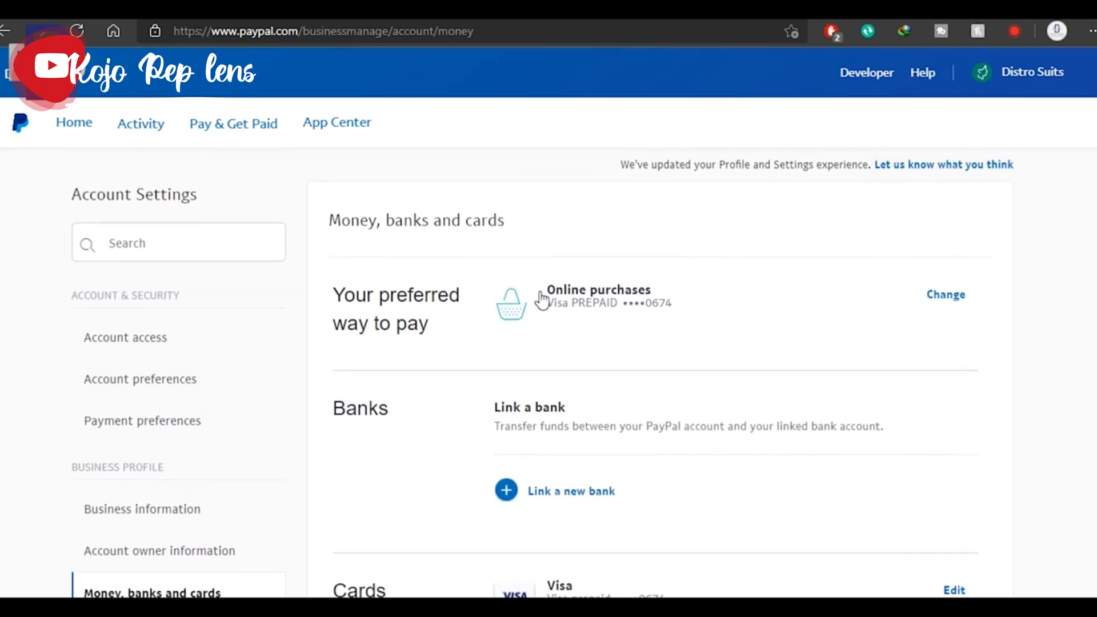
pyautogui.moveTo(545, 299)
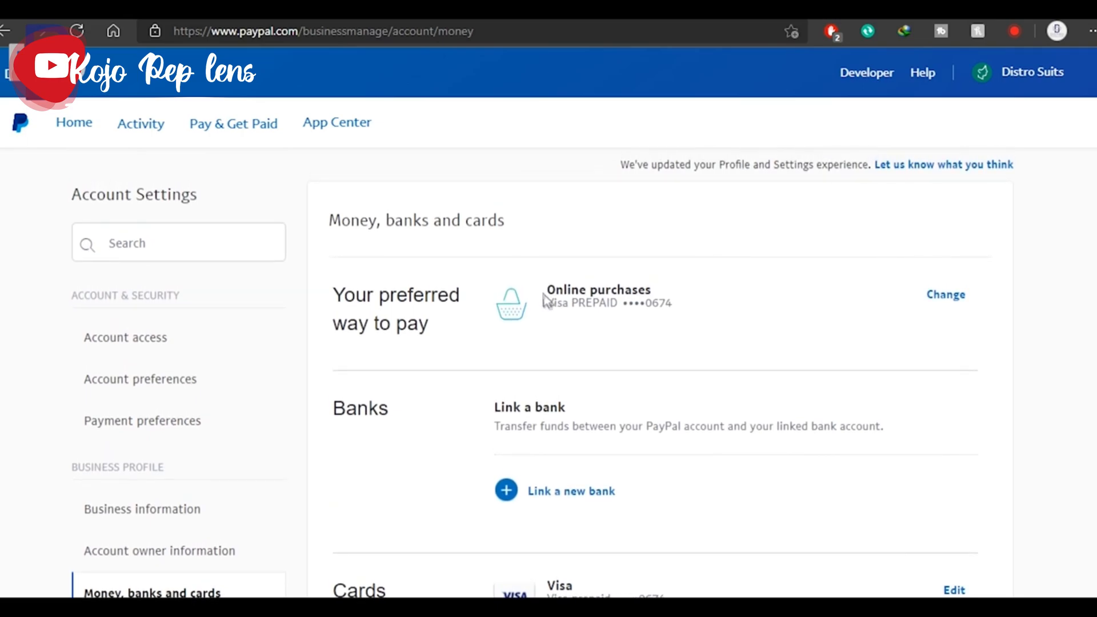
pyautogui.moveTo(558, 324)
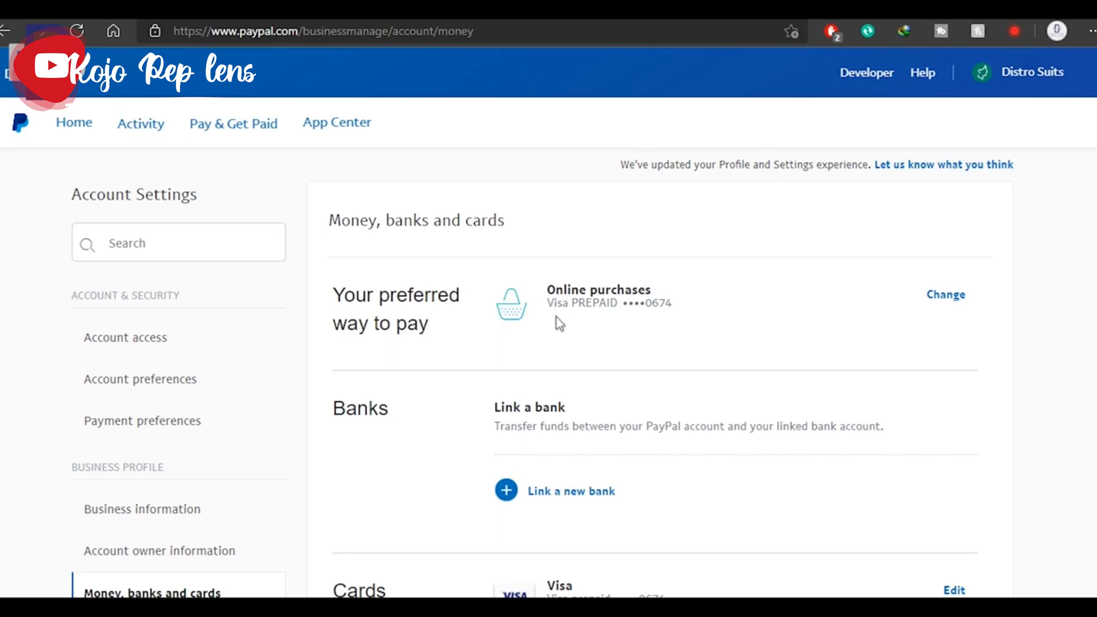
pyautogui.scroll(-3)
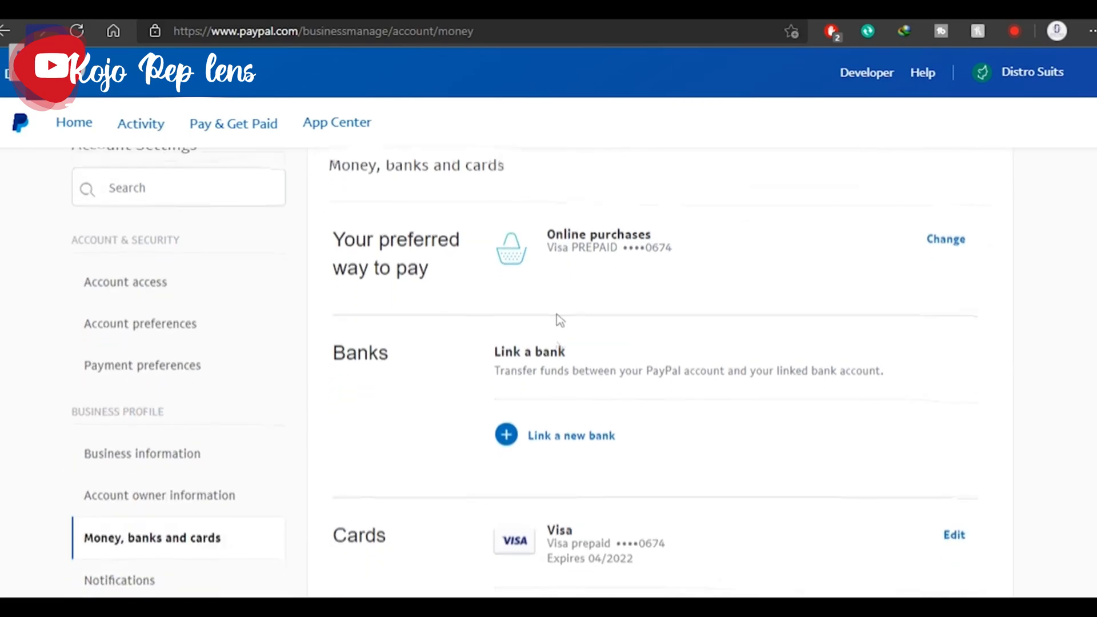
pyautogui.scroll(-3)
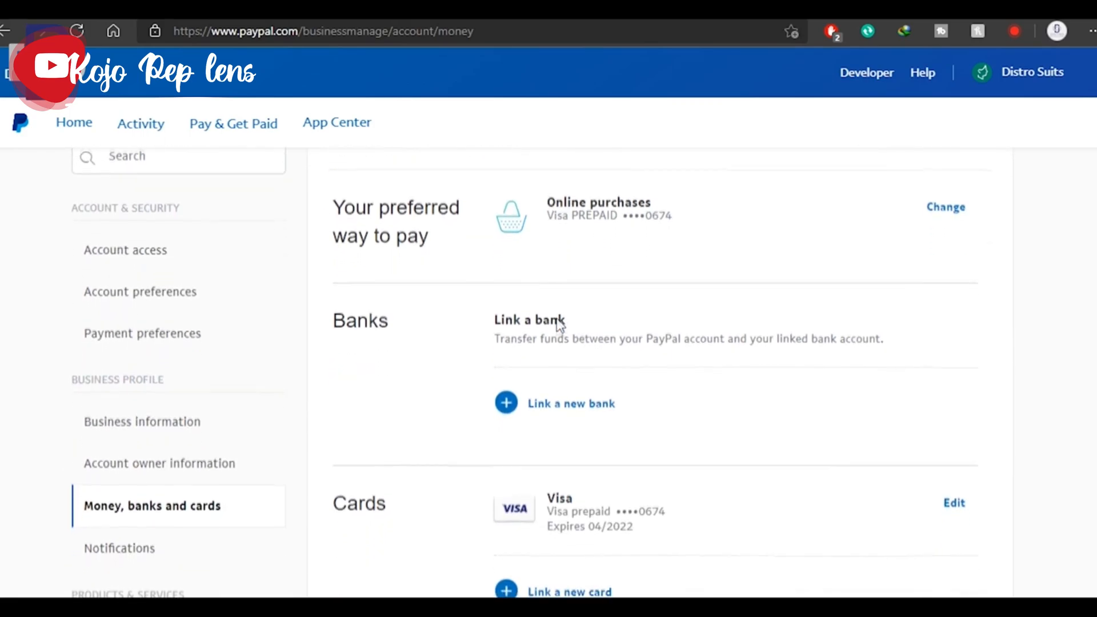
pyautogui.scroll(-3)
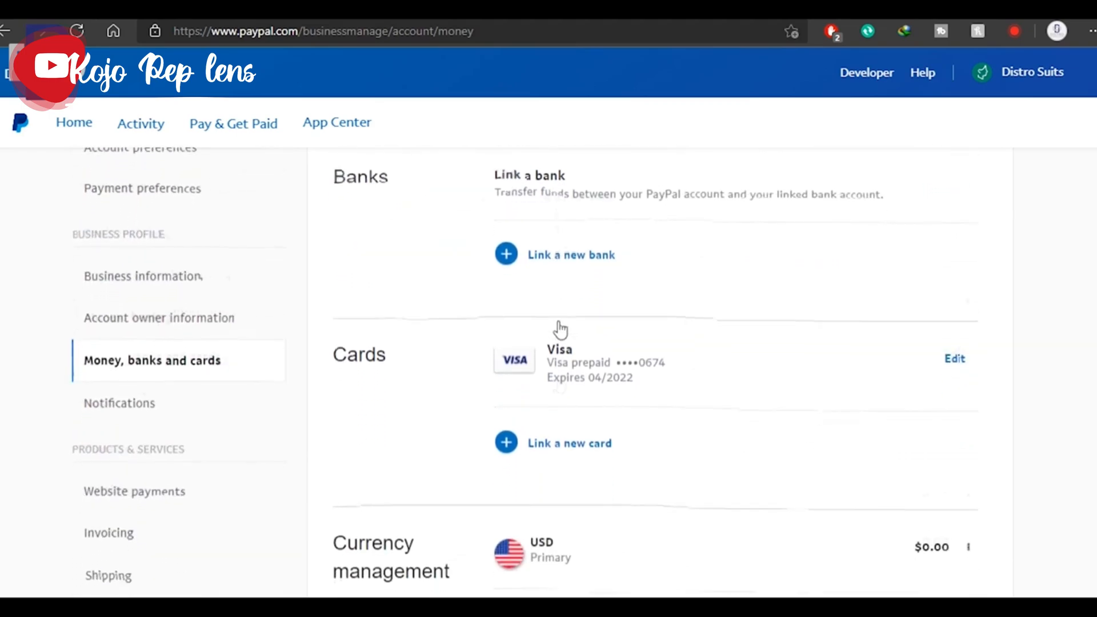
pyautogui.scroll(-3)
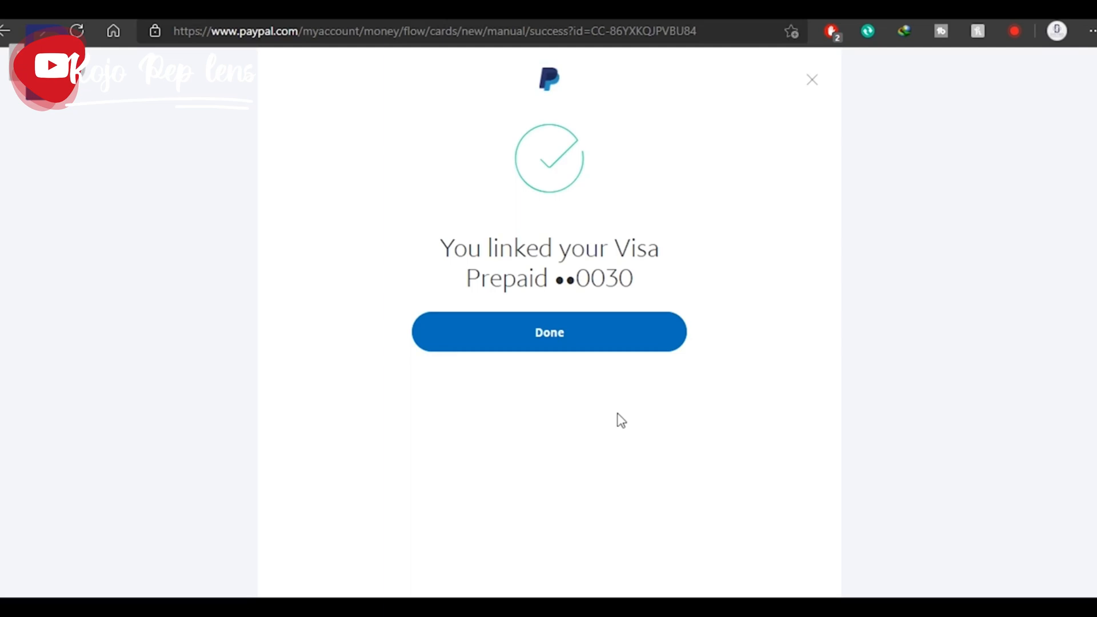
pyautogui.moveTo(546, 144)
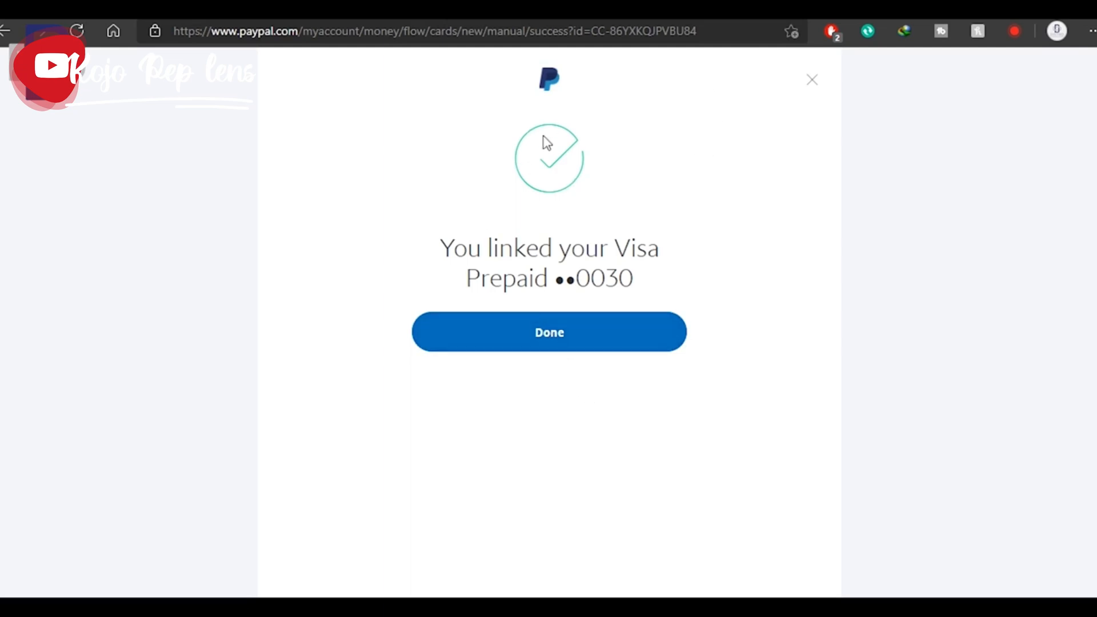
pyautogui.moveTo(579, 222)
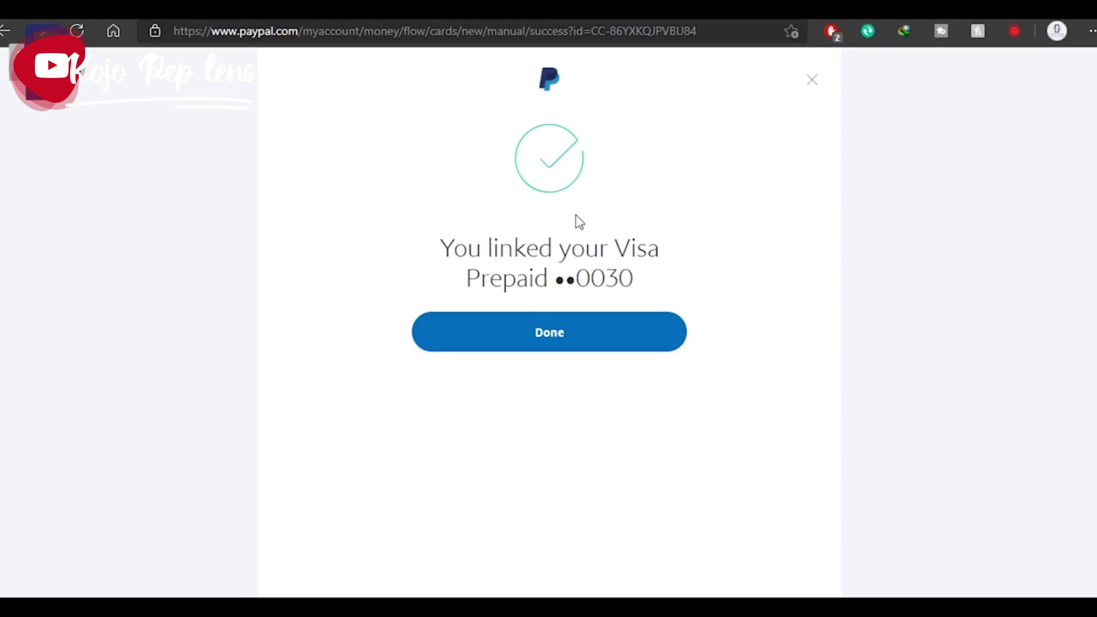
# Step: Click Done on the 'You linked your Visa Prepaid' confirmation screen
pyautogui.click(548, 331)
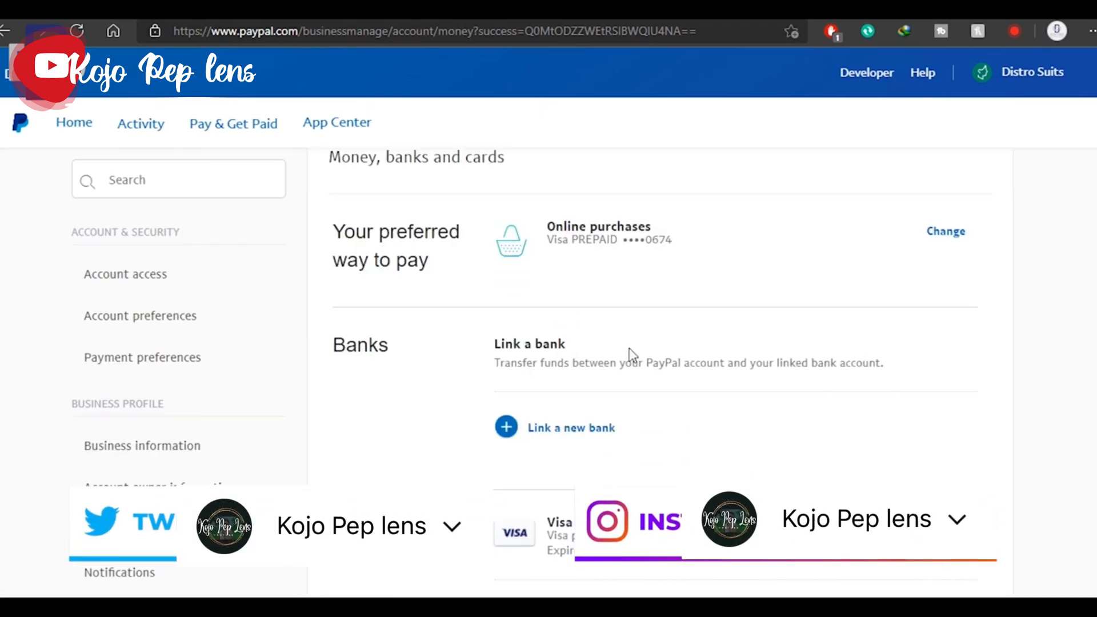
# Step: Scroll to the Cards section showing the unverified Visa prepaid ending 0030
pyautogui.scroll(-3)
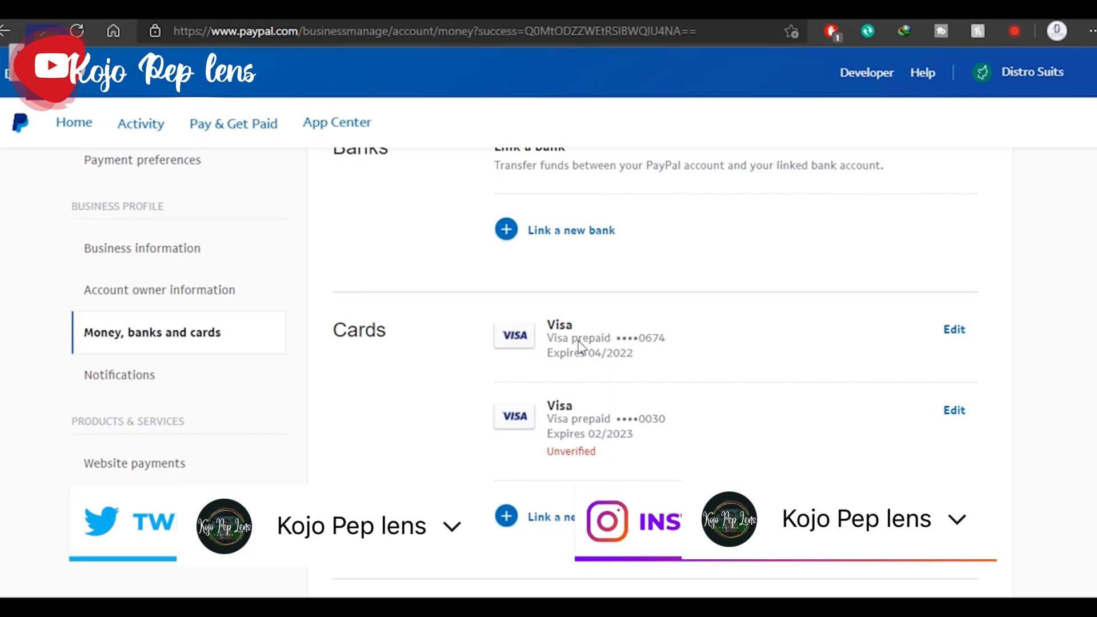
pyautogui.moveTo(647, 358)
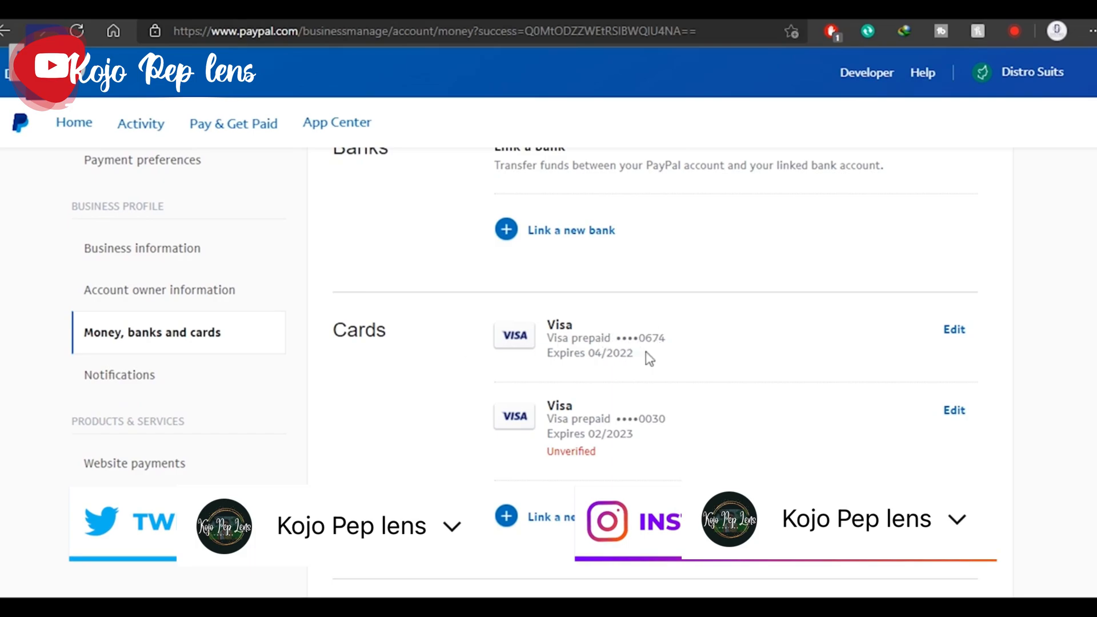
pyautogui.scroll(-3)
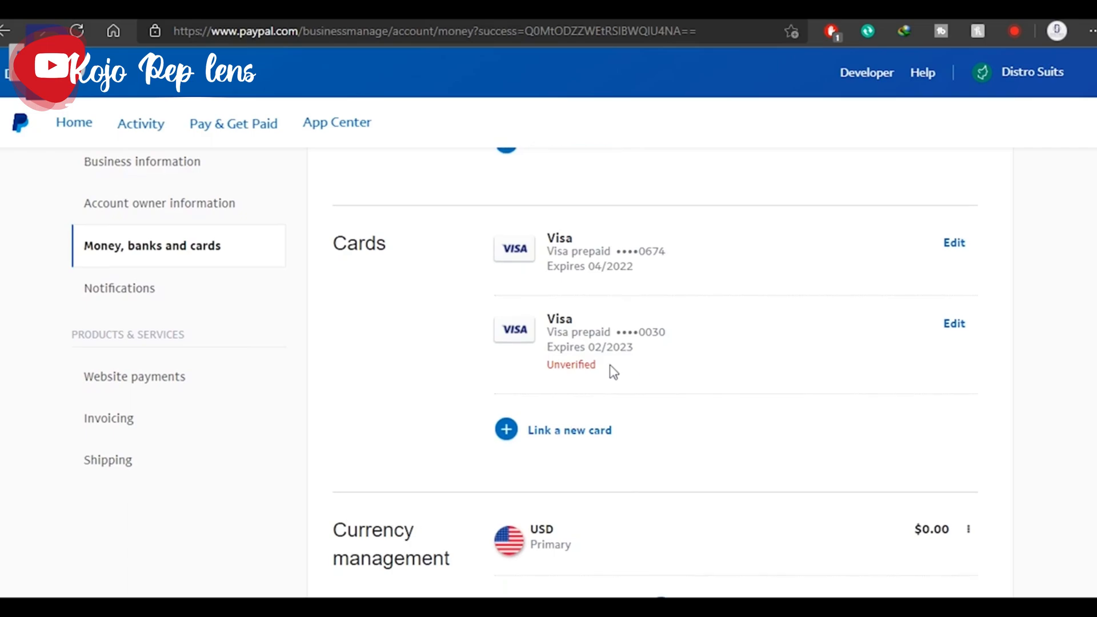